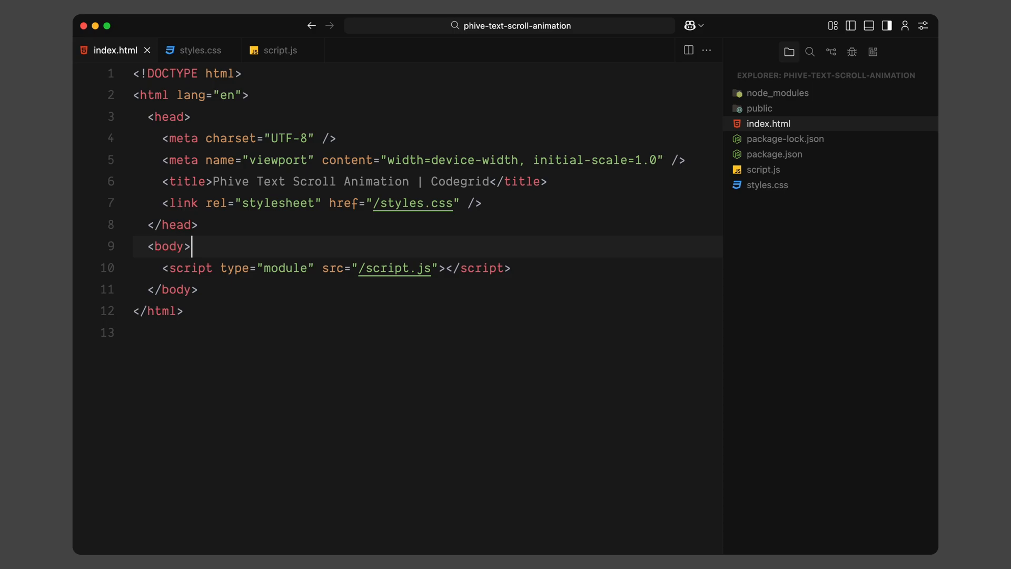
# Expand hero and outro sections headed 'This space intentionally loud' and 'End of transmission'
pyautogui.write('section.h')
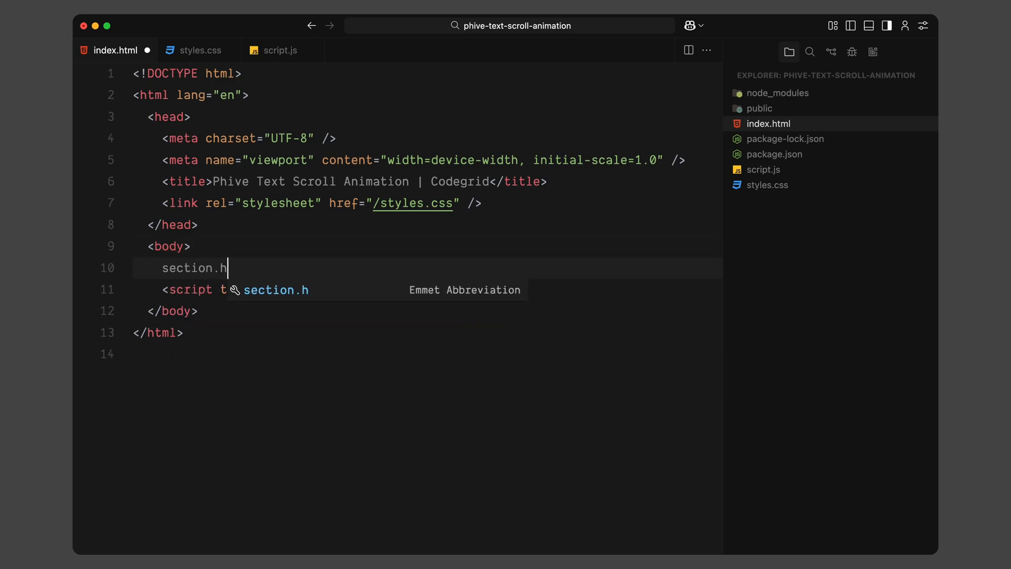
pyautogui.press('Tab')
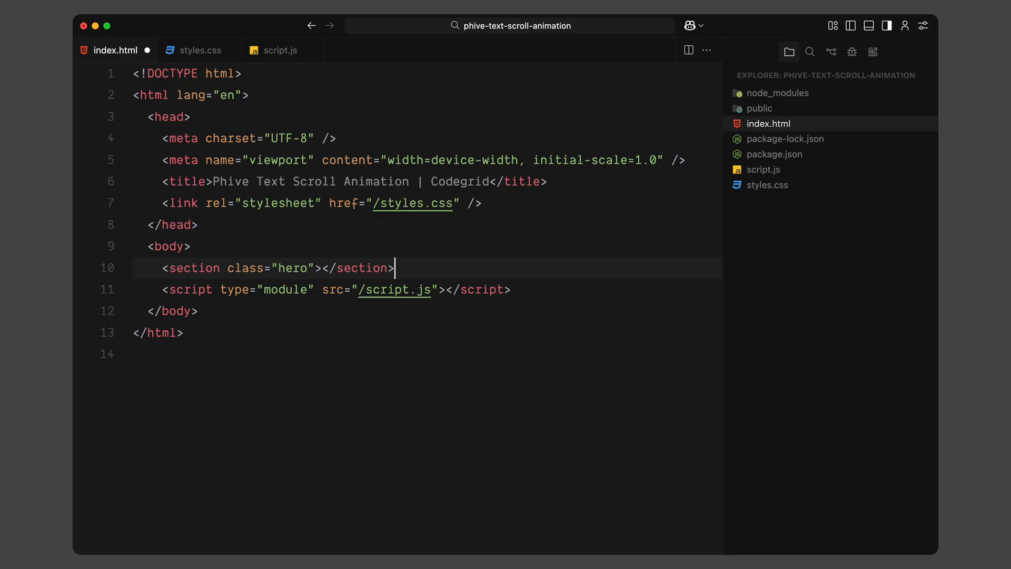
pyautogui.write('section class="outro"></section>')
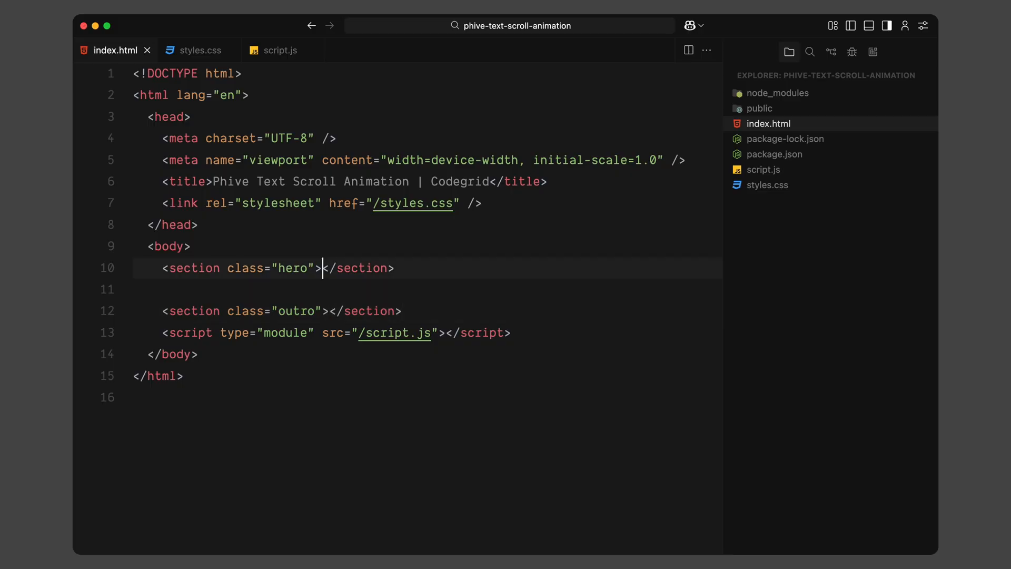
pyautogui.write('<h1>This space intentionally loud</h1>')
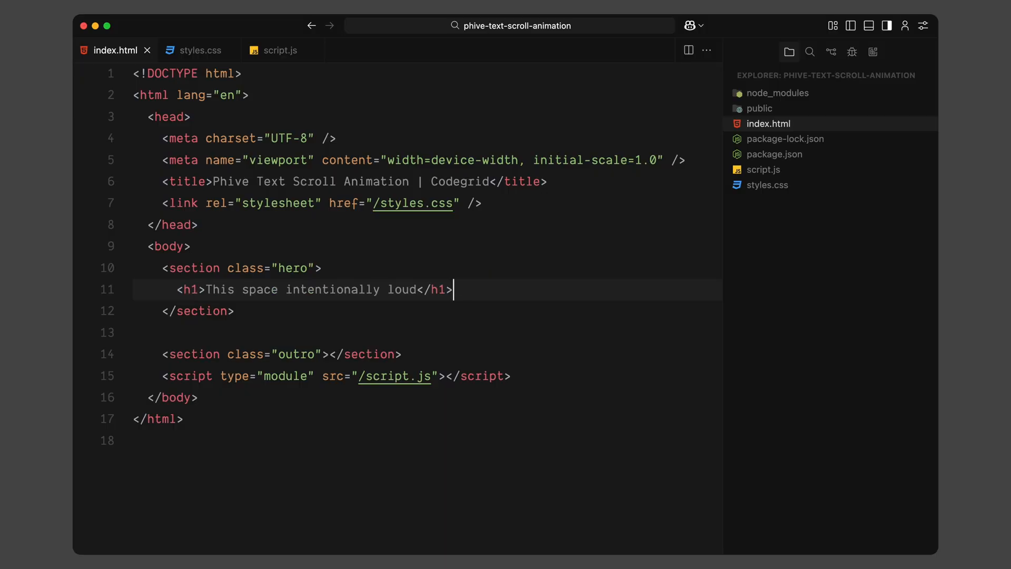
pyautogui.write('<h1>End of transmission</h1>')
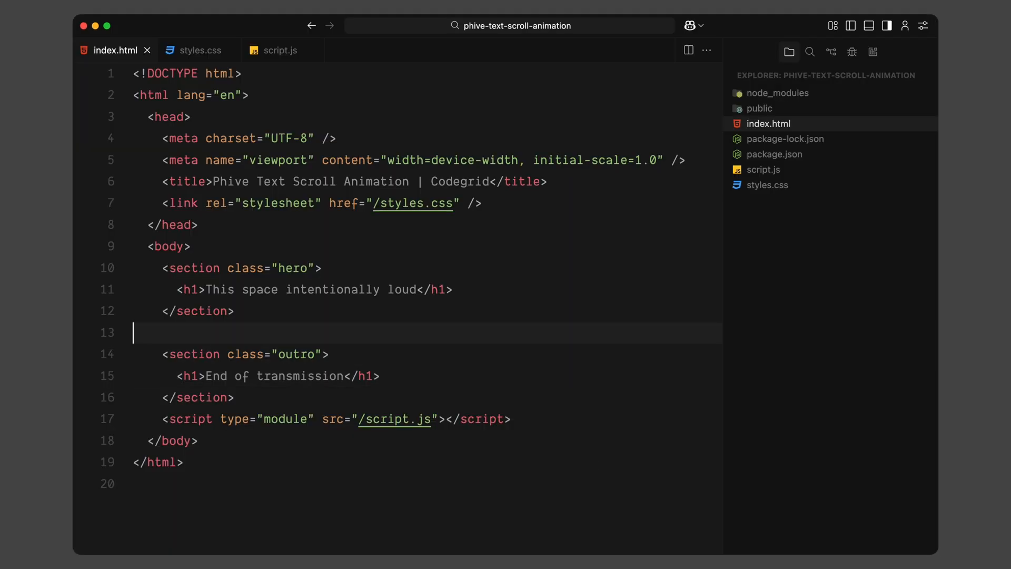
# Expand section.sticky-text-$*3>.text-container>h1 and fill the headings Overdrive, Static, Friction
pyautogui.press('Enter')
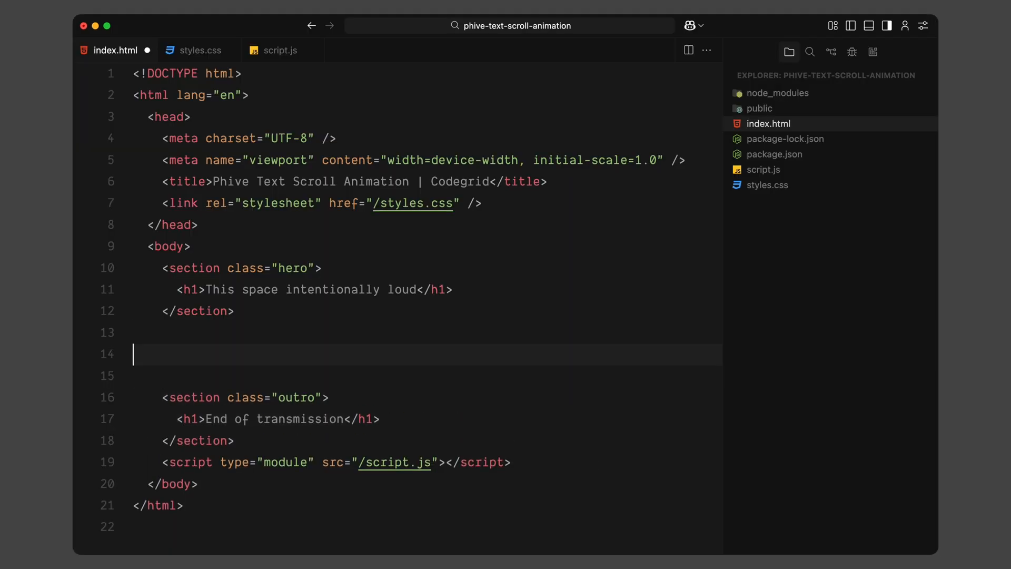
pyautogui.write('section.stic')
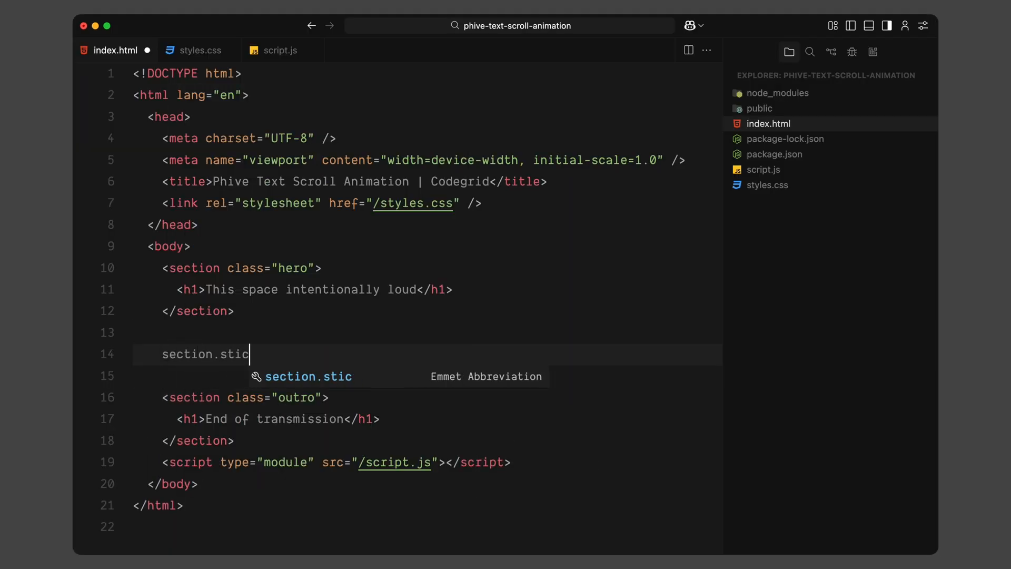
pyautogui.write('ky-text-$*3')
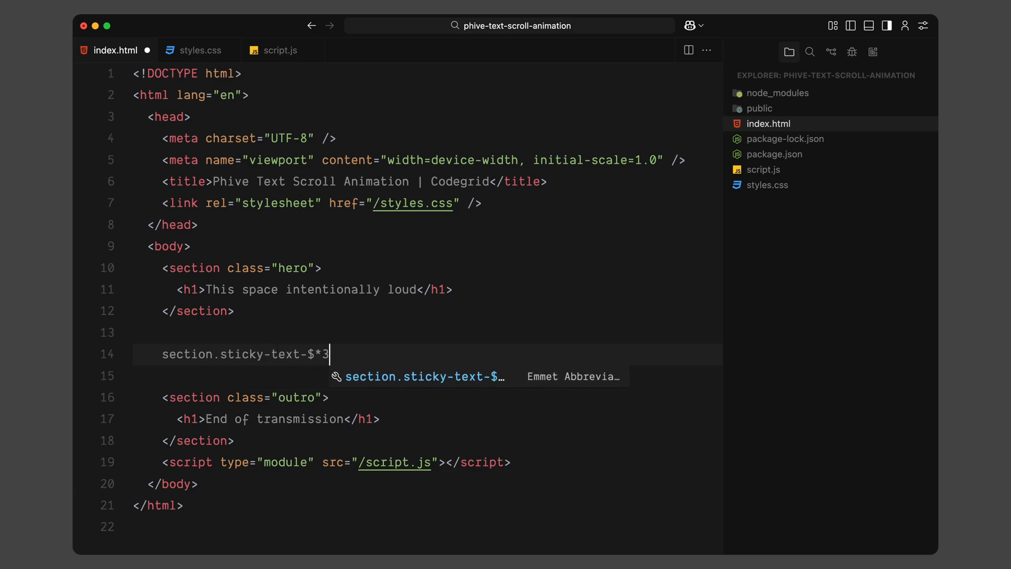
pyautogui.write('>.text-')
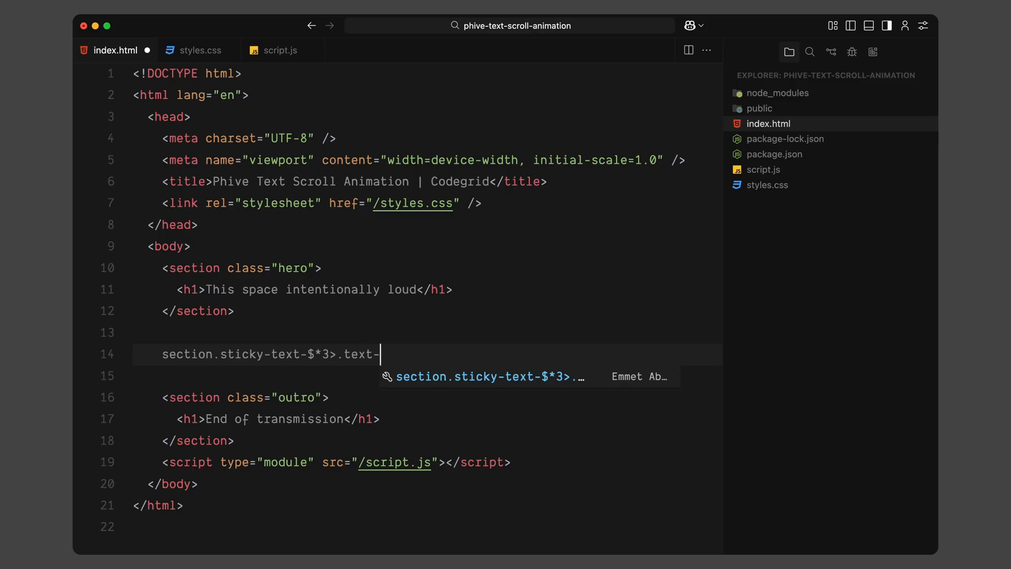
pyautogui.write('container>h1')
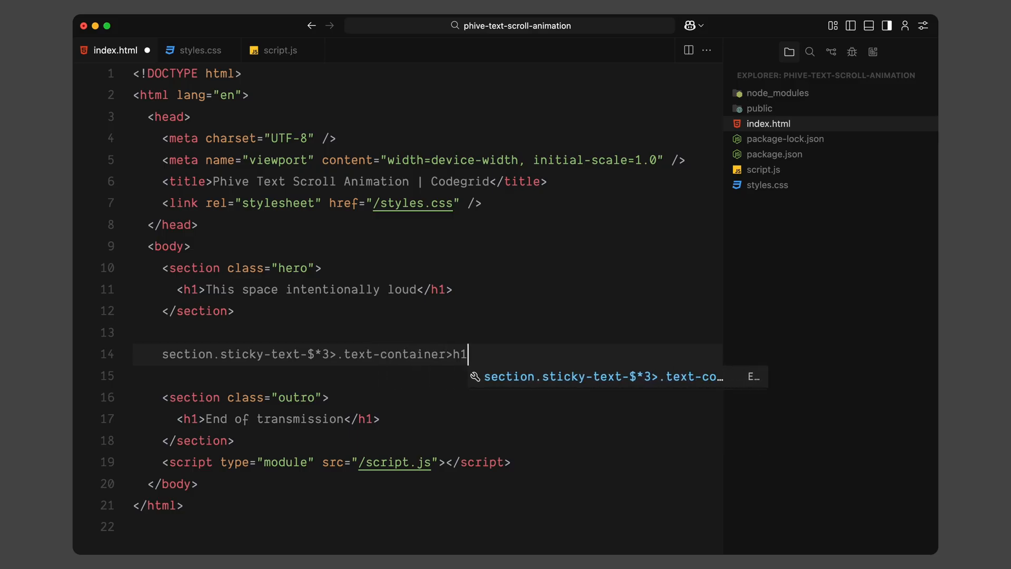
pyautogui.press('Tab')
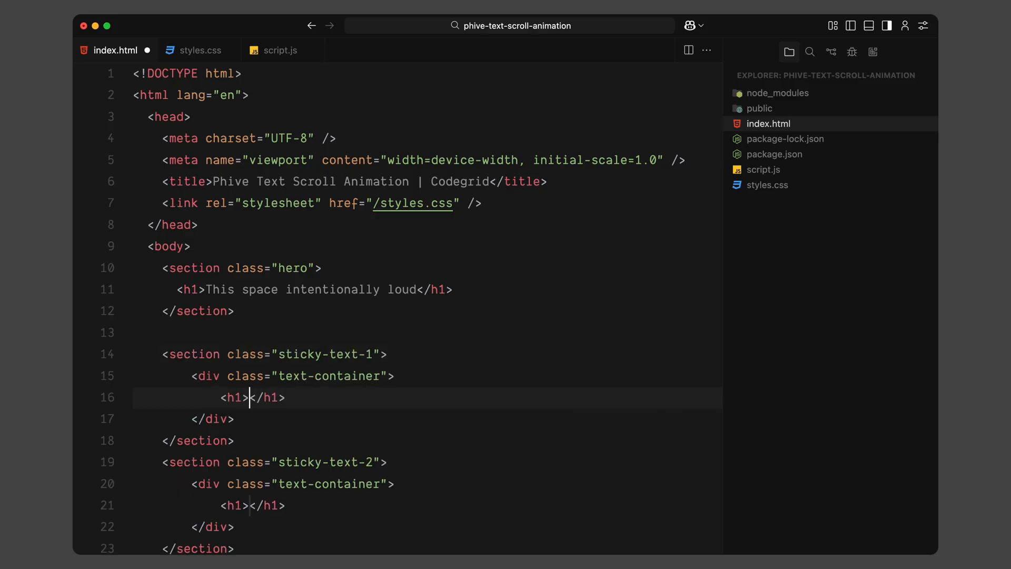
pyautogui.scroll(-3)
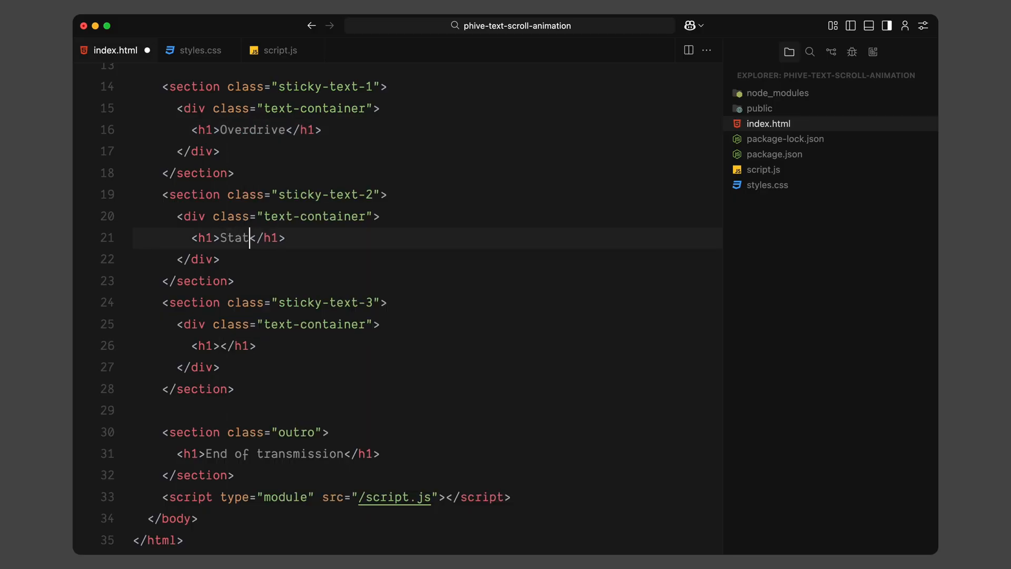
pyautogui.write('Friction')
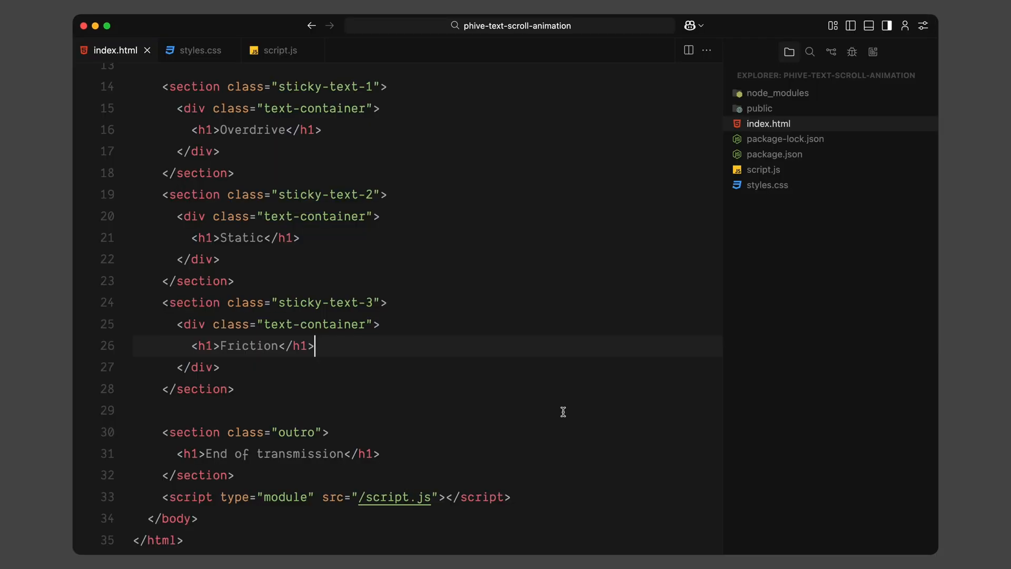
# Add a bg-img div with an /img.jpg image inside the Friction section
pyautogui.press('Enter')
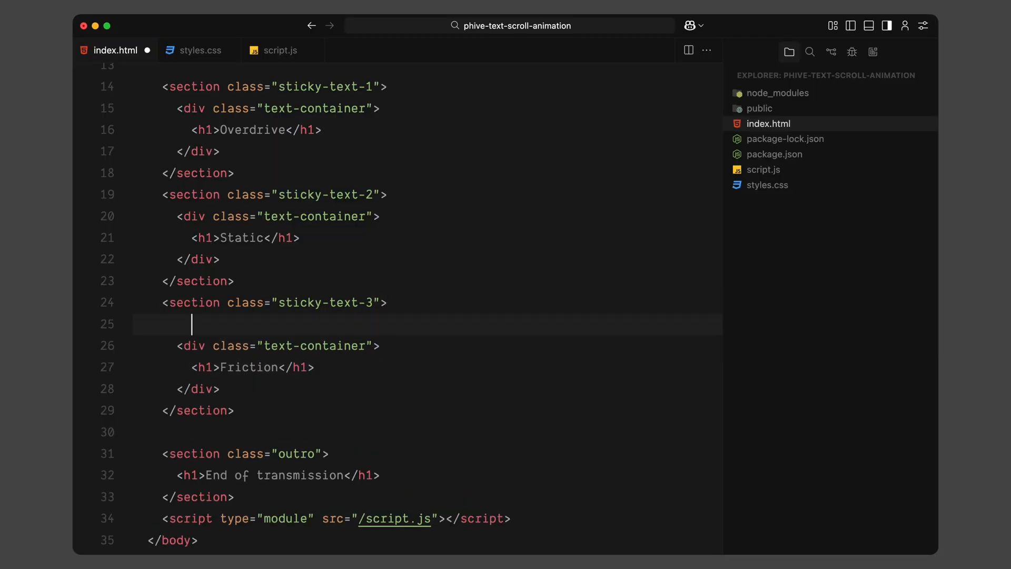
pyautogui.write('<div class="bg-img"></div>')
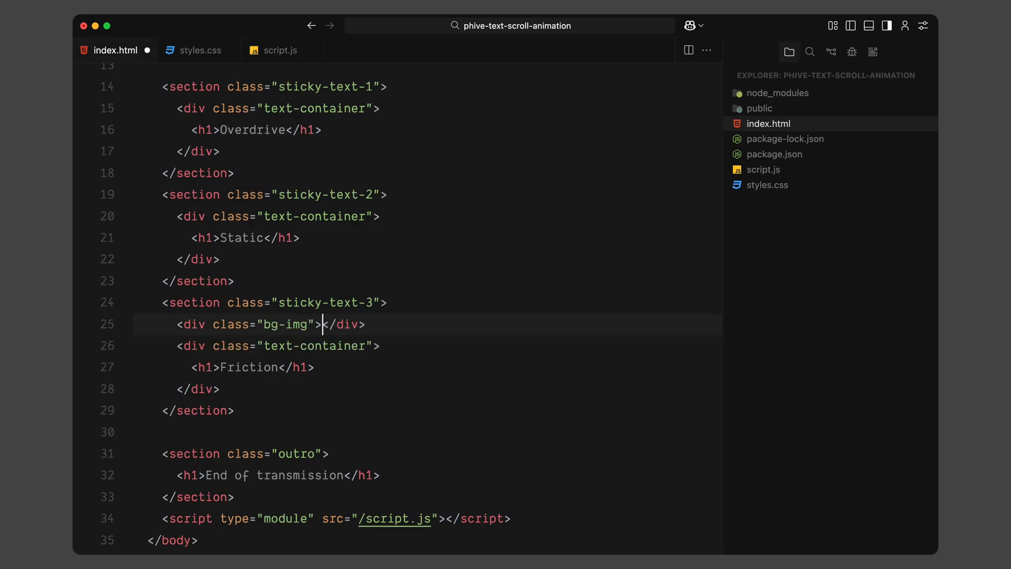
pyautogui.write('<img src="/img." alt="">')
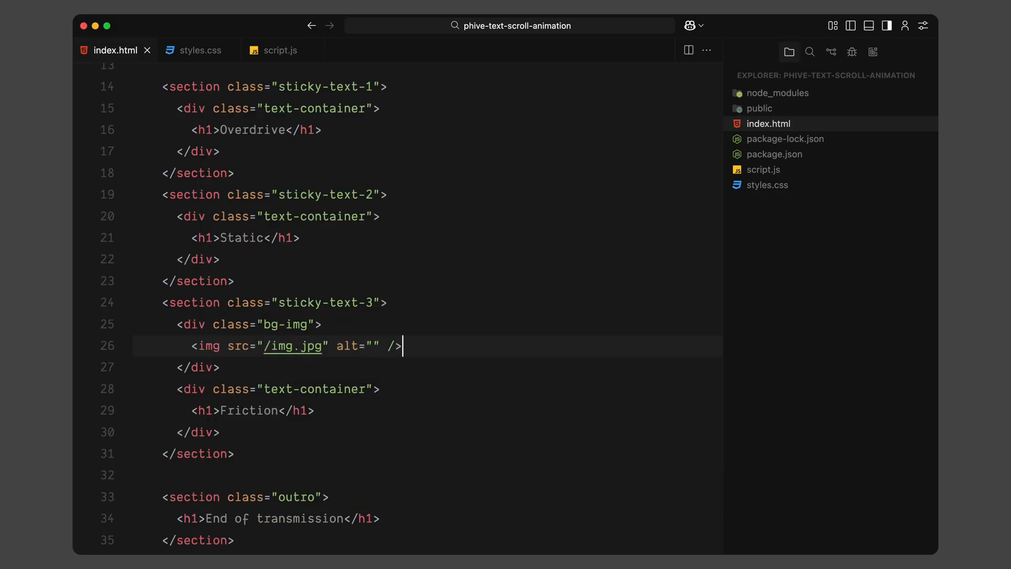
# Add a header div with h1 'Overdrive always breaks the system' and save
pyautogui.press('Enter')
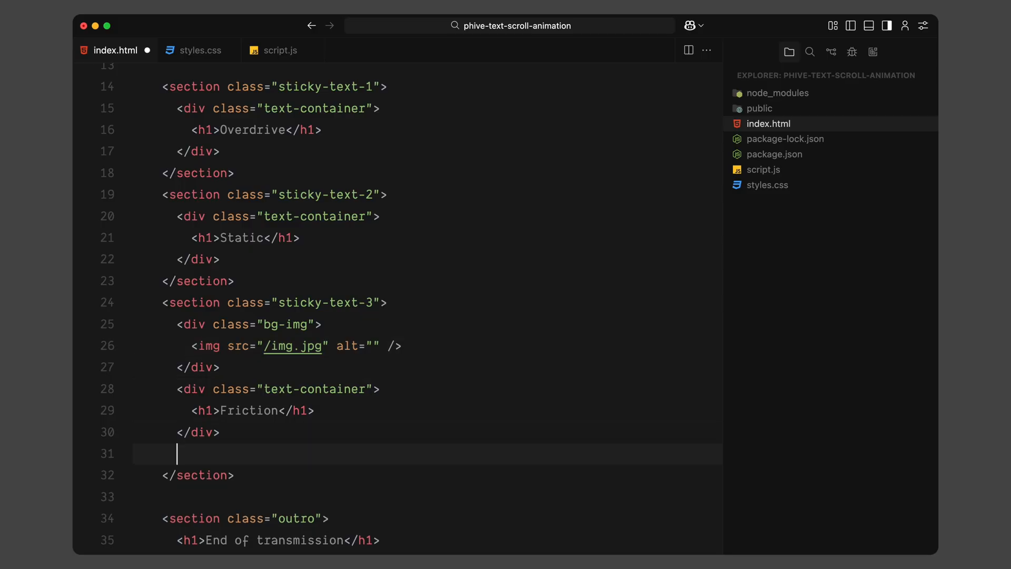
pyautogui.write('<div class="header"></div>')
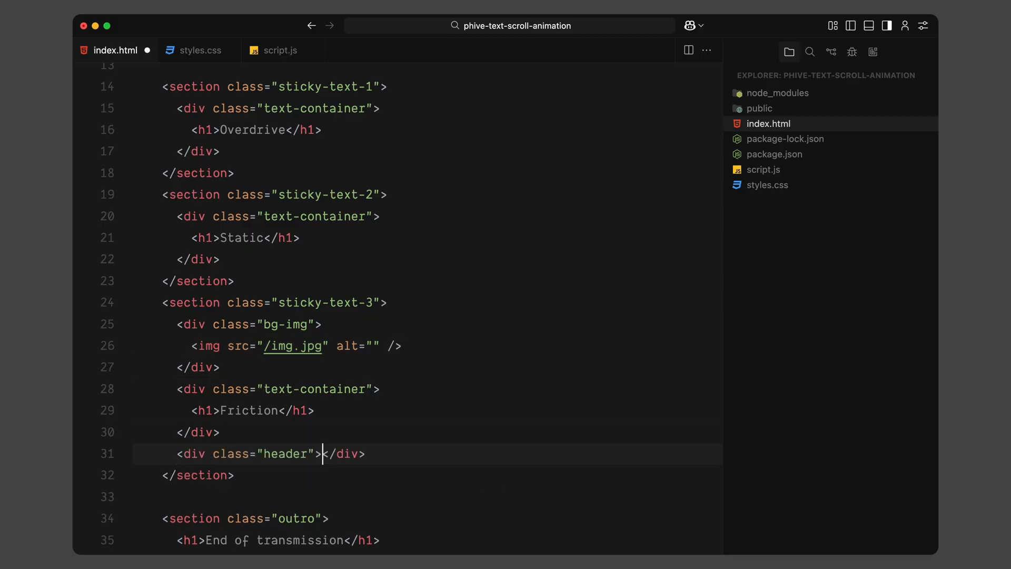
pyautogui.write('<h1></h1>')
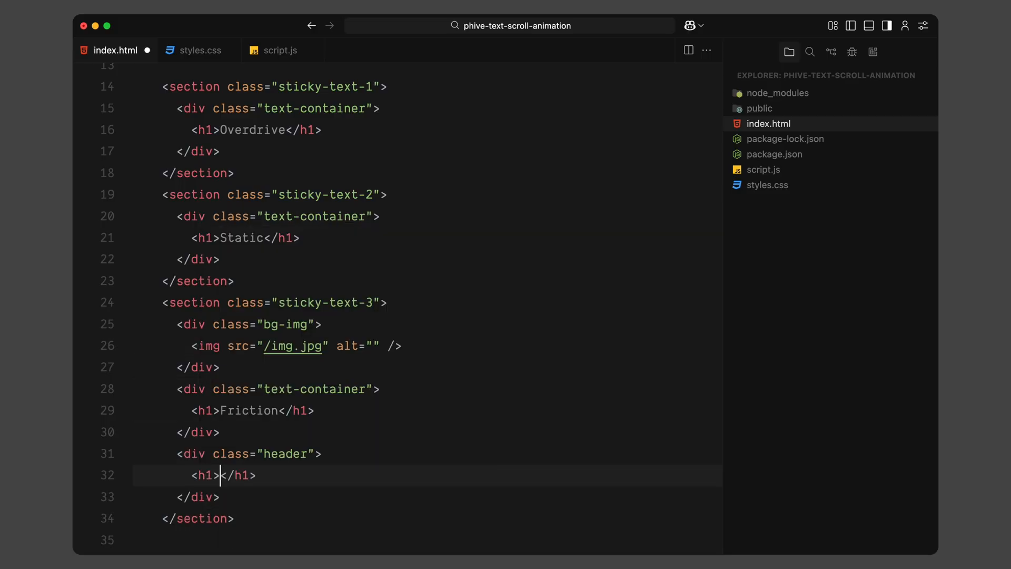
pyautogui.write('Overdrive always breaks the system')
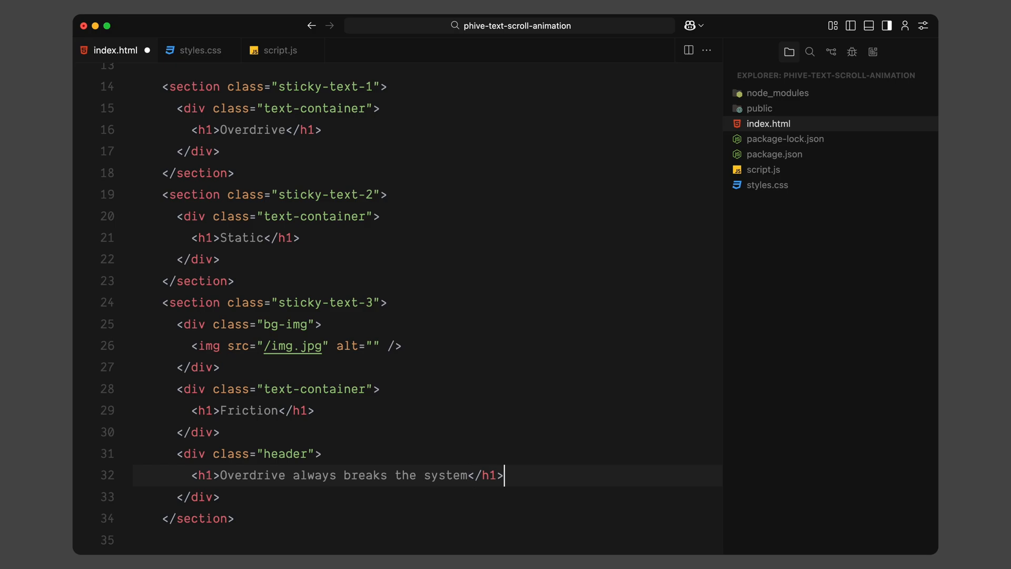
pyautogui.press('Cmd+S')
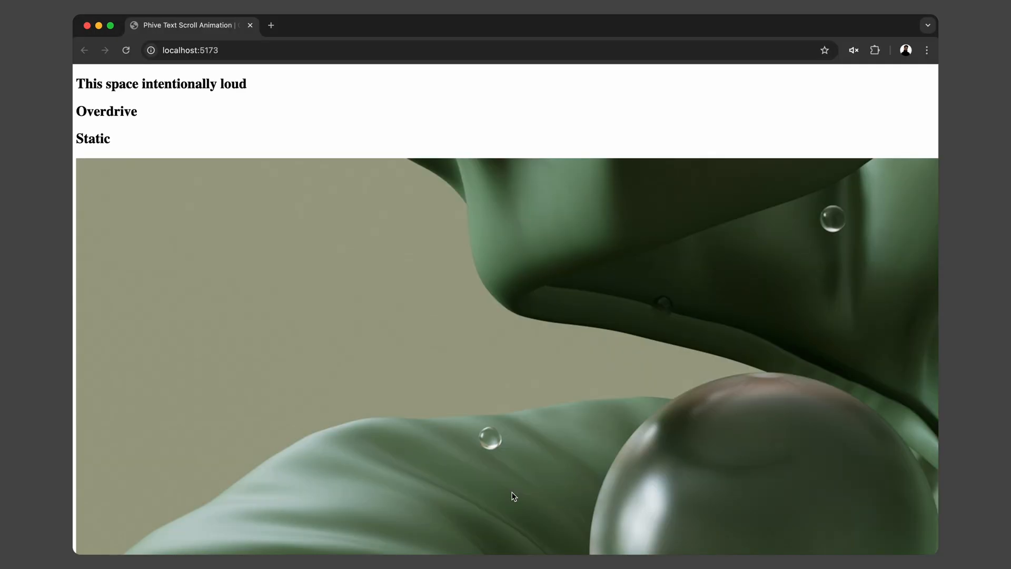
pyautogui.scroll(-3)
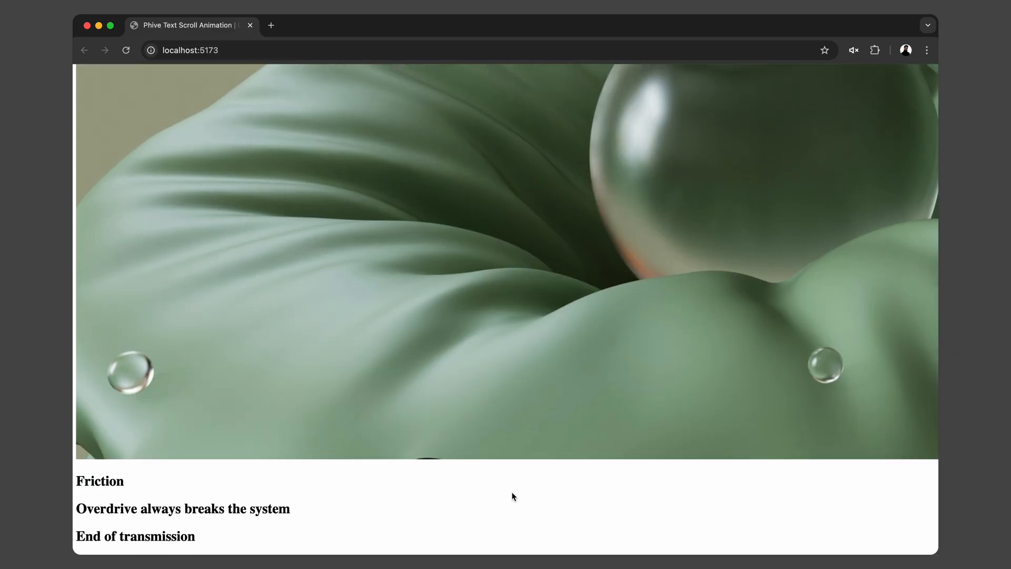
pyautogui.scroll(-3)
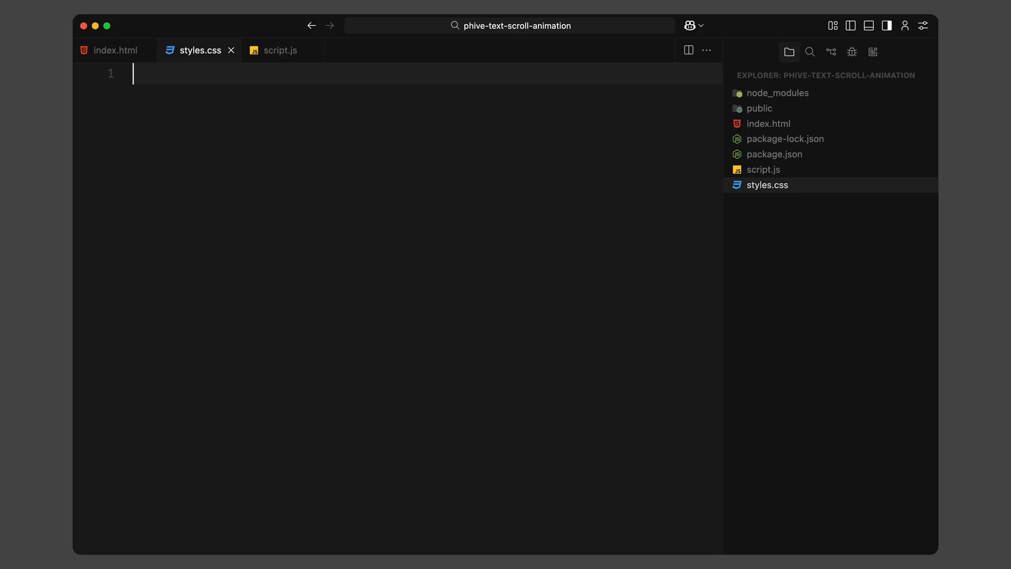
# Import the Roboto Condensed font and add a universal reset with zero padding
pyautogui.write('@import url("https://fonts.googleapis.com/css2?family=Roboto+Condensed:ital,wght@0,100..900;1,100..900&display=swap");')
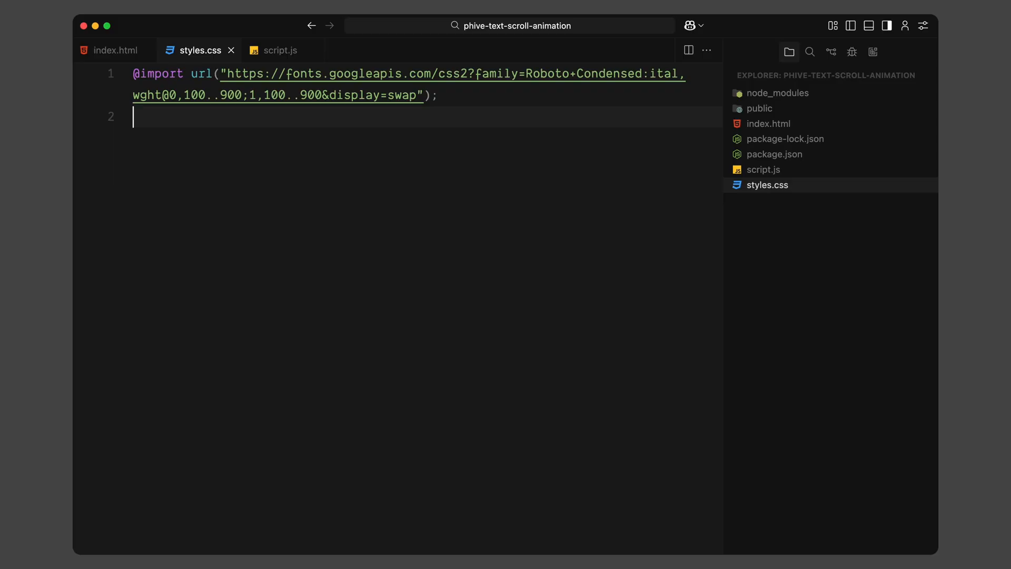
pyautogui.press('Enter')
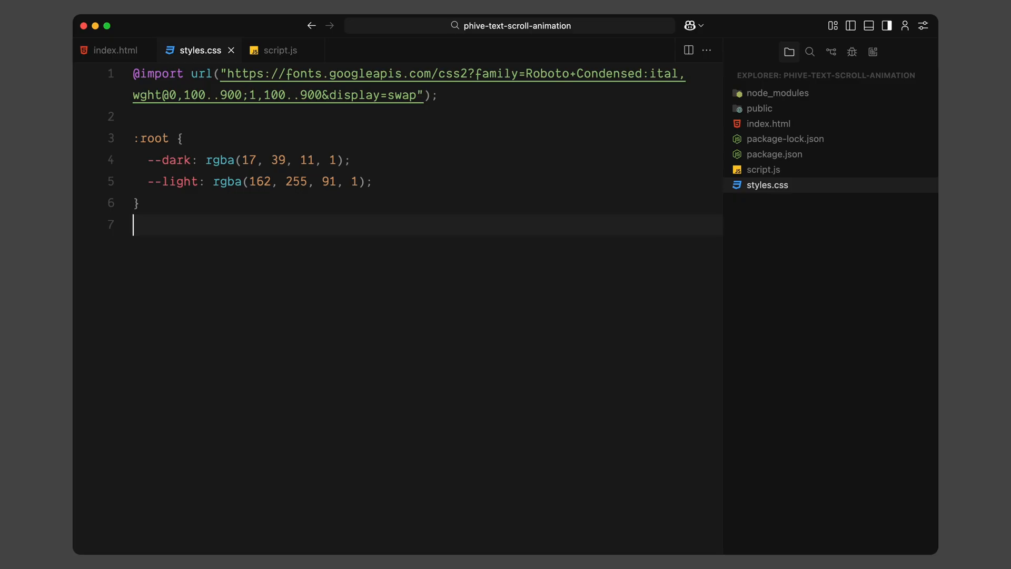
pyautogui.write('* {')
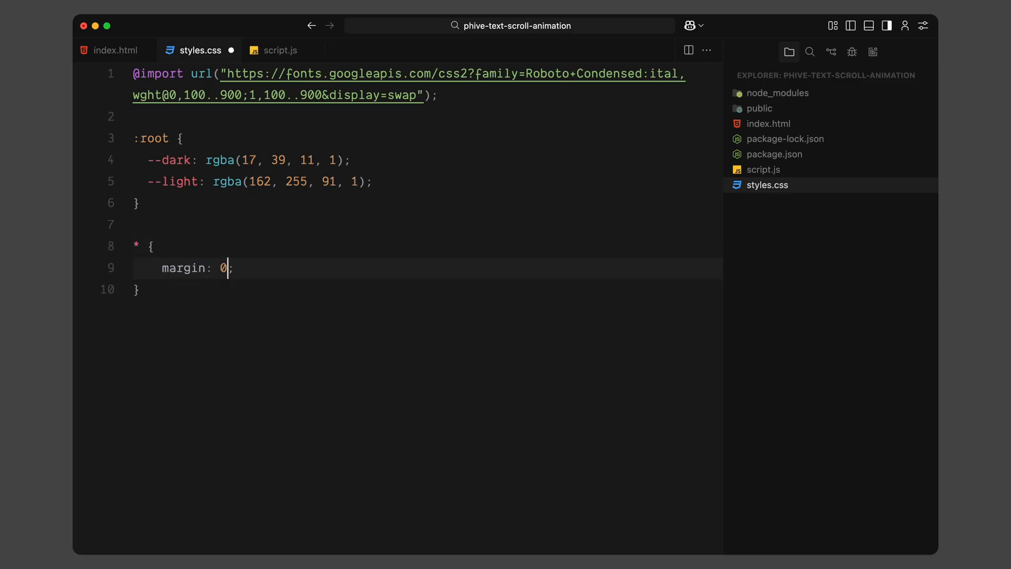
pyautogui.write('padding: 0;')
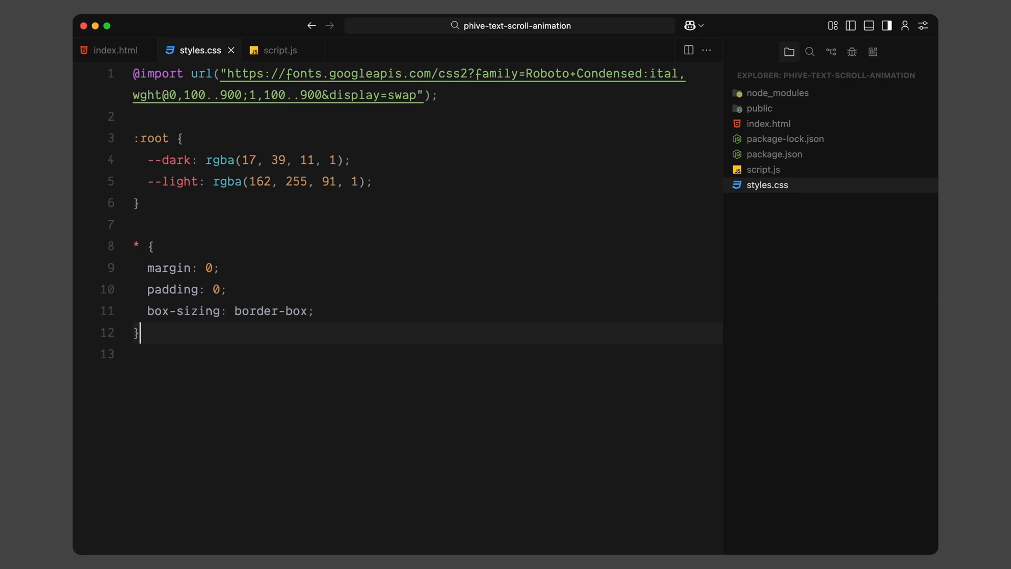
# Style body and give h1 a 5rem font size, 0.85 line height and centred text
pyautogui.write('body {')
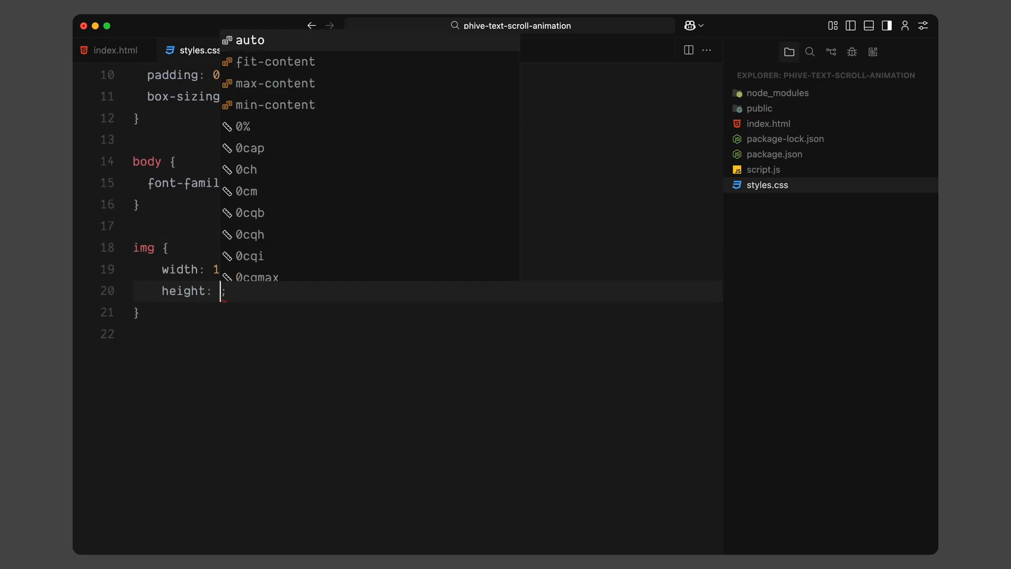
pyautogui.write('100%;')
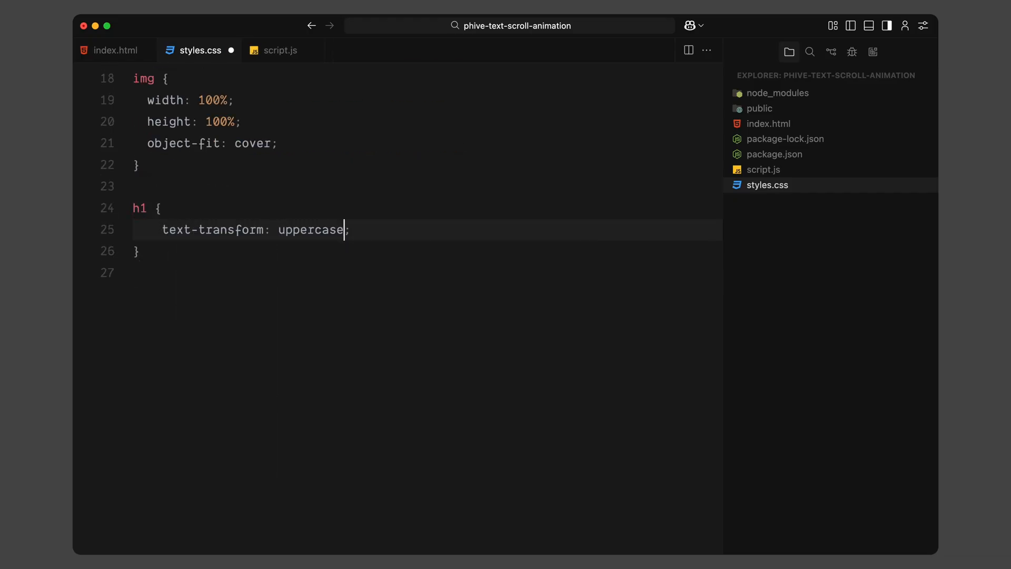
pyautogui.write('font-size: 5rem;')
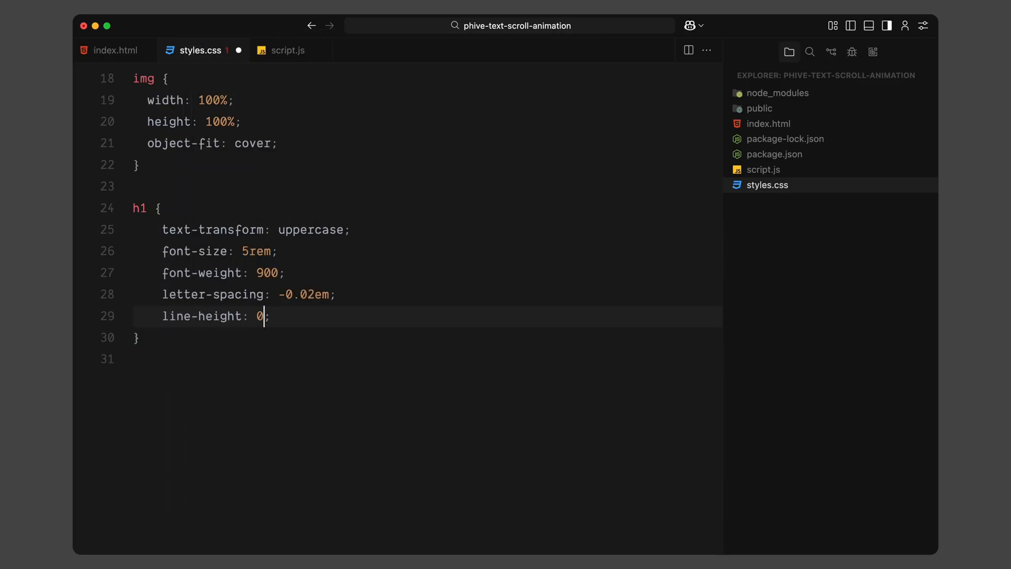
pyautogui.write('text-align: center;')
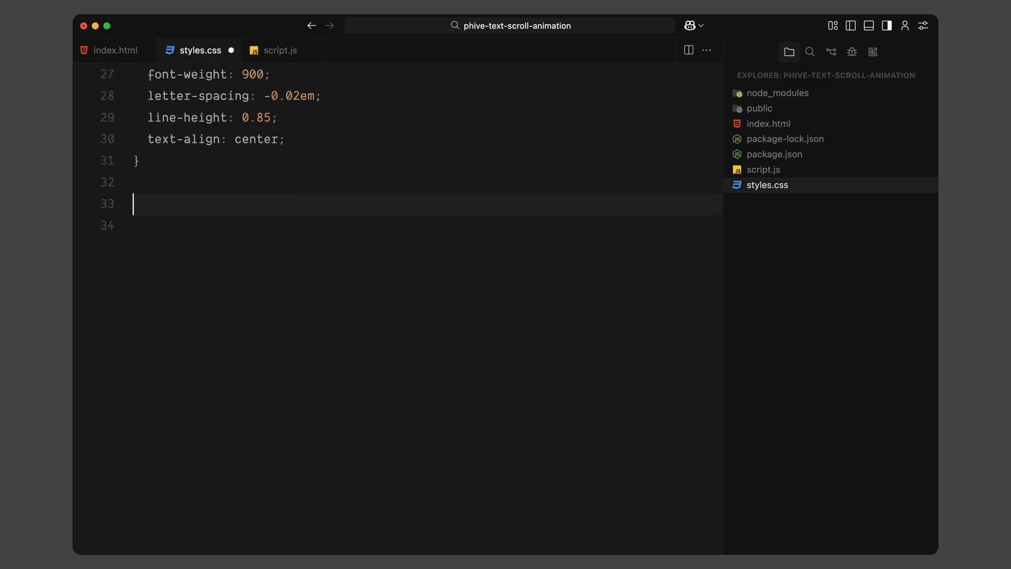
# Add a relative, 100vw × 100svh, overflow-hidden section rule and a flex-centred dark .hero, .outro rule
pyautogui.write('section {')
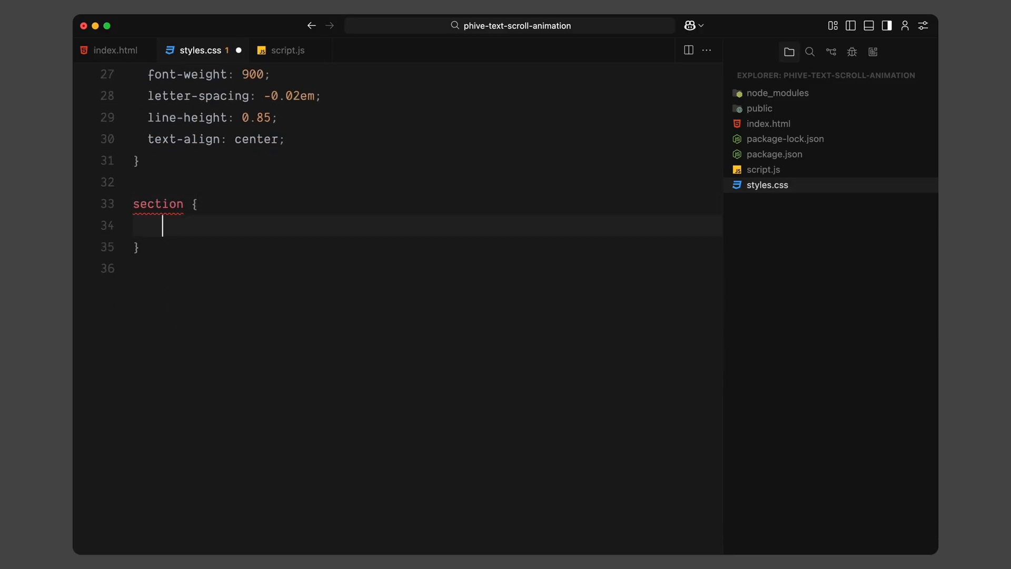
pyautogui.write('position: relative;')
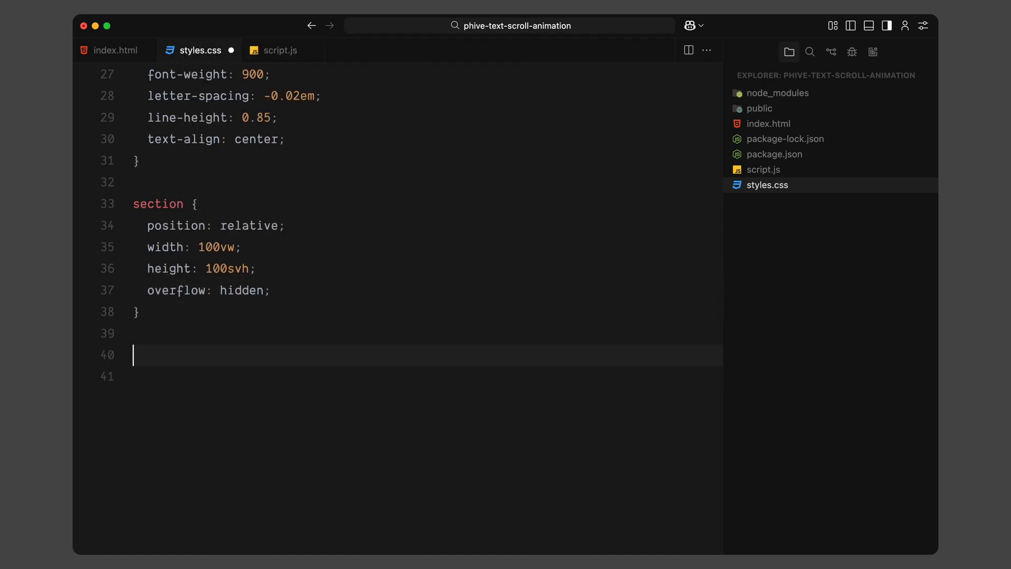
pyautogui.write('.hero, .outro')
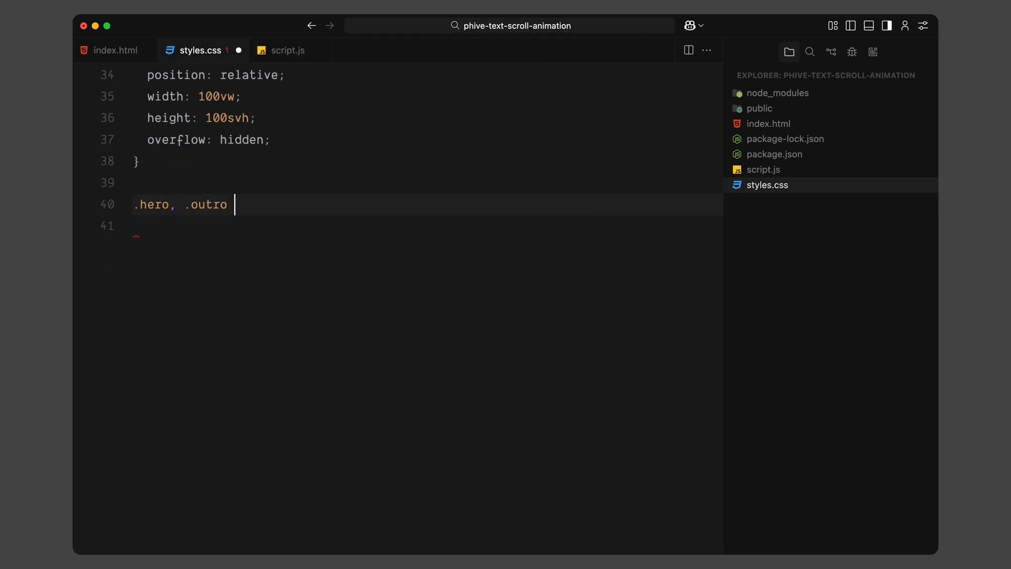
pyautogui.write('{ display: flex; justify-content: center; }')
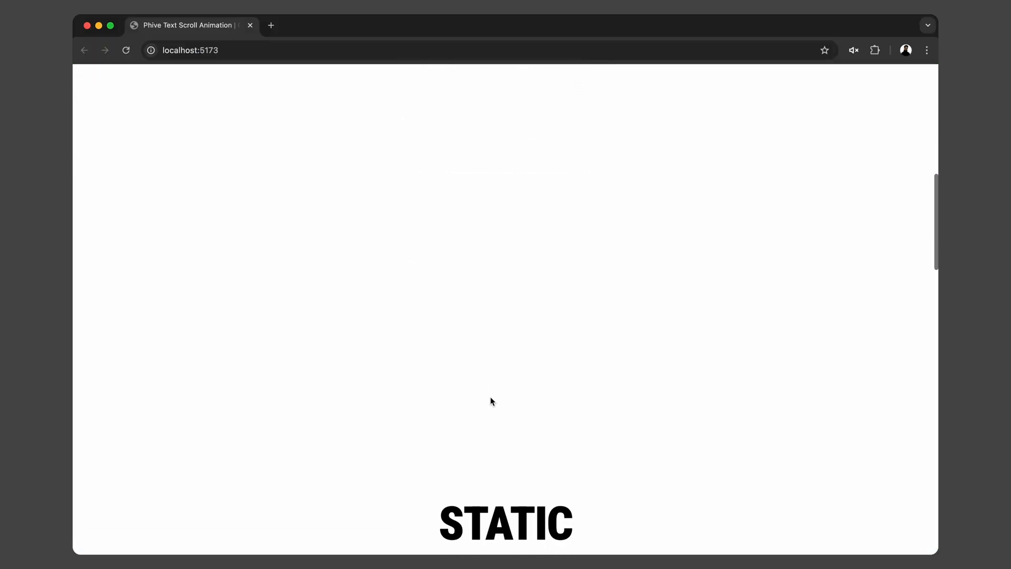
pyautogui.scroll(-3)
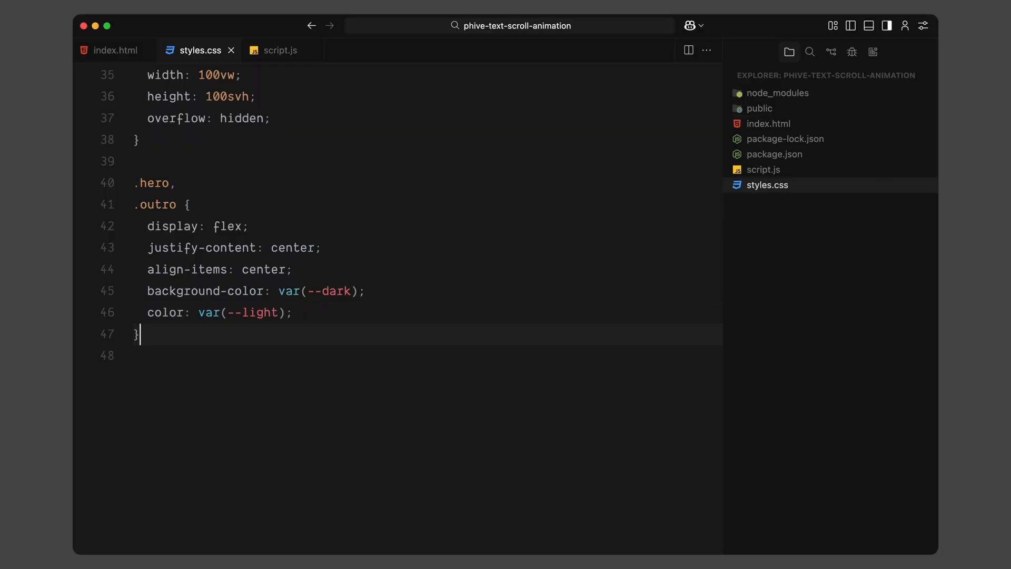
# Give .sticky-text-1, .sticky-text-2 var(--light) background with var(--dark) text, and .sticky-text-3 var(--light) text
pyautogui.write('.sticky-text-1, .sticky-text-2 {')
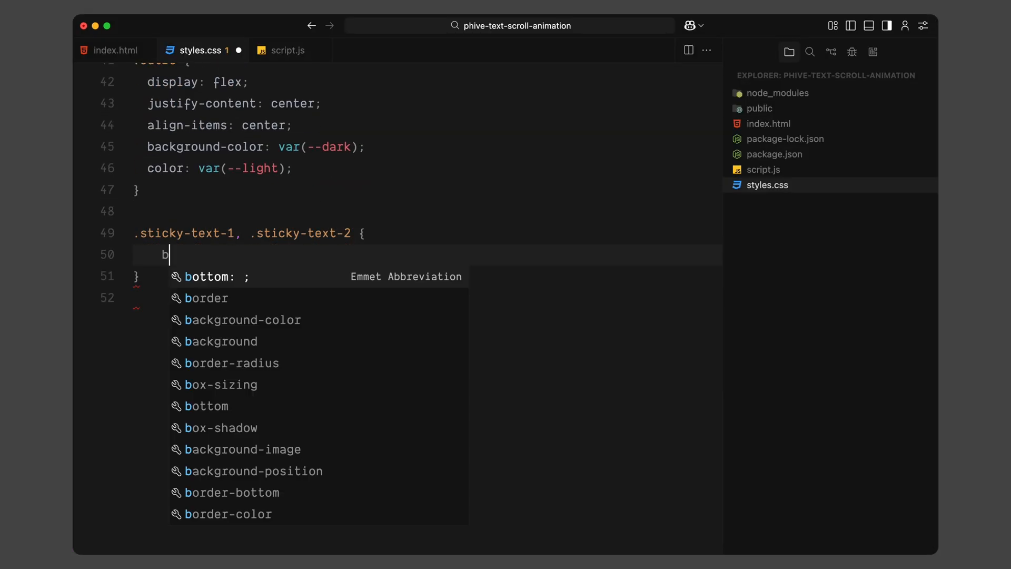
pyautogui.write('ackground-color: var(--light);')
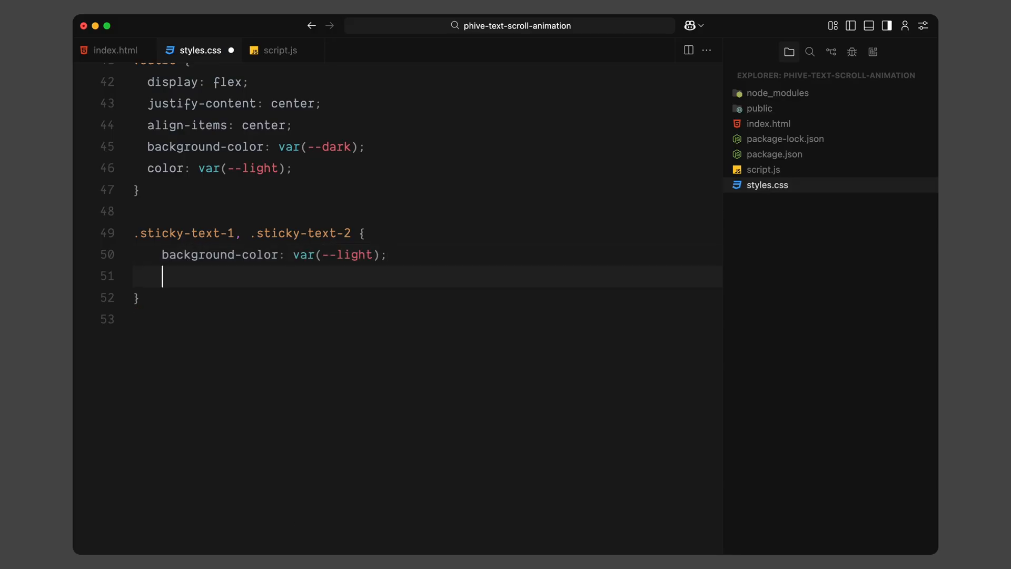
pyautogui.write('color: var(--dark);')
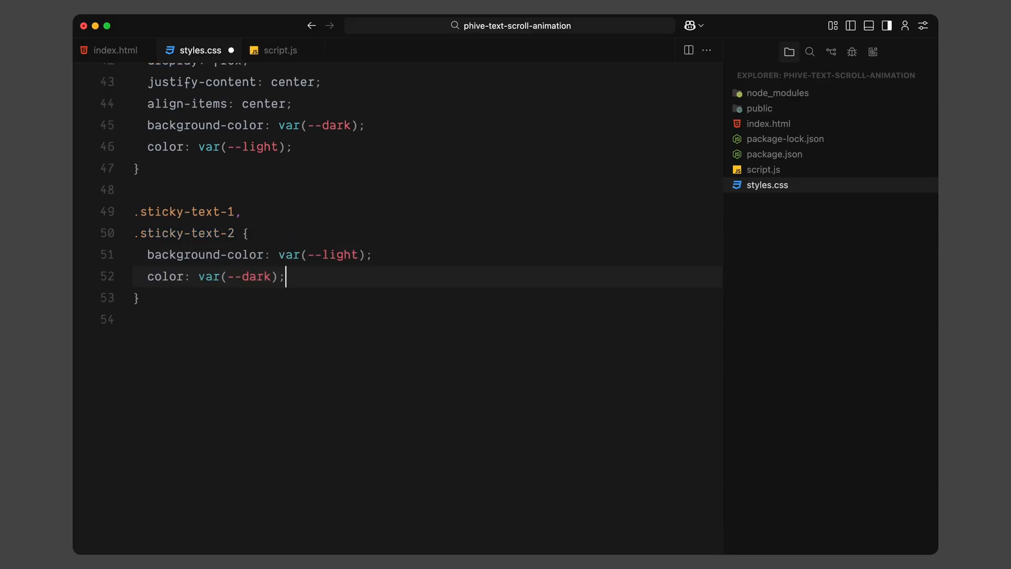
pyautogui.write('.sticky-text-3 {')
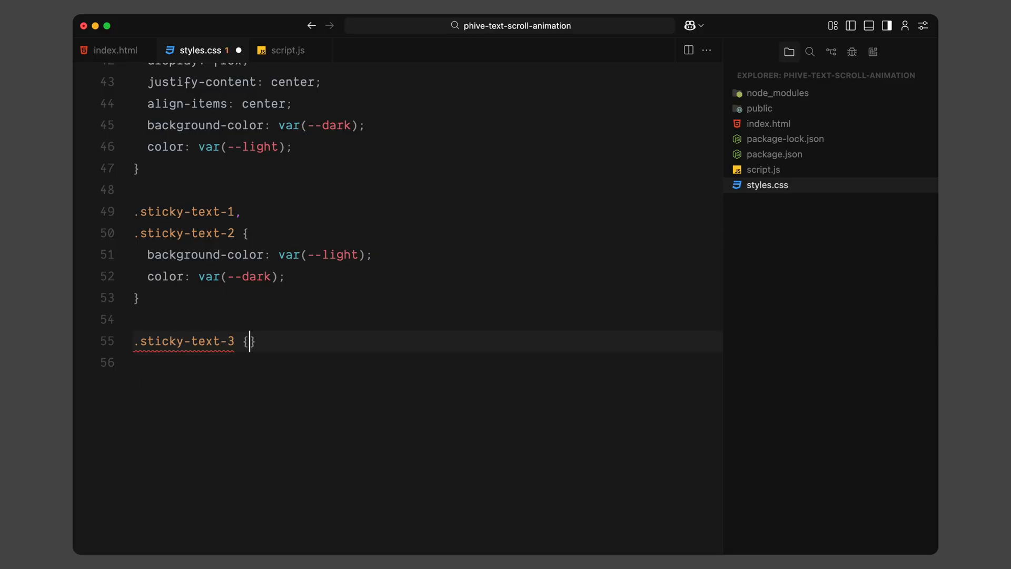
pyautogui.write('color: var(--light);')
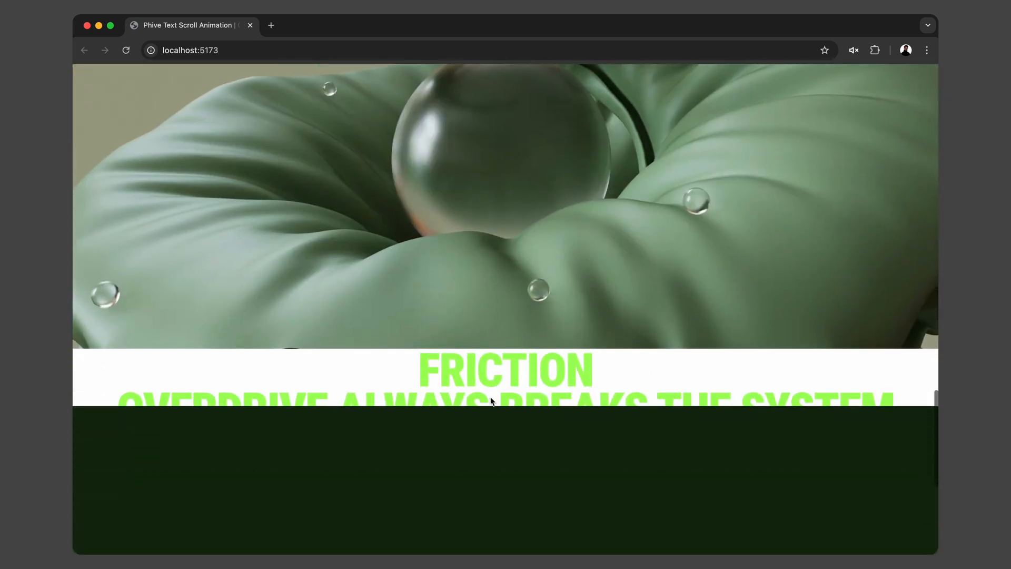
pyautogui.scroll(-3)
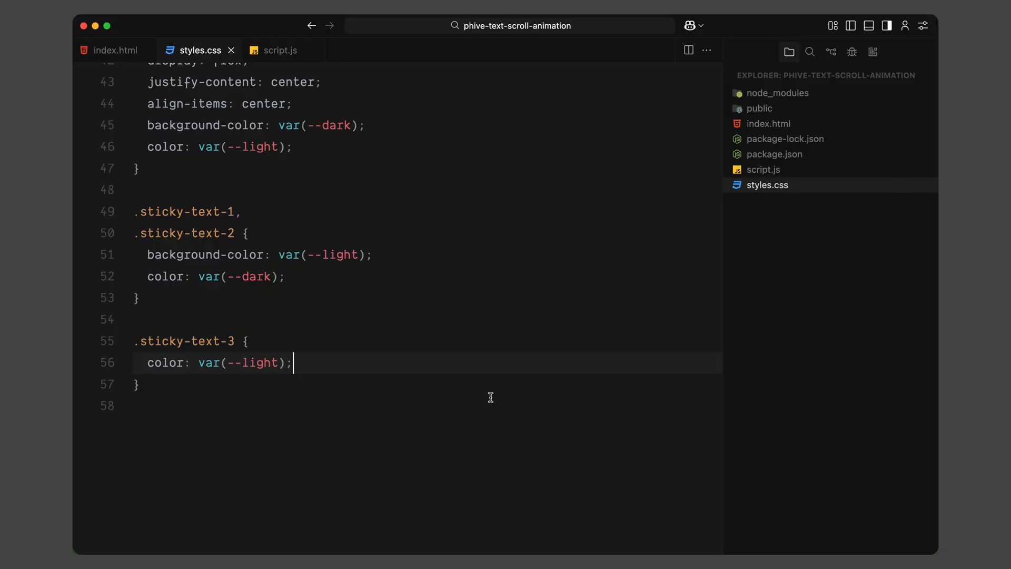
# Make .text-container and .bg-img absolute and full size, with will-change opacity/transform and z-index 1
pyautogui.write('.')
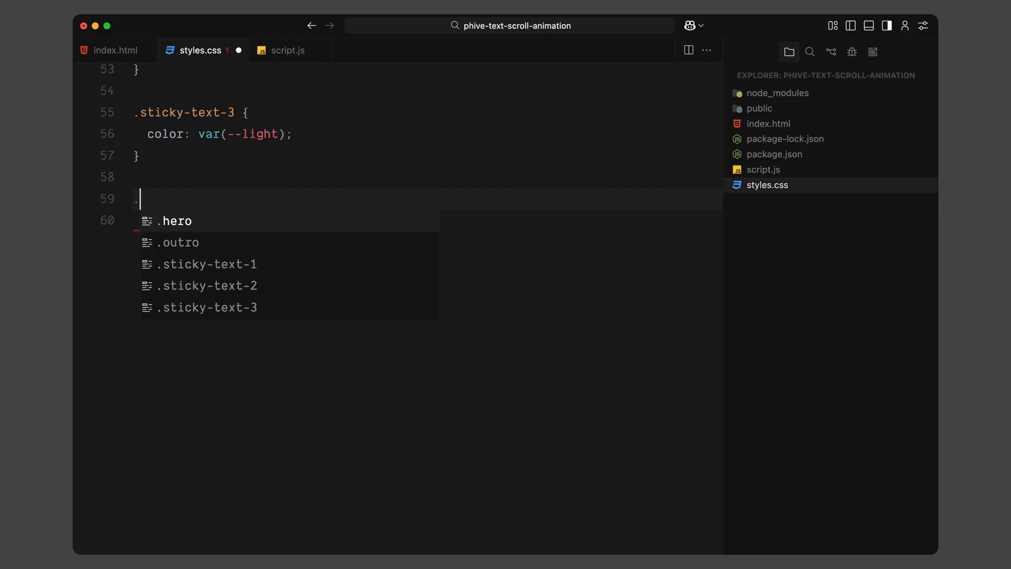
pyautogui.write('.text-container, .bg-img {')
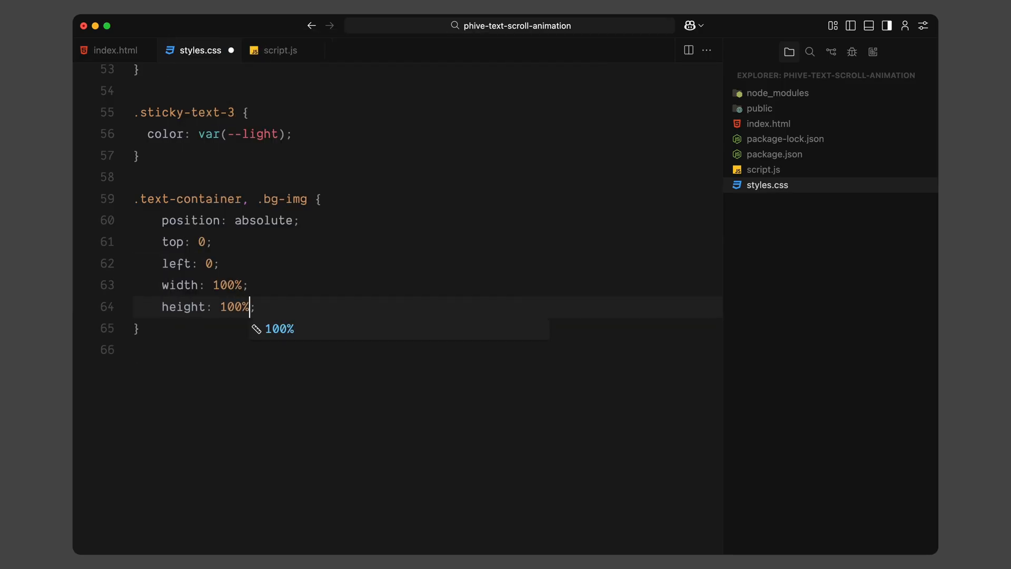
pyautogui.write('will-change: opacity,;')
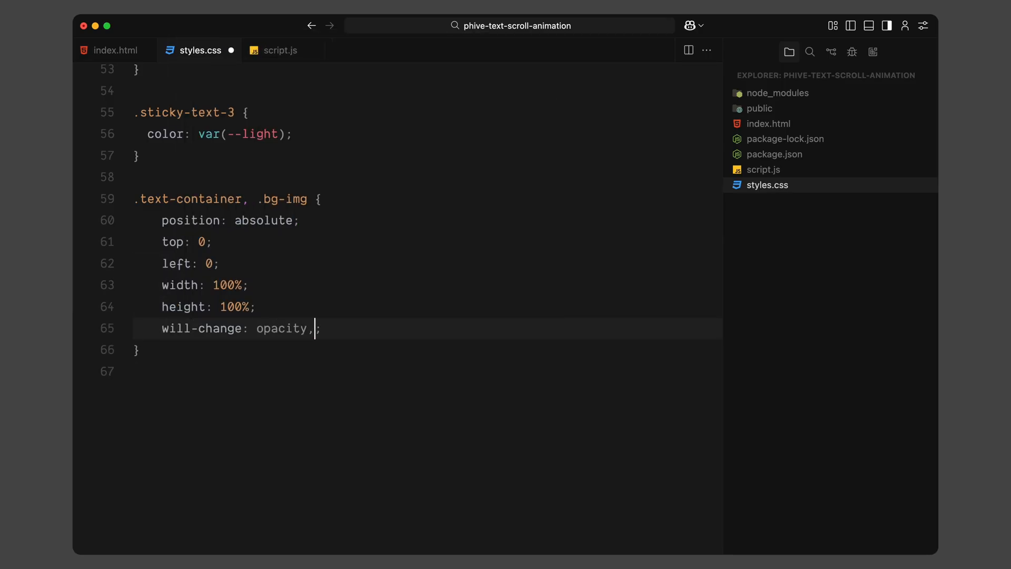
pyautogui.write('z')
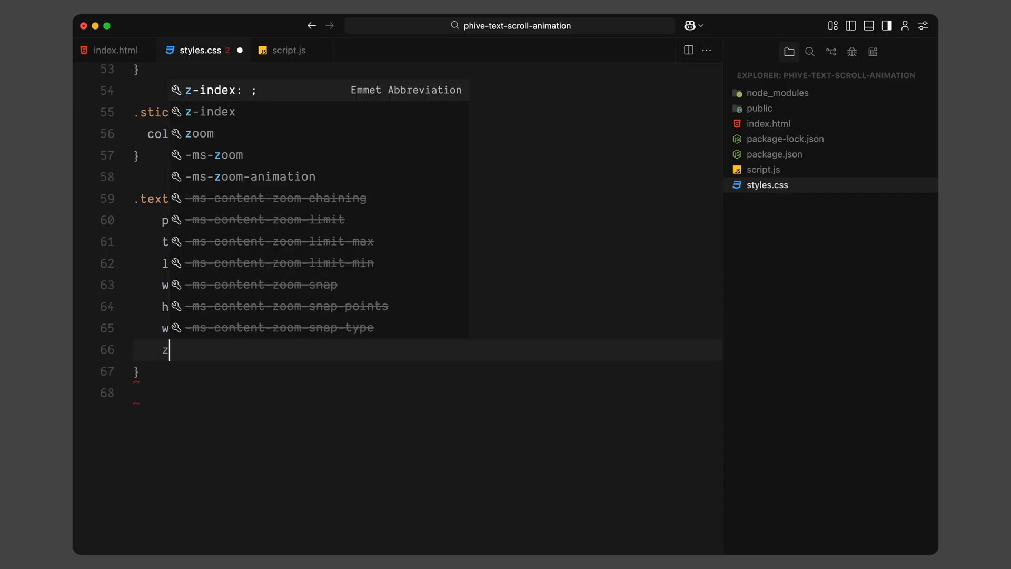
pyautogui.write('z-index: 1;')
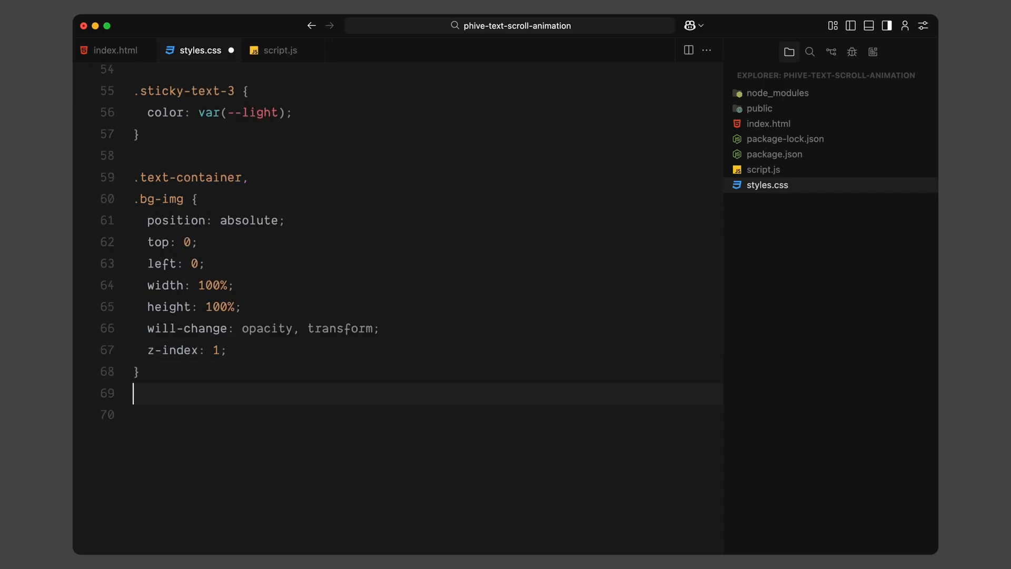
# Style .text-container h1 with -0.035em left offset, -0.05em letter spacing, top-centre origin and scale(0)
pyautogui.write('.text-container h1 {')
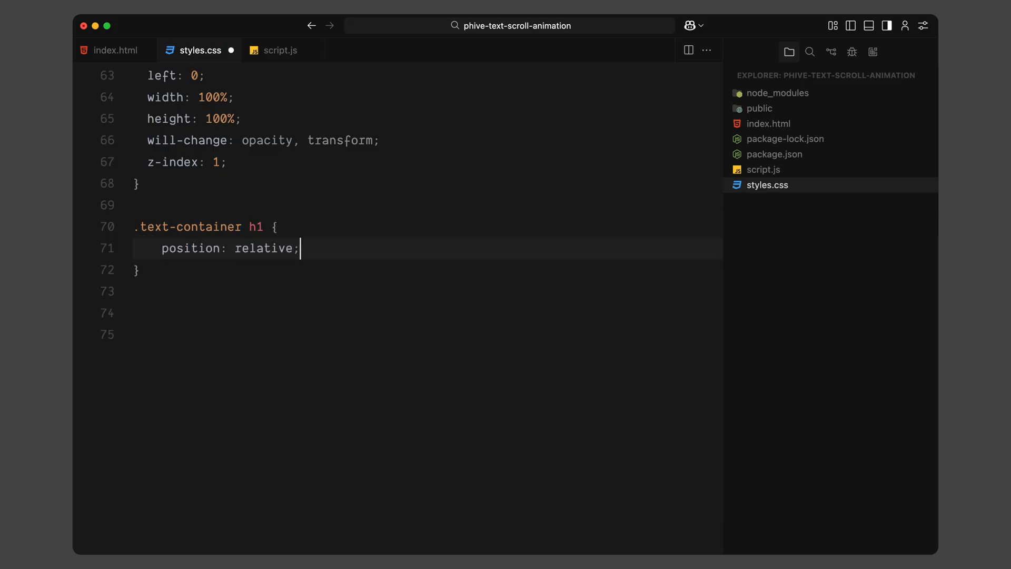
pyautogui.write('left: -0.035em;')
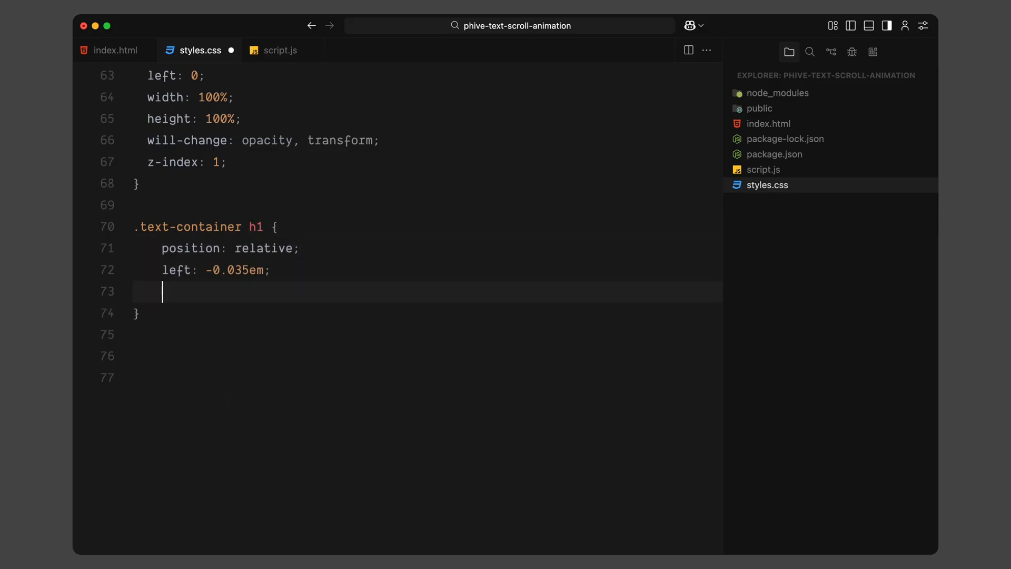
pyautogui.write('letter-spacing: -0.05em;')
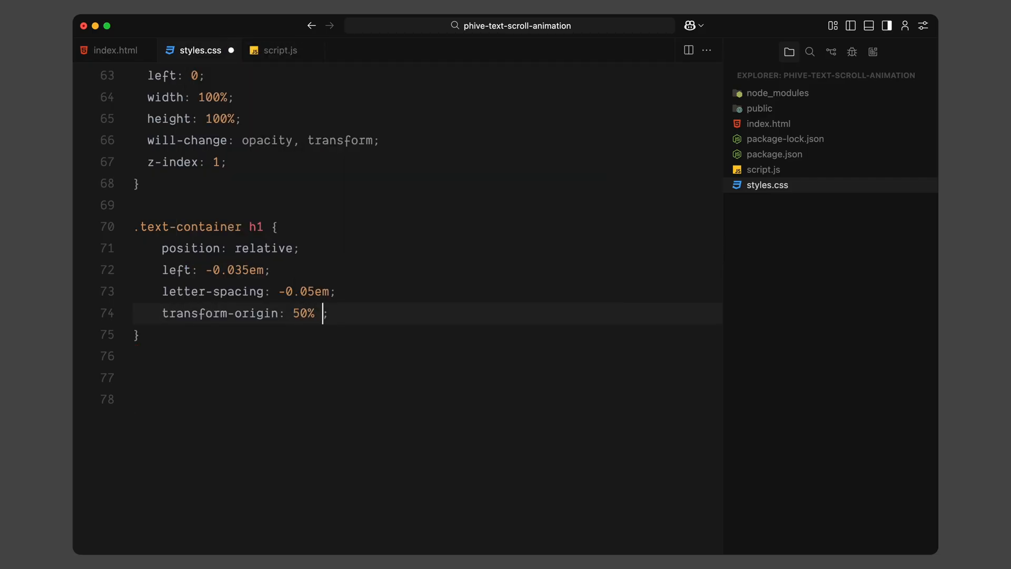
pyautogui.write('trans')
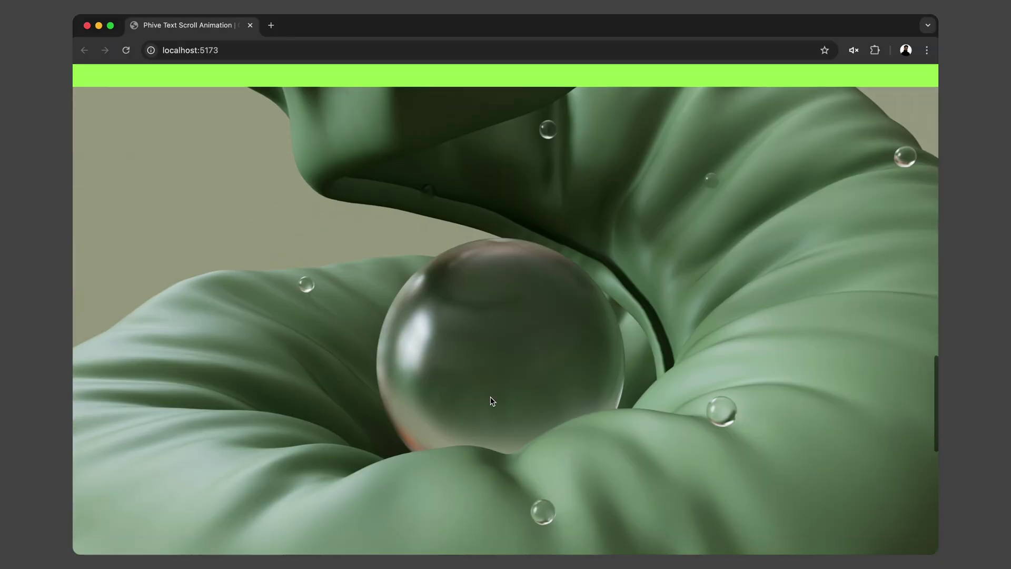
pyautogui.scroll(-3)
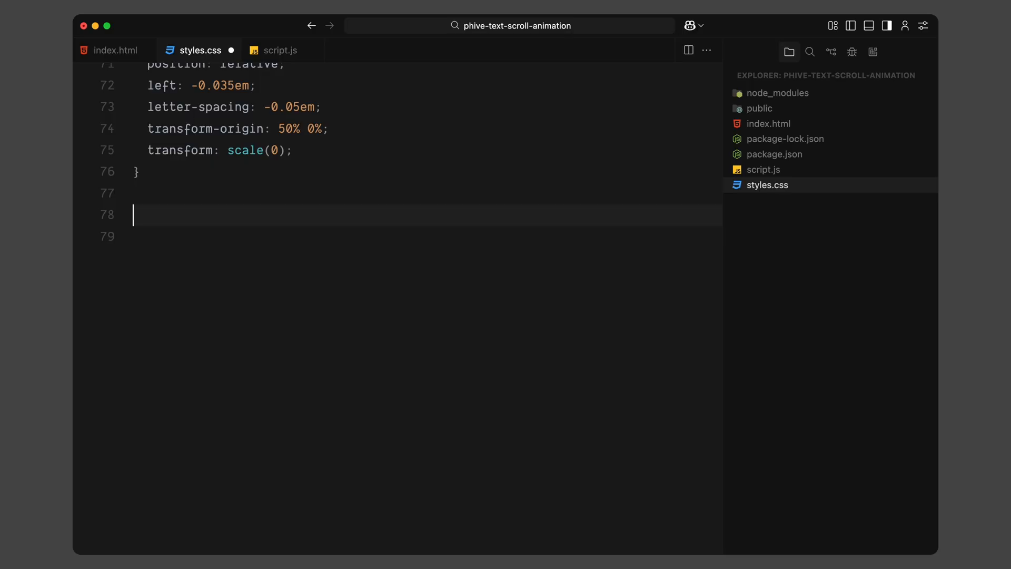
# Size the sticky headings: sticky-text-1 23vw, sticky-text-2 35vw, sticky-text-3 27vw at weight 900
pyautogui.write('.sticky-text-1 .t')
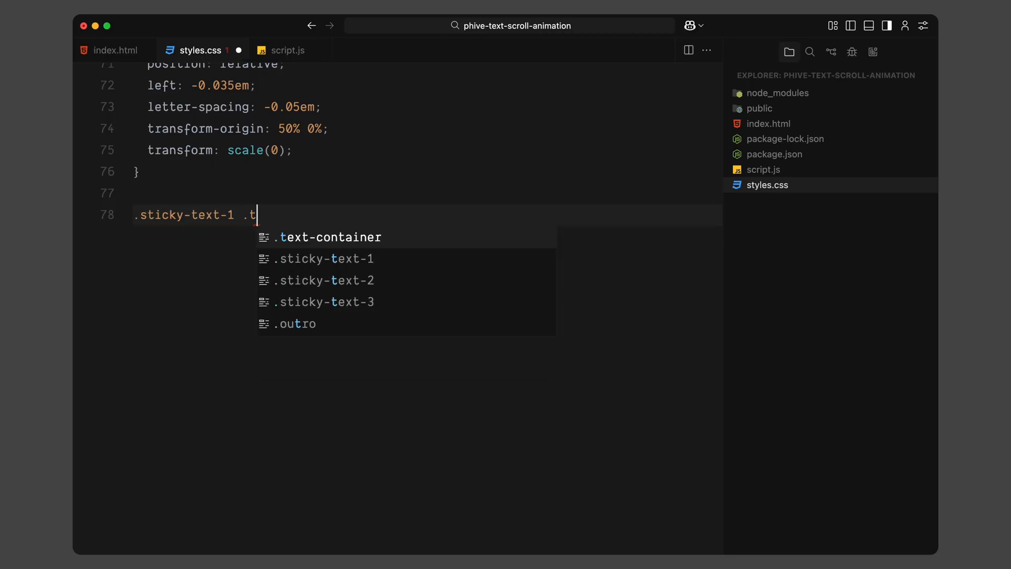
pyautogui.write('ext-container h1 {')
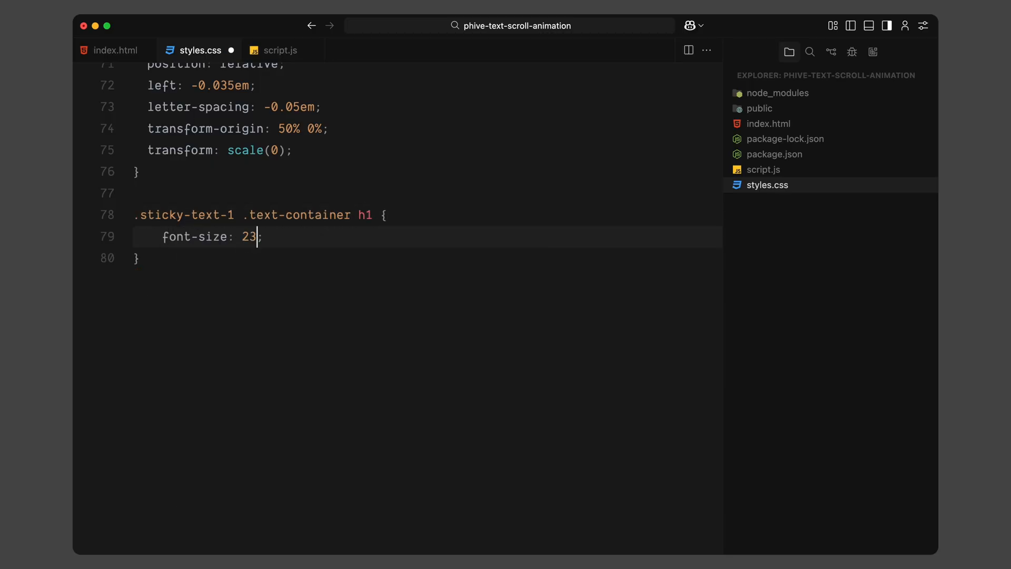
pyautogui.write('vw;')
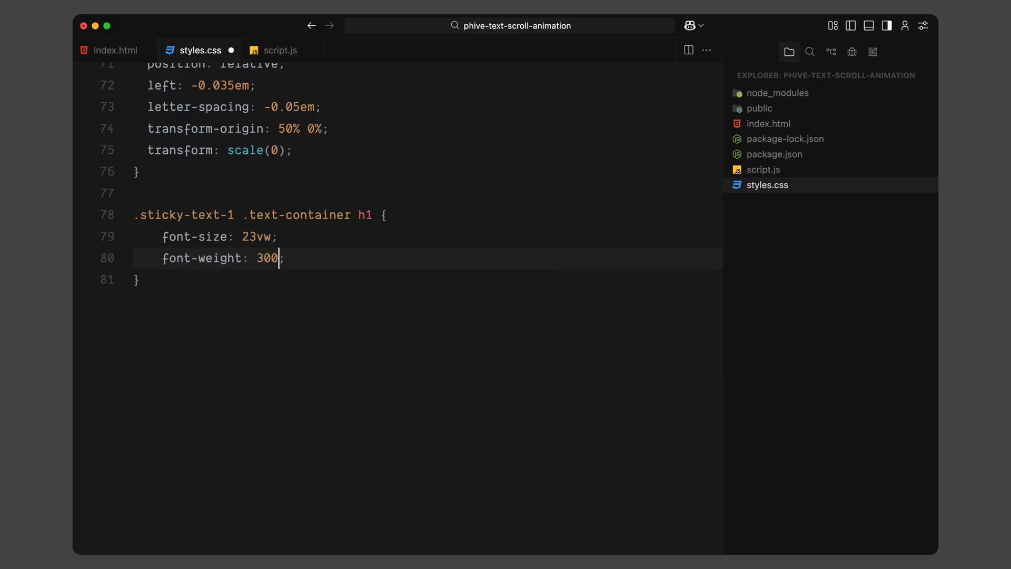
pyautogui.write('will-change: transform;')
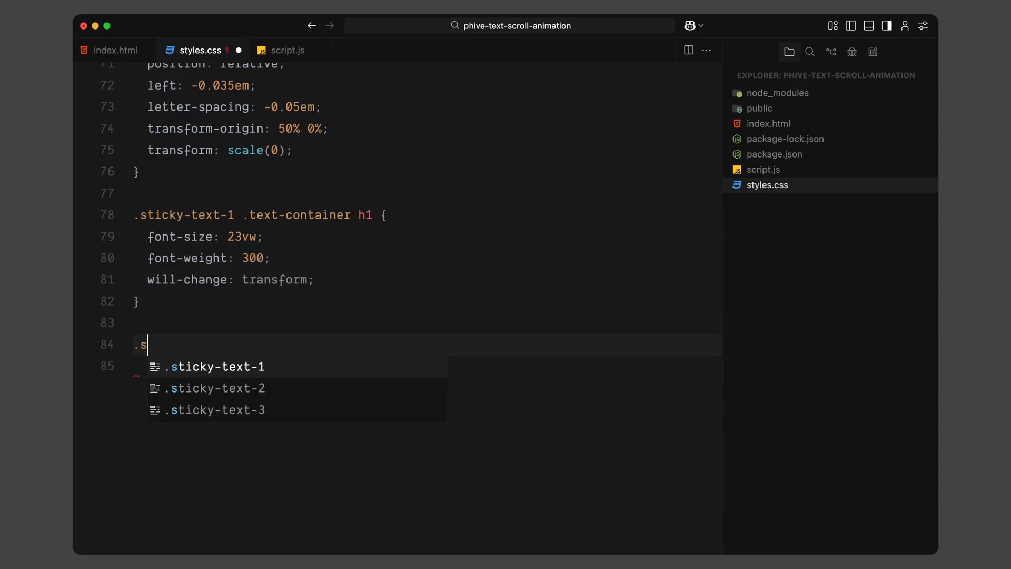
pyautogui.click(214, 388)
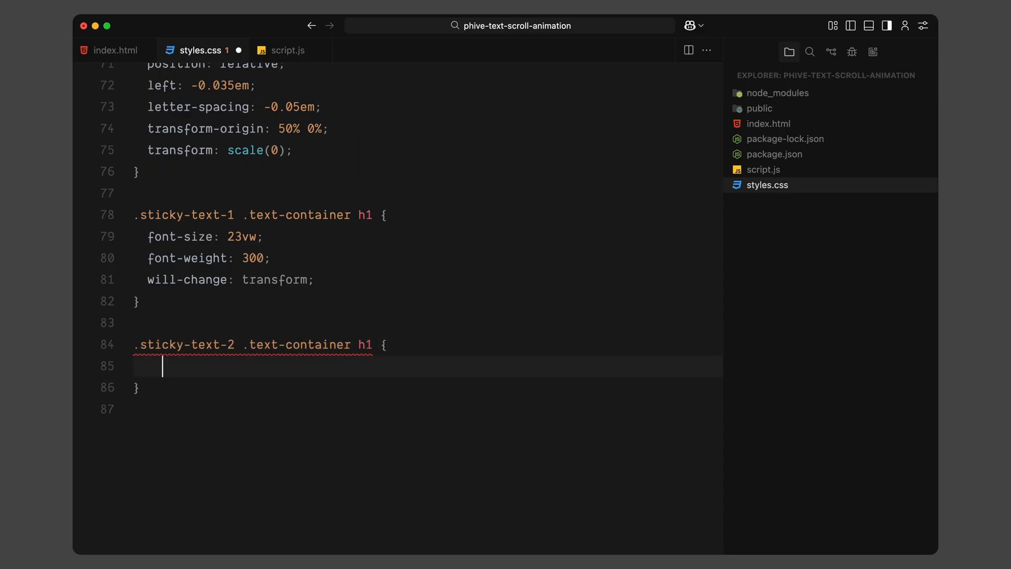
pyautogui.write('font-size: 35vw;')
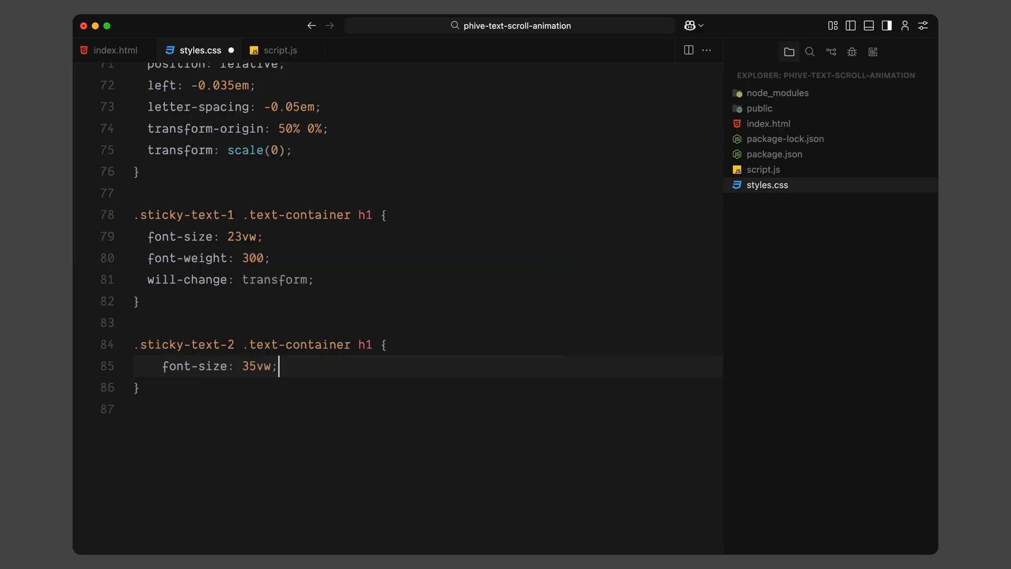
pyautogui.write('will-change: transform;')
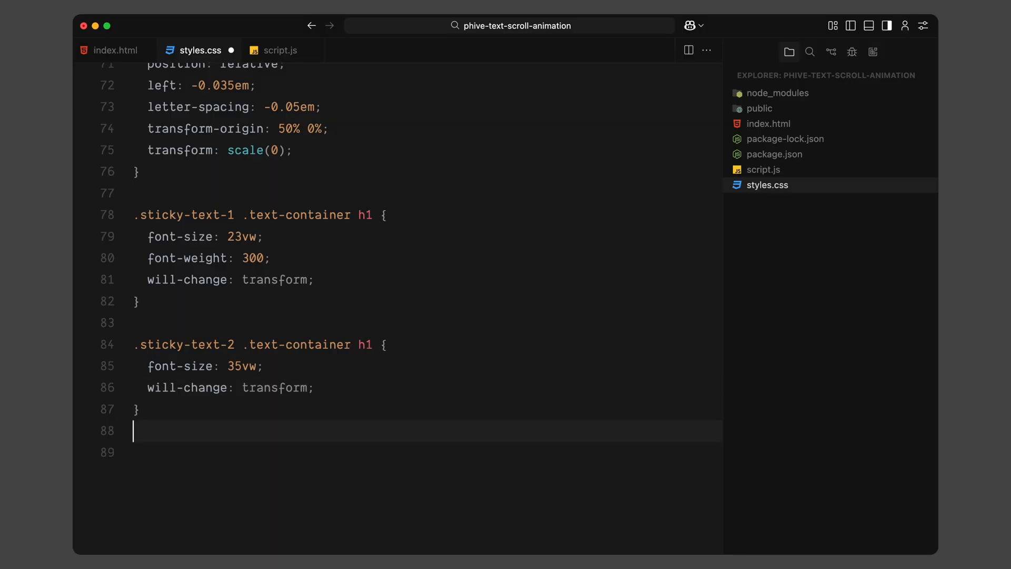
pyautogui.write('.sticky-text-3 .text-container h1 {')
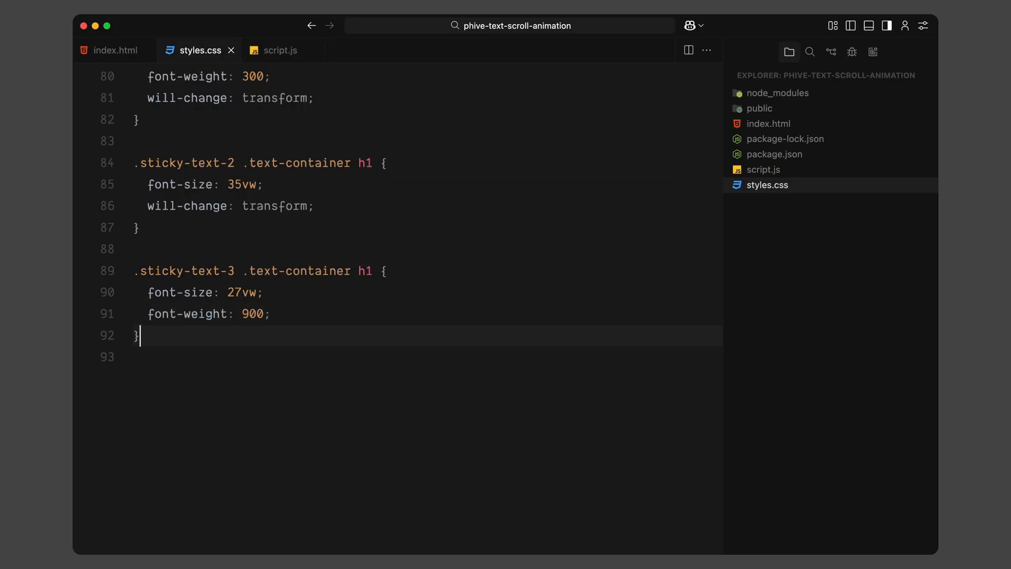
# Add a .header rule: absolute, top/left 50%, translate(-50%, -50%), width 50%, z-index 2
pyautogui.write('.header {')
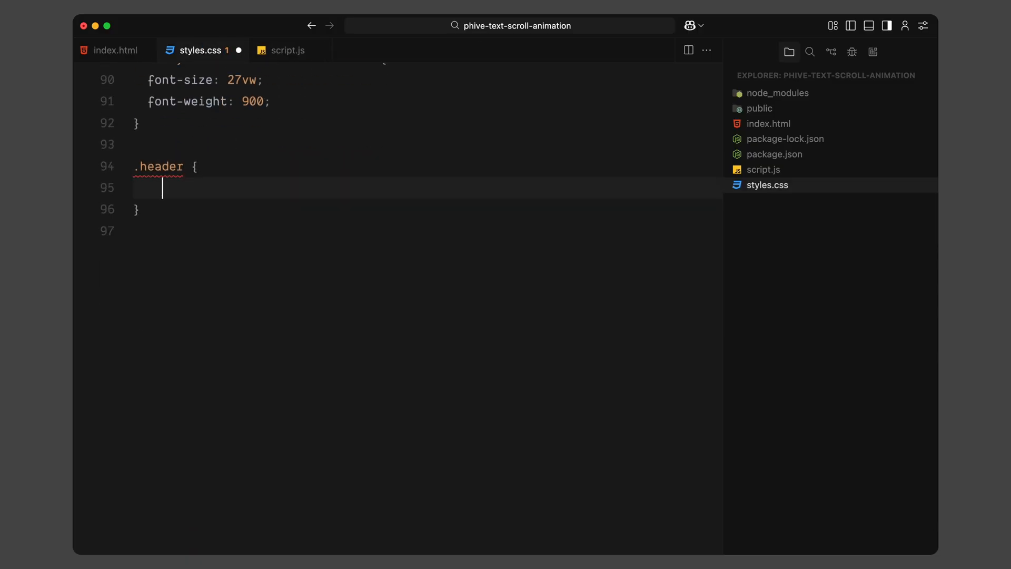
pyautogui.write('position: absolute;')
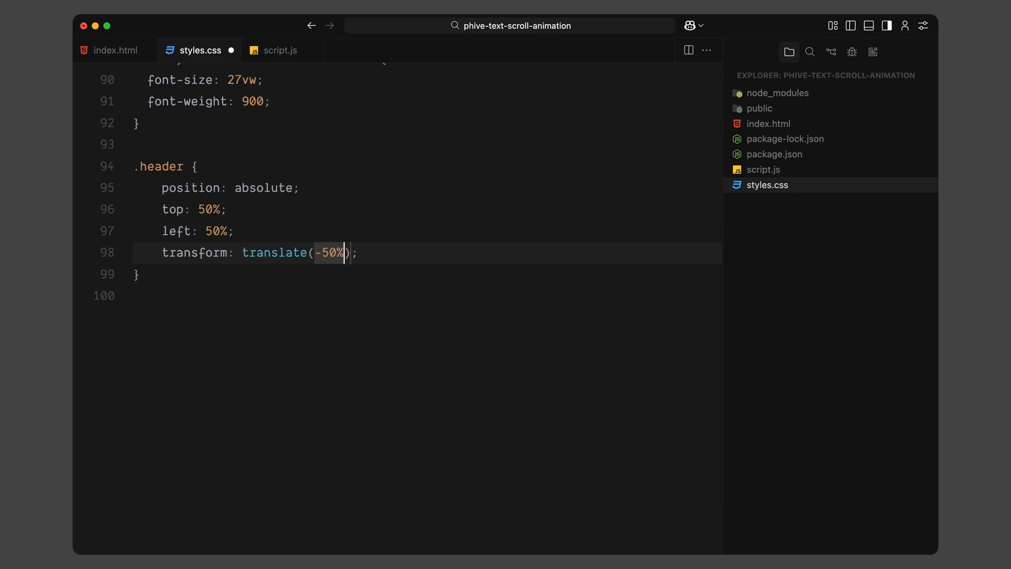
pyautogui.write(', -50%);')
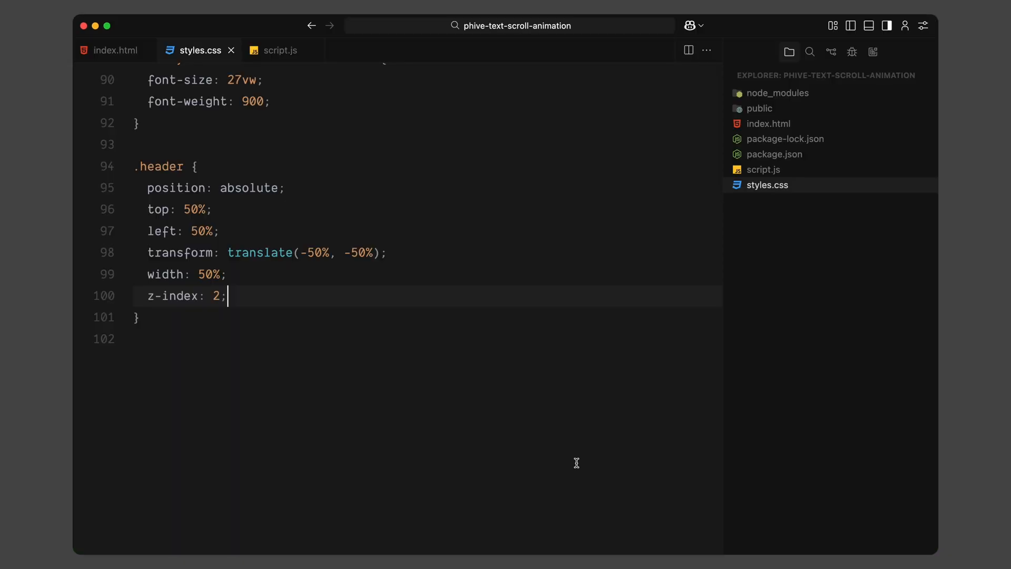
pyautogui.write('@media (max-width: 1000px)')
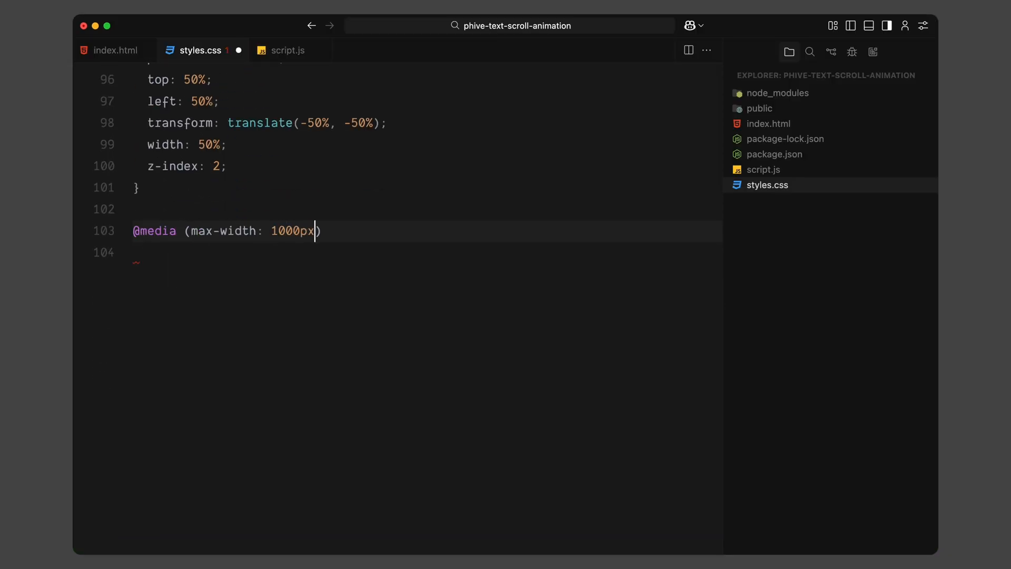
pyautogui.write('{\\n  h1 {\\n    font-size:')
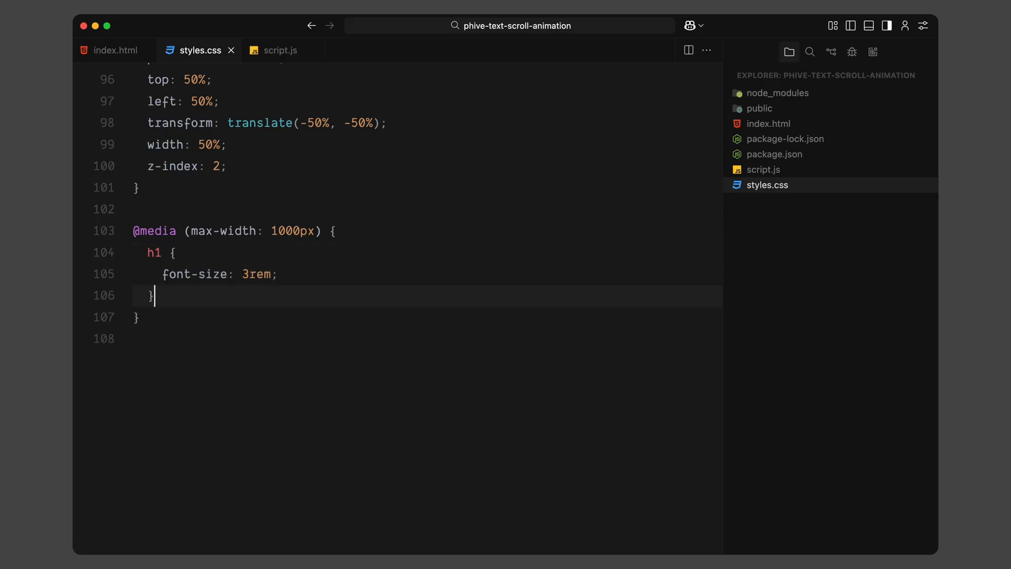
pyautogui.write('.hero h1, .outro h1, .header {')
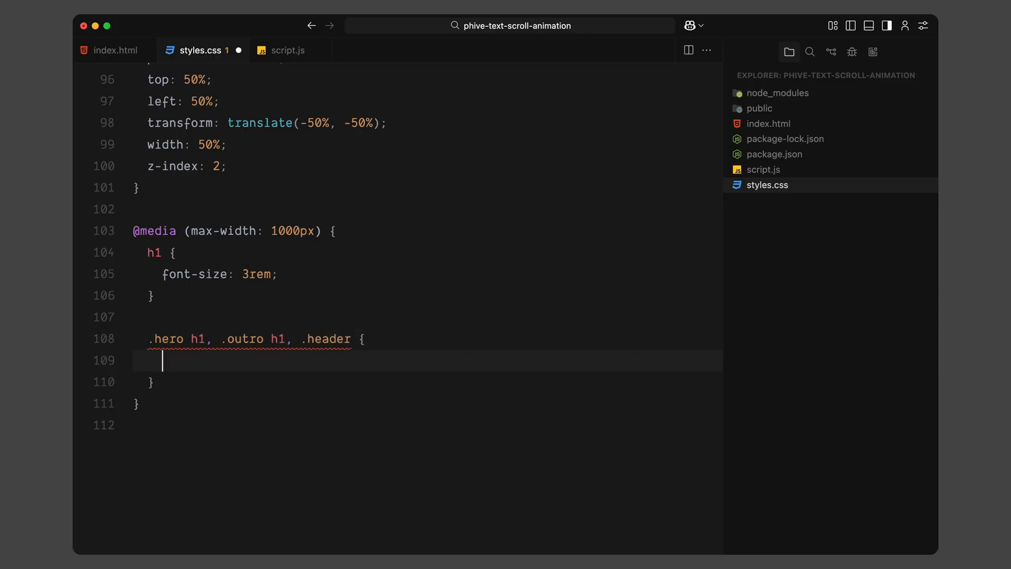
pyautogui.write('width: calc(100% - );')
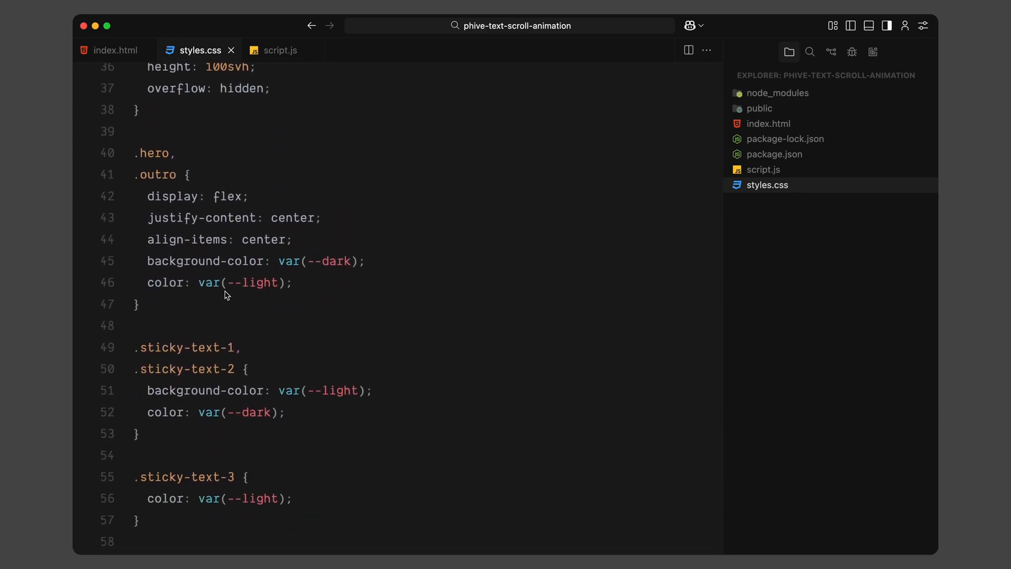
pyautogui.write('.hero h1, .')
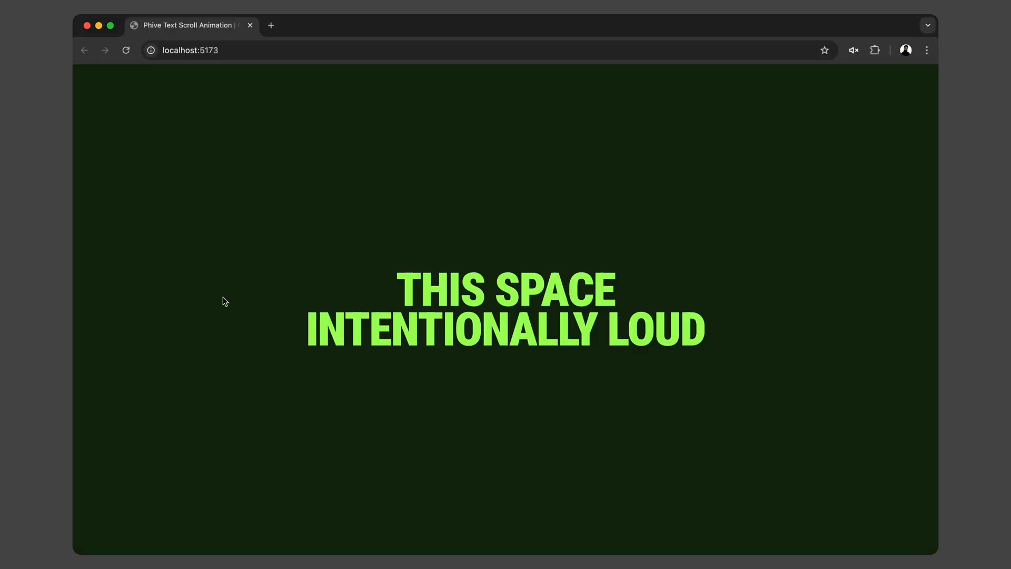
# Scroll the localhost:5173 page in Chrome from the loud headline down to the outro image
pyautogui.scroll(-3)
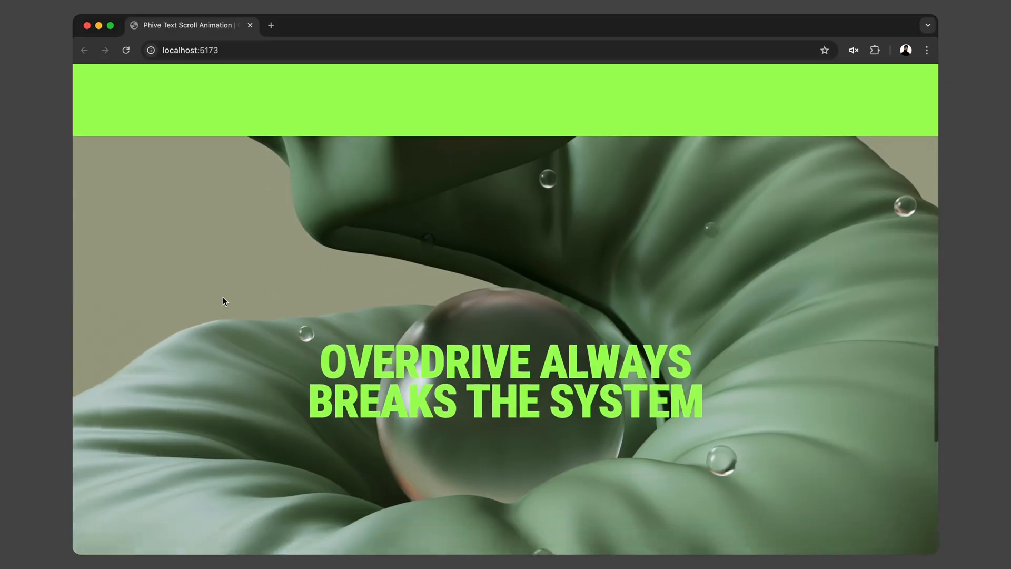
pyautogui.scroll(-3)
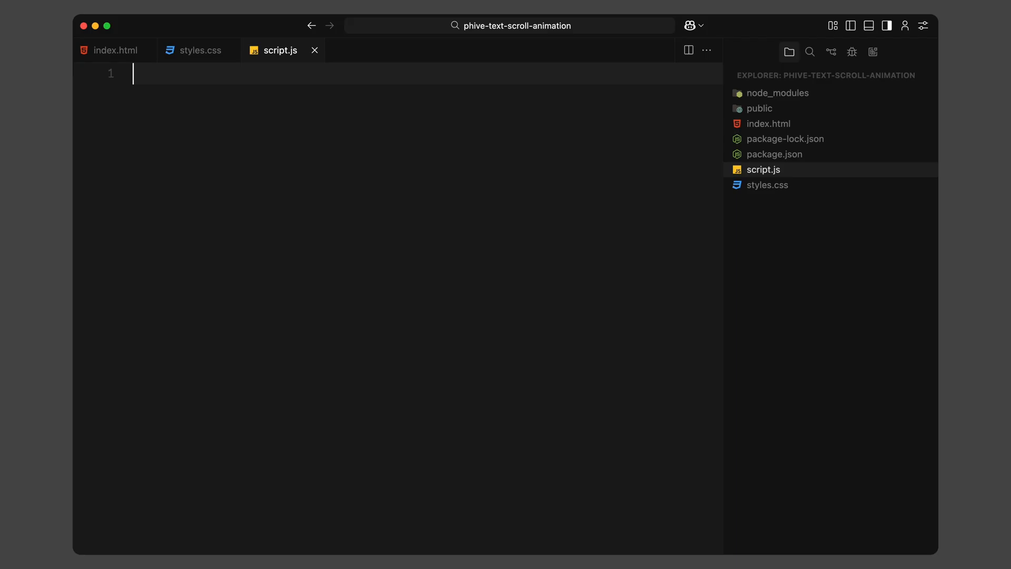
# Import gsap, ScrollTrigger, SplitText and Lenis, registering both plugins inside a DOMContentLoaded listener
pyautogui.write('import gsap from "gsap";')
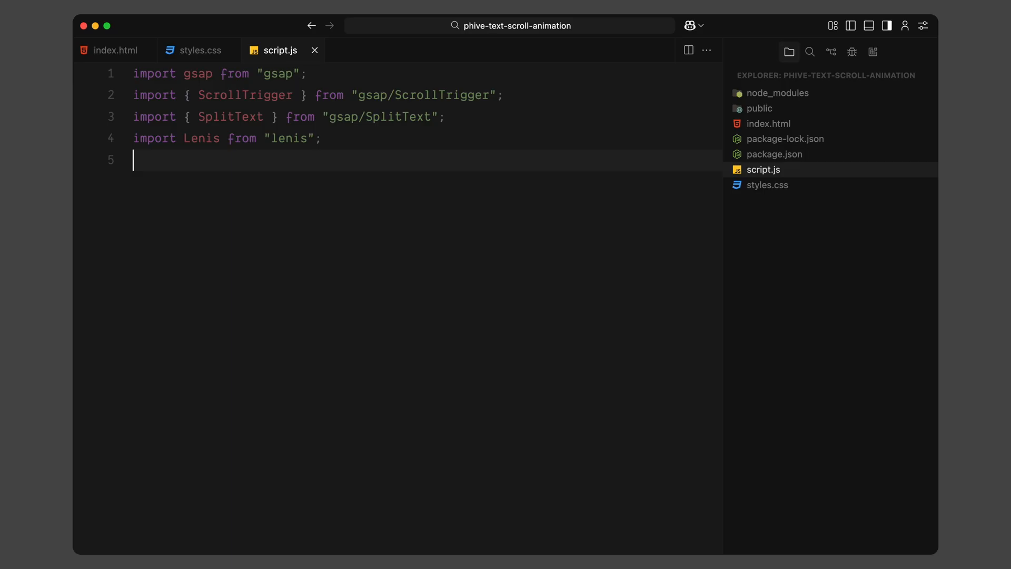
pyautogui.write('document.addEventListener(')
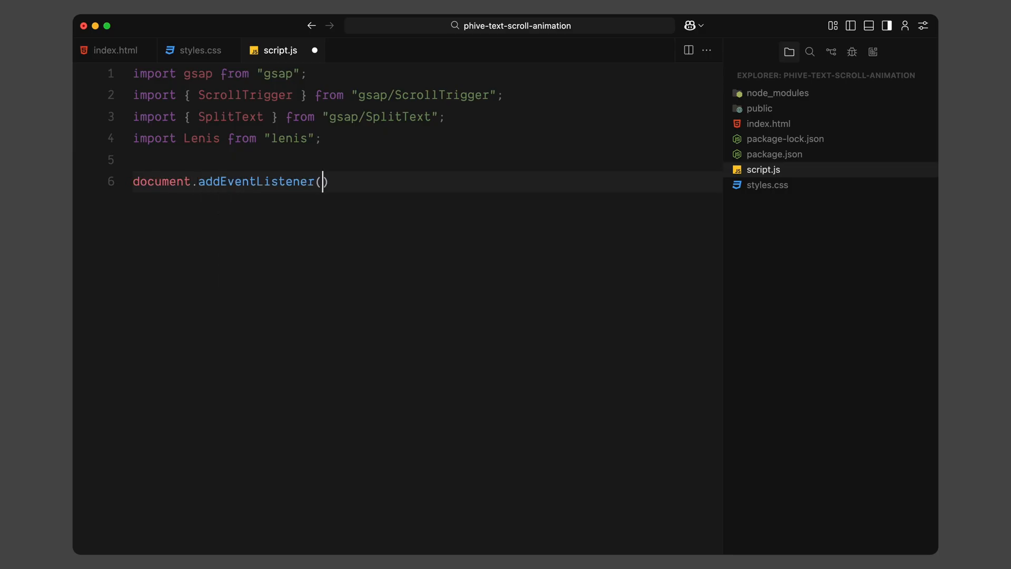
pyautogui.write('"DOMContentLoaded", ()')
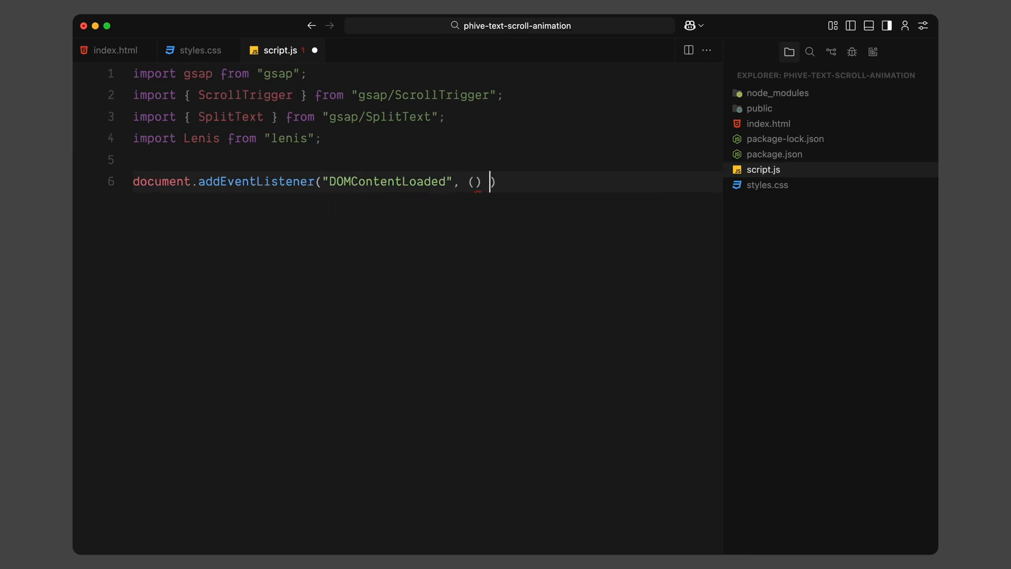
pyautogui.write('=> {')
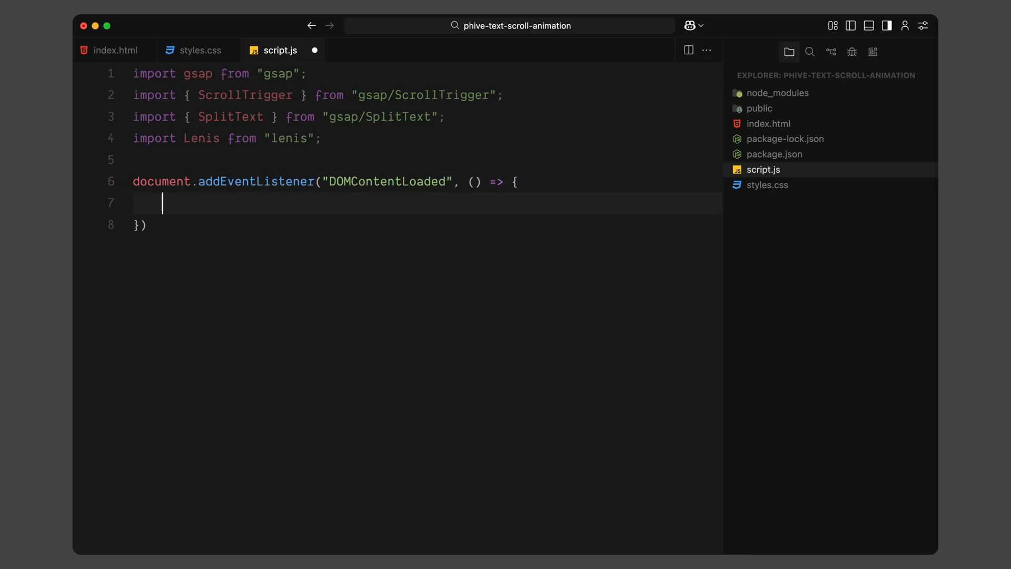
pyautogui.write('gsap.')
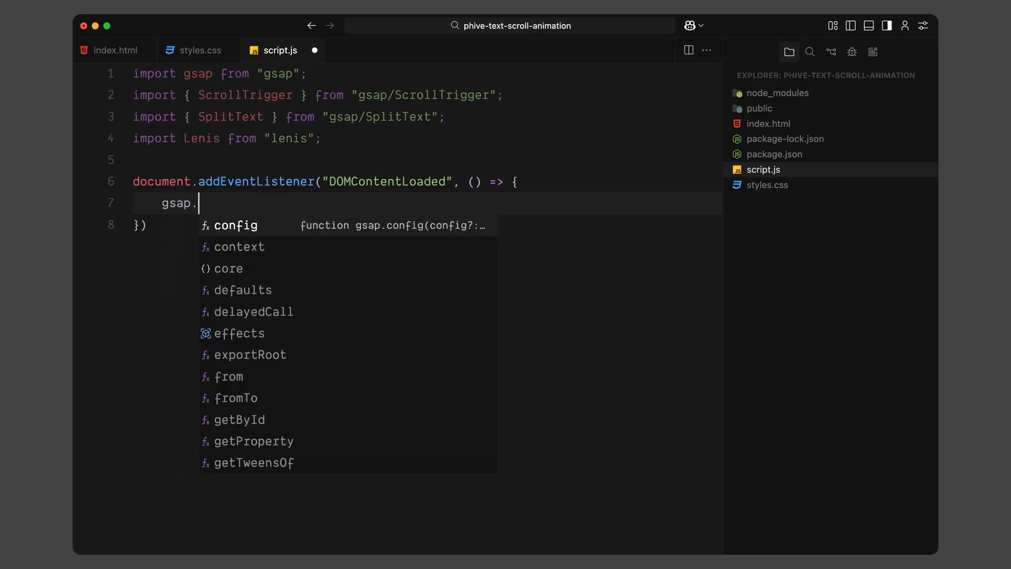
pyautogui.write('registerPlugin(ScrollTrigger, SplitText);')
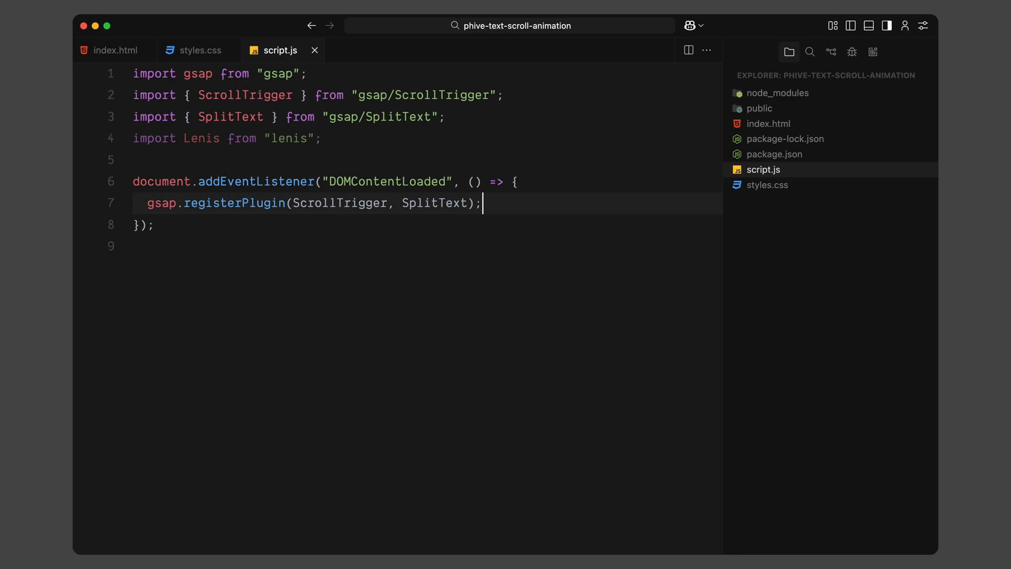
pyautogui.press('Enter')
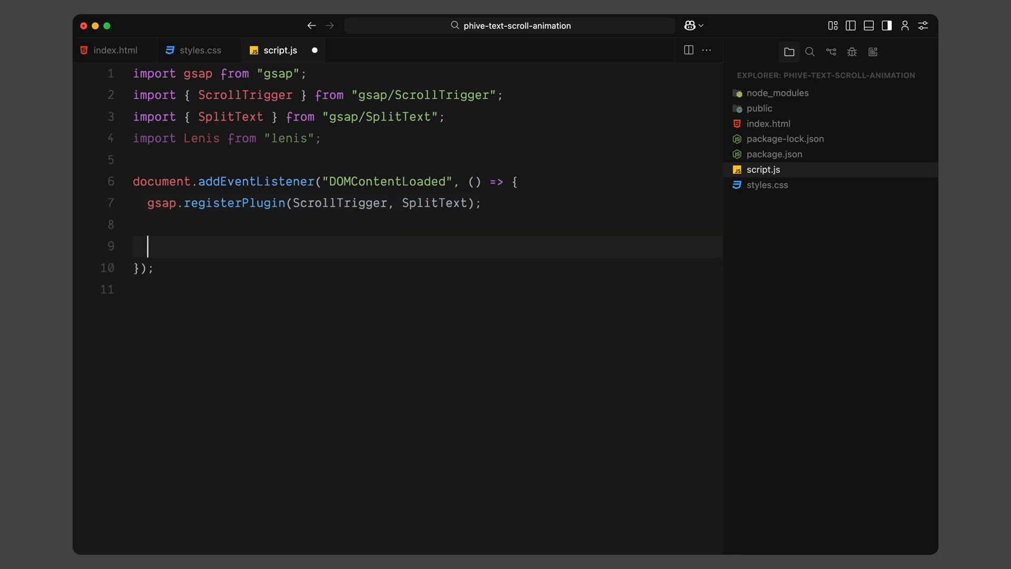
# Create Lenis, update ScrollTrigger on scroll, drive lenis.raf from gsap.ticker, lagSmoothing(0)
pyautogui.write('const lenis = new Lenis();')
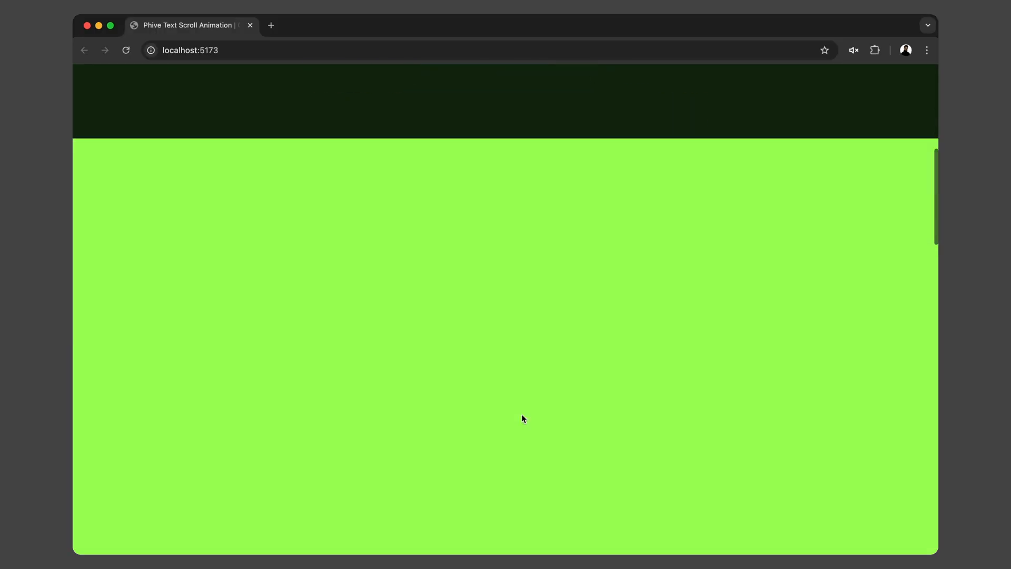
pyautogui.scroll(-3)
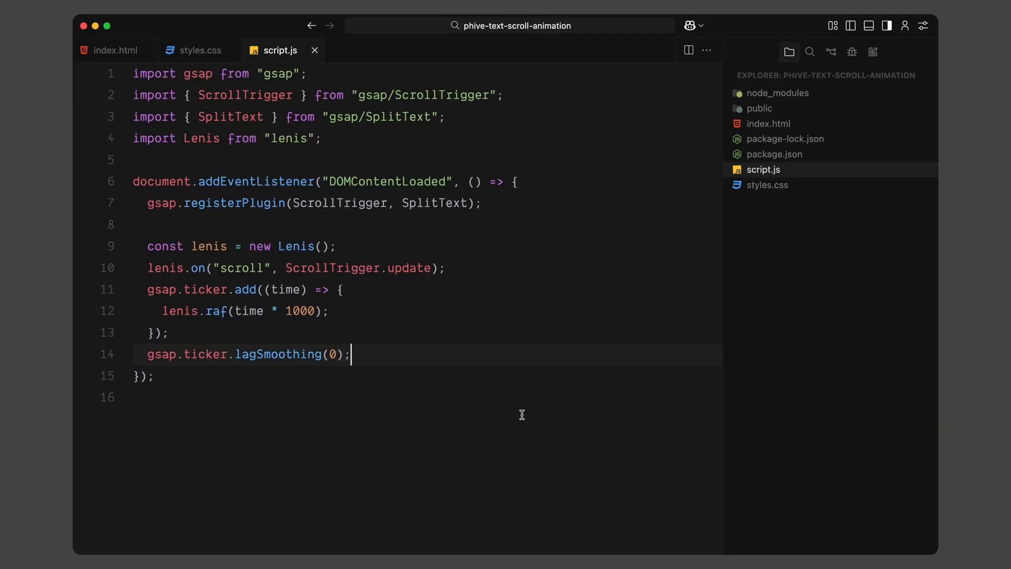
# Declare header, textElement1–3 and textContainer3 via querySelector on .header h1 and .sticky-text-N
pyautogui.press('Enter')
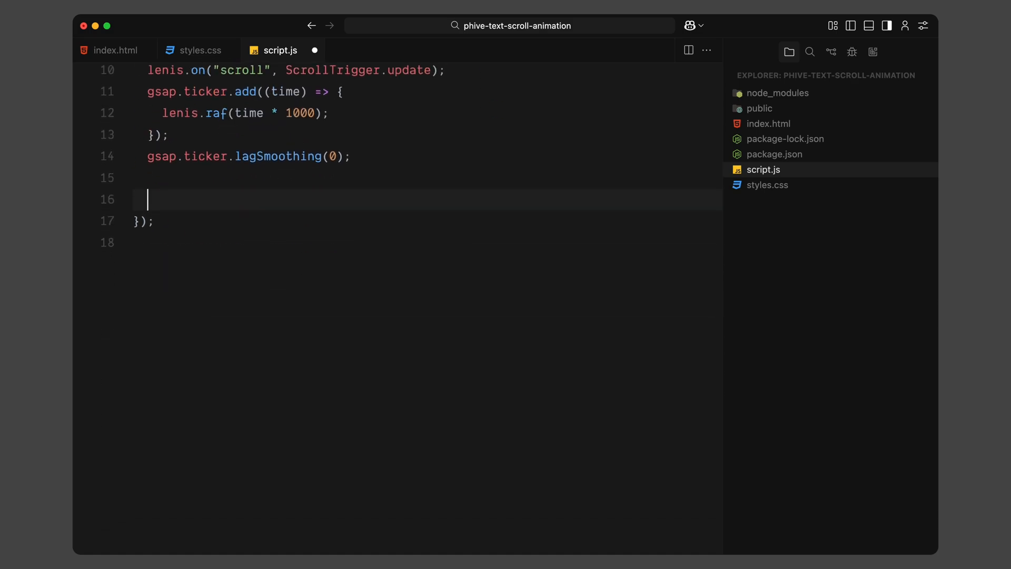
pyautogui.write('const header = document.querySelector(".header h1");')
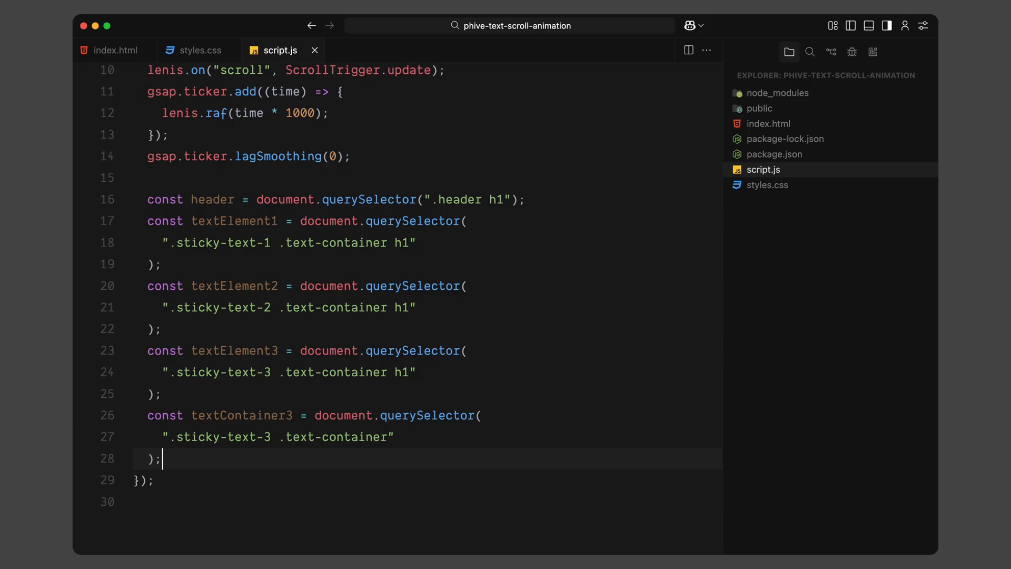
pyautogui.press('Enter')
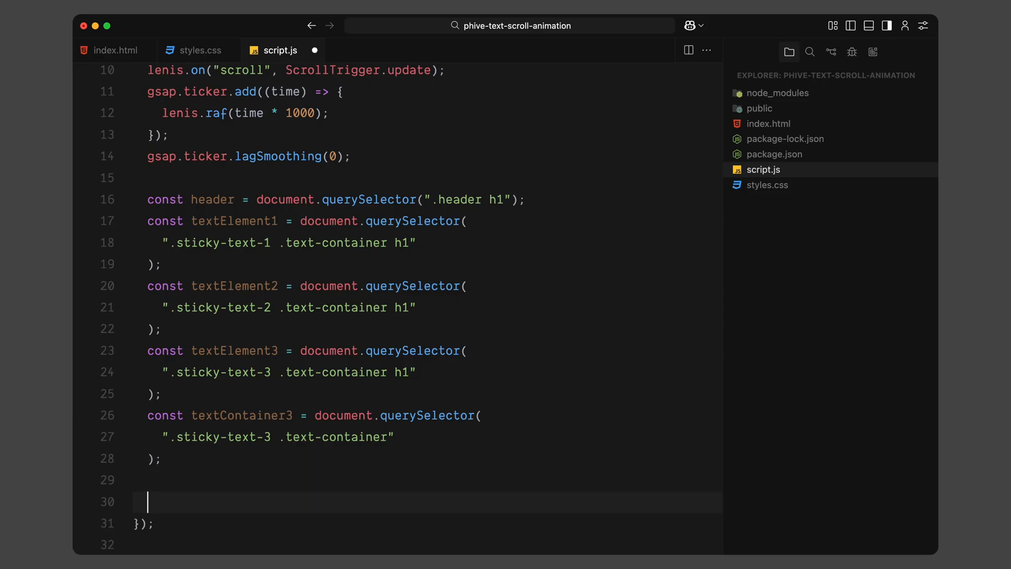
# Store outroTextBgColor from the computed dark CSS colour, trimmed
pyautogui.write('const')
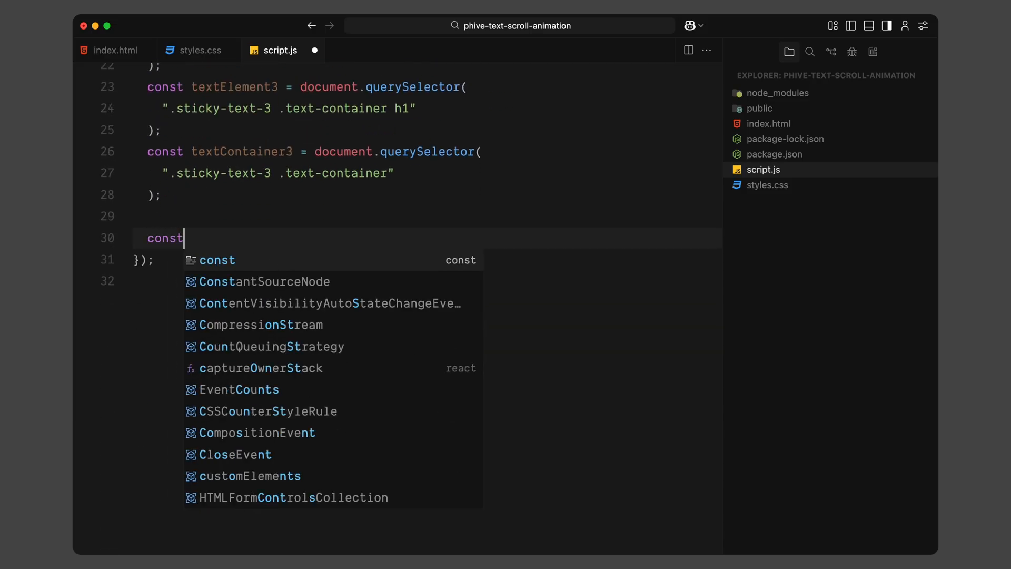
pyautogui.write('outroTextBgColo')
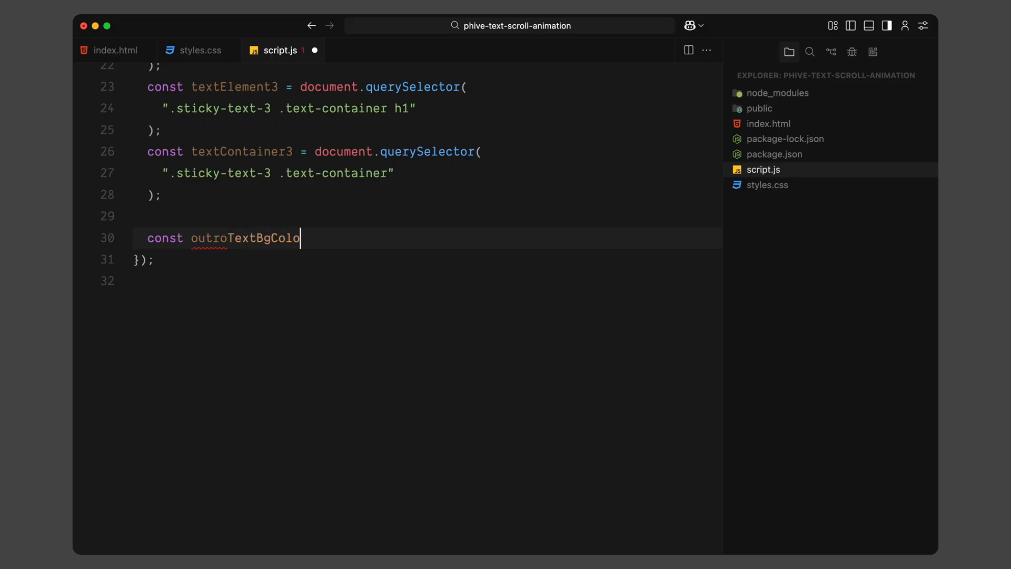
pyautogui.write('r = getComputedStyle(document.documentElement).getPropertyValue("-')
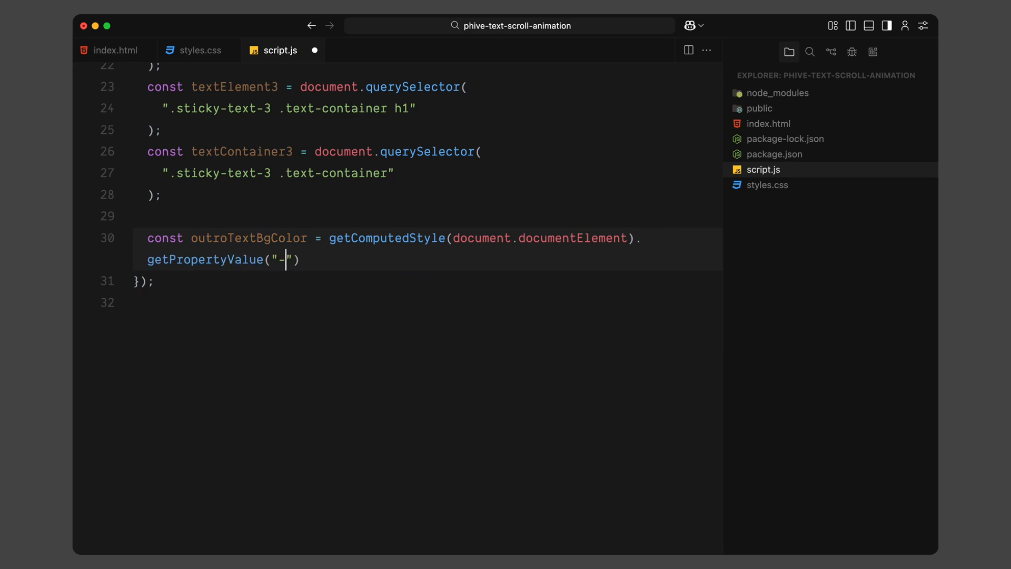
pyautogui.write('-dark").trim()')
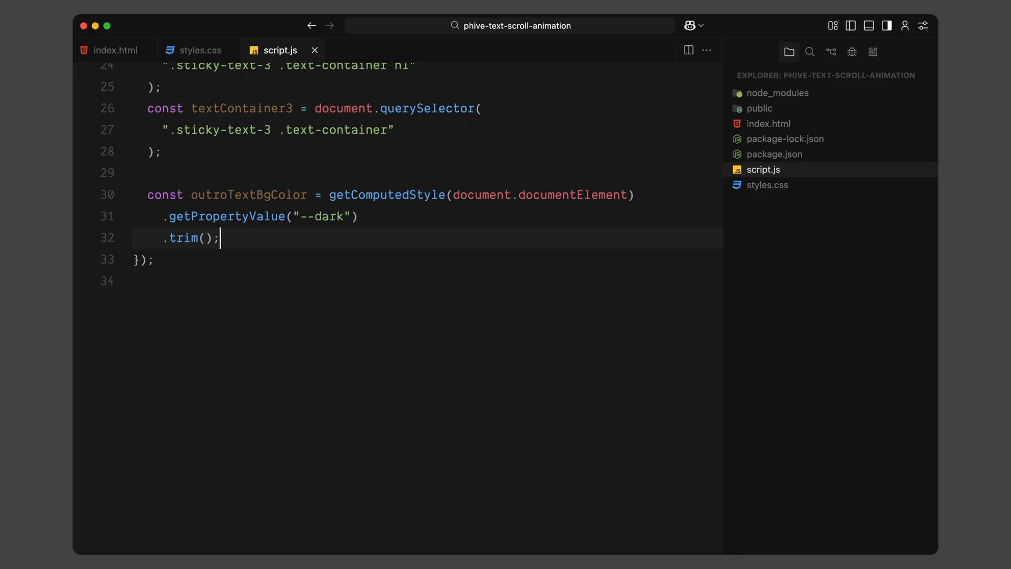
pyautogui.press('Enter')
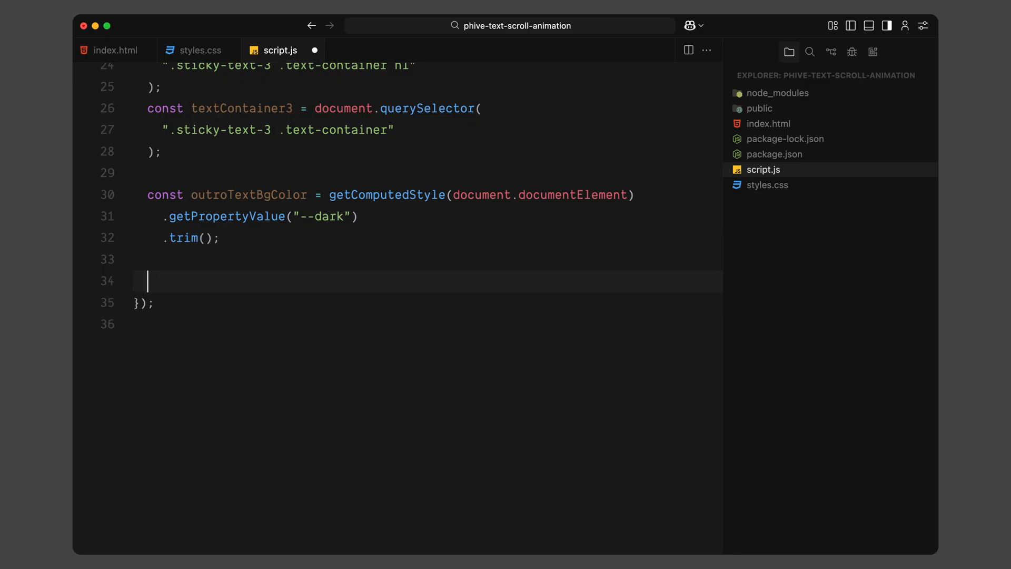
# Split the header into spotlight-word words with SplitText.create and set them to opacity 0
pyautogui.write('let headerSplit = null')
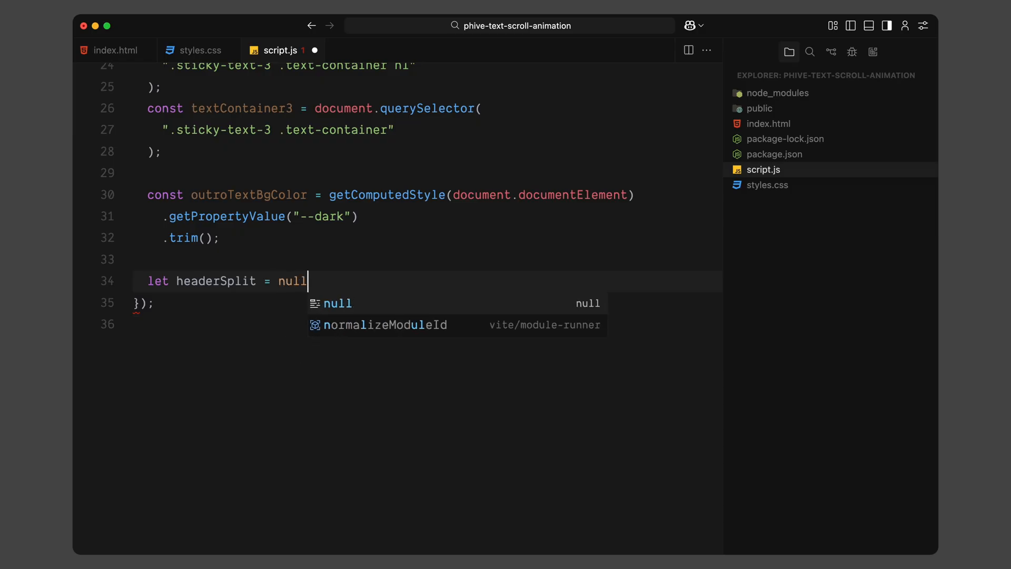
pyautogui.write('if (header) {')
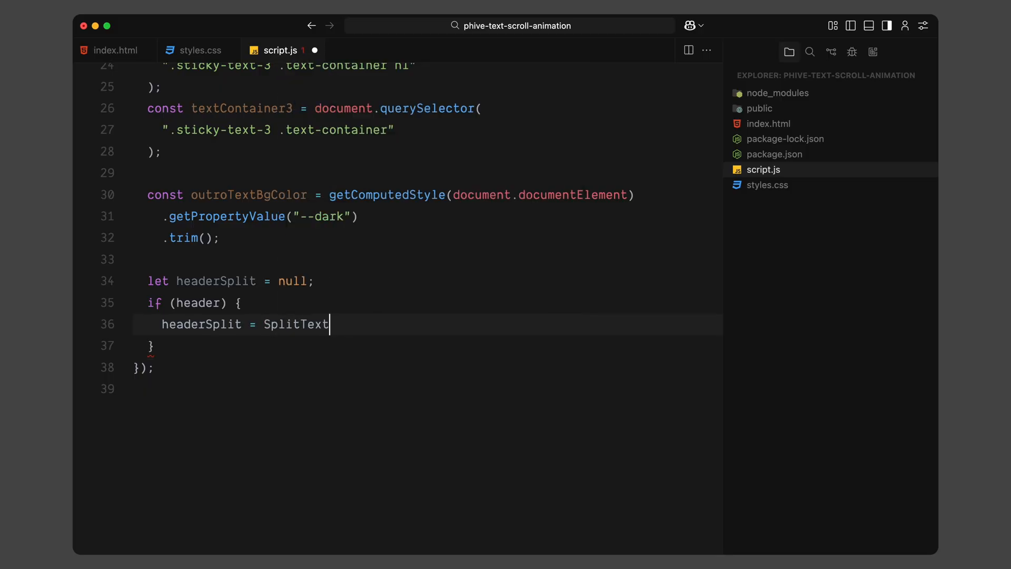
pyautogui.write('.create(header, {')
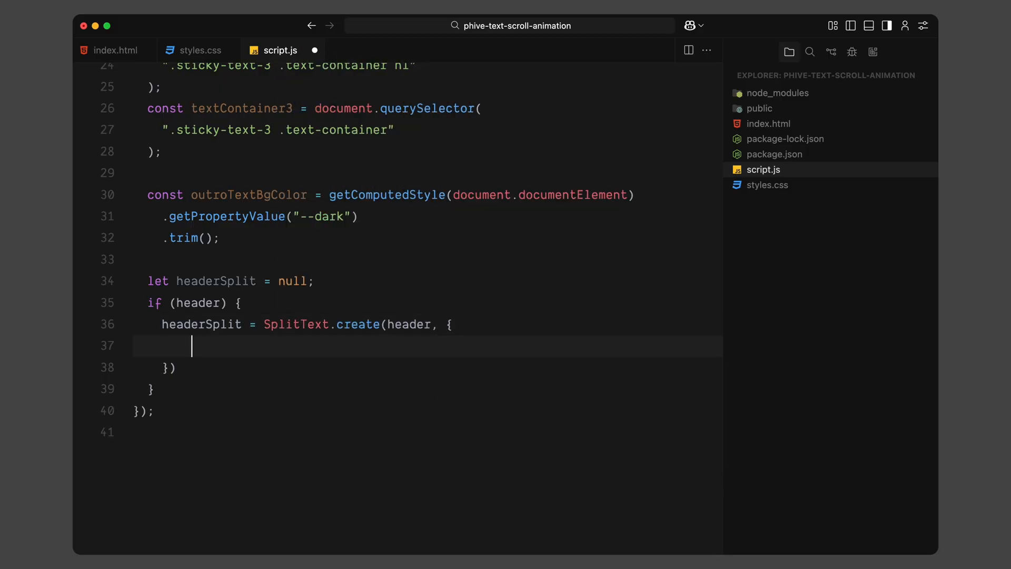
pyautogui.write('type: "words",')
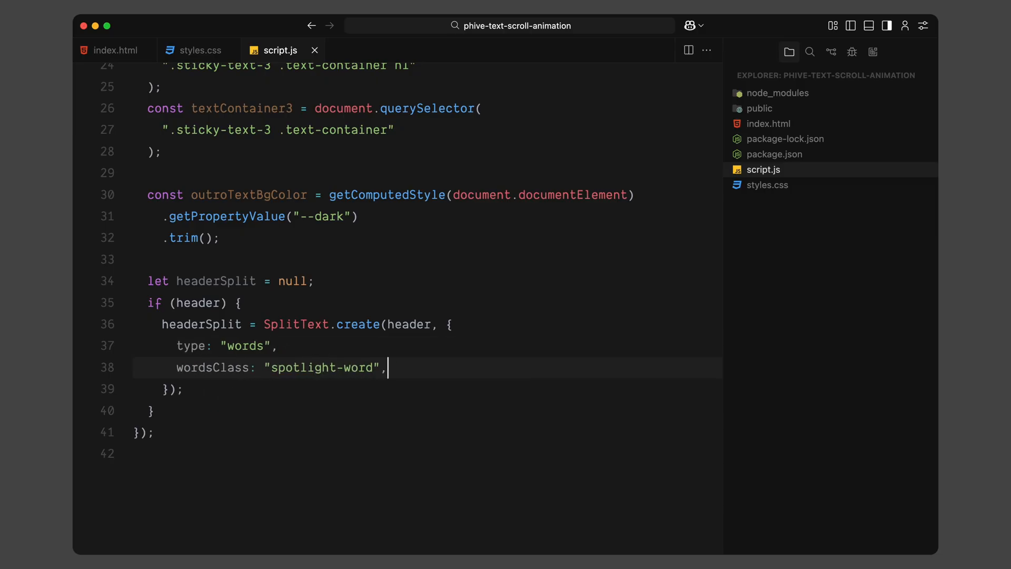
pyautogui.write('gsap.set(')
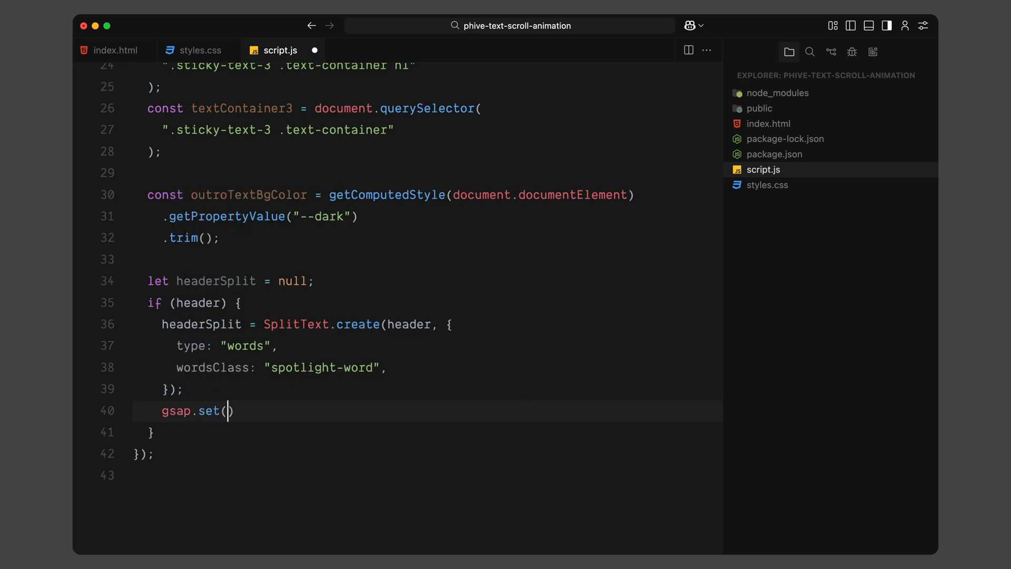
pyautogui.write('headerSplit.words, {')
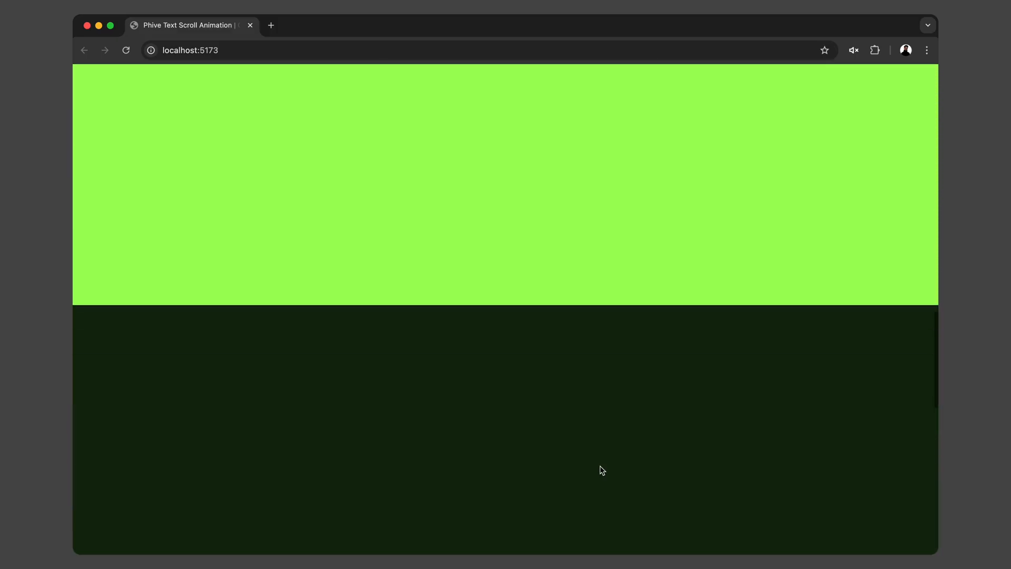
pyautogui.scroll(-3)
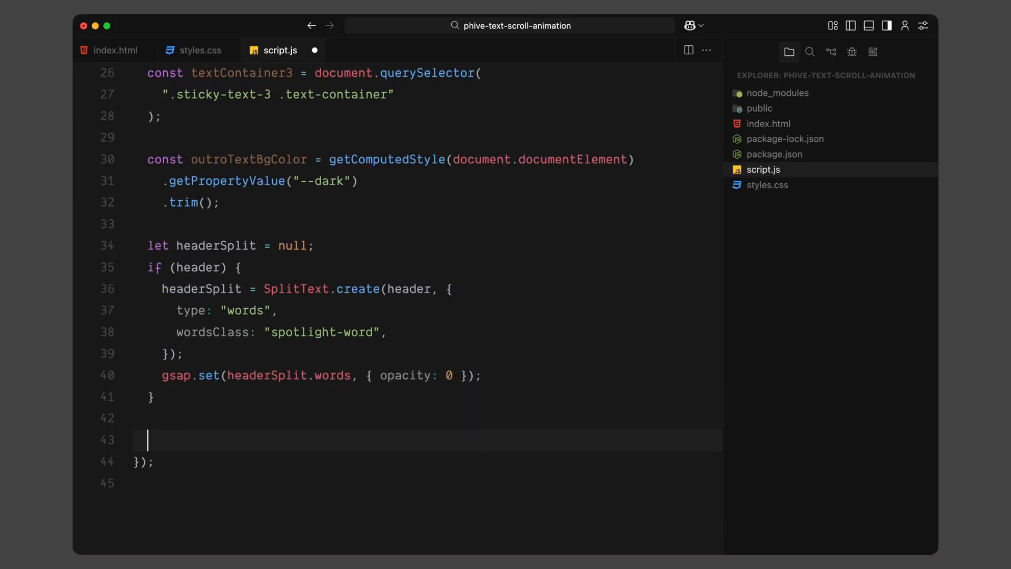
# Declare targetScales and write calculateDynamicScale storing each section's sectionHeight / textHeight
pyautogui.write('const targetScales = [];')
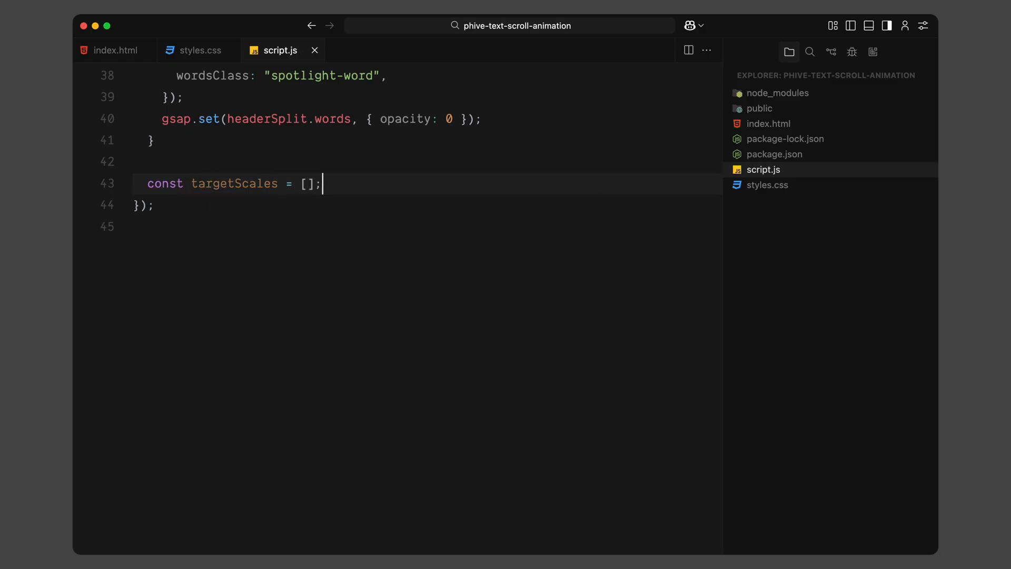
pyautogui.press('Enter')
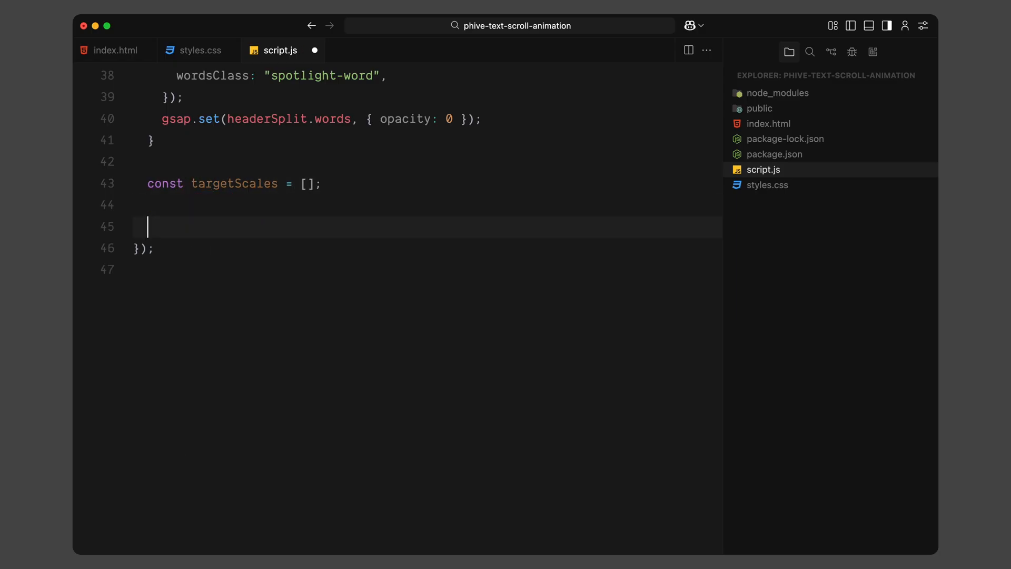
pyautogui.write('function calculateDynamicScale() {')
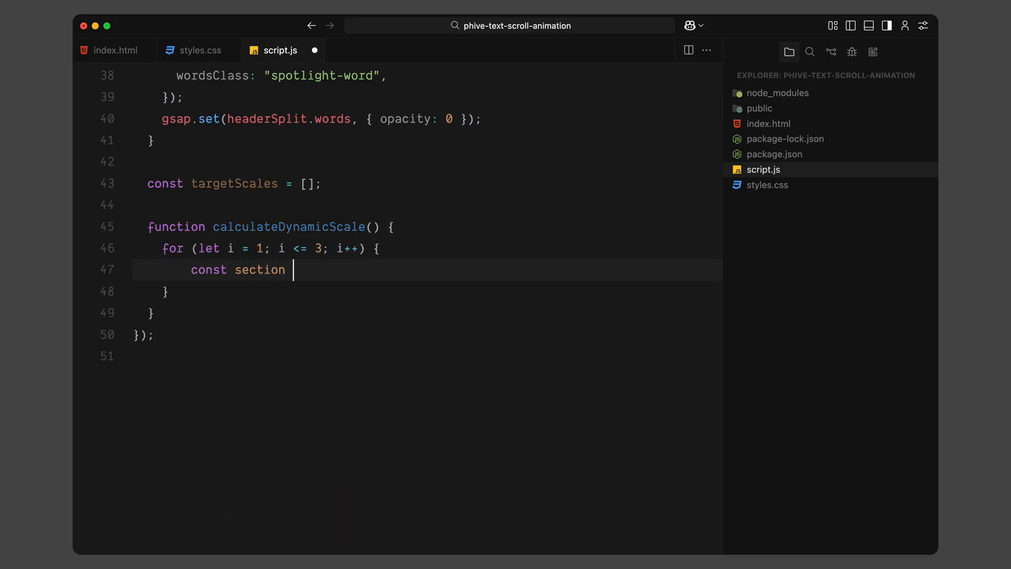
pyautogui.write('= document.querySelector(`.sticky-tex`)')
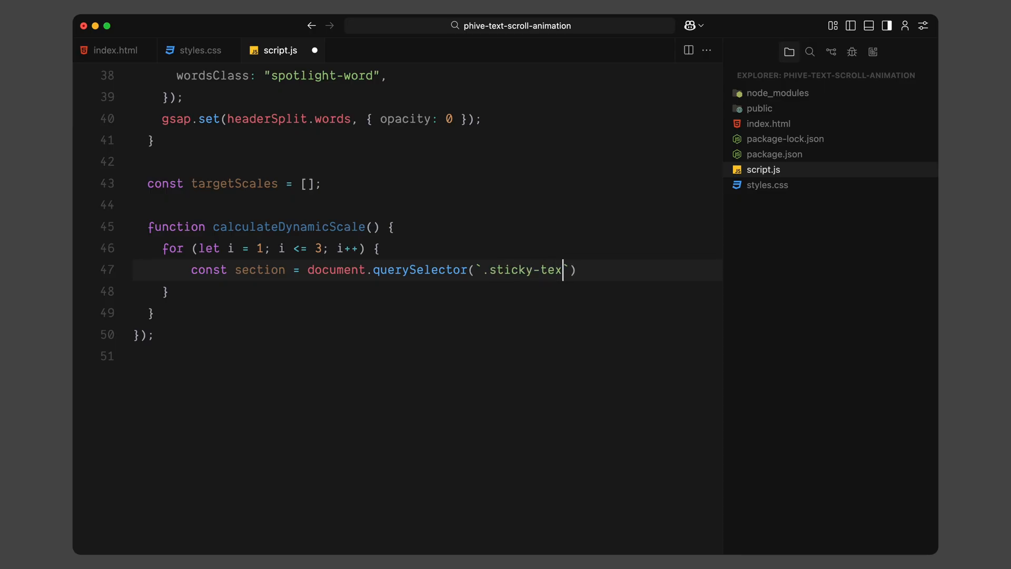
pyautogui.write('t-${i}`);')
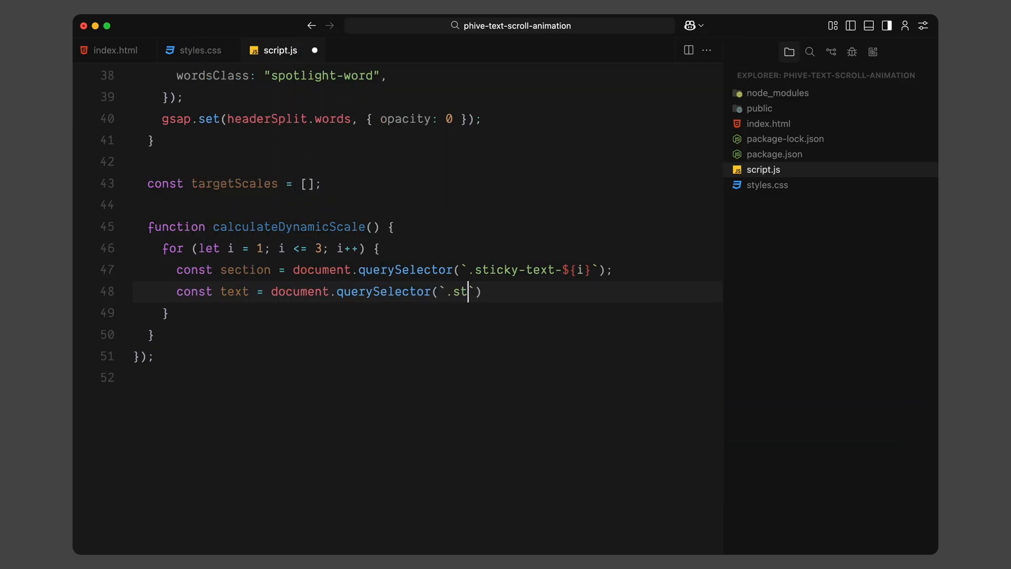
pyautogui.write('icky-text-${i} .text-container h1')
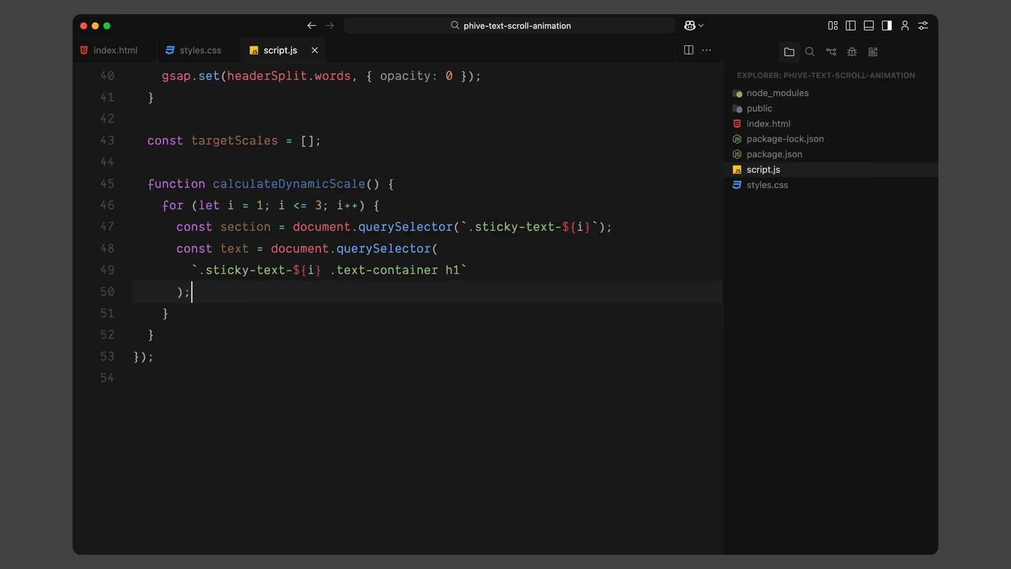
pyautogui.write('if (!section || !text) c')
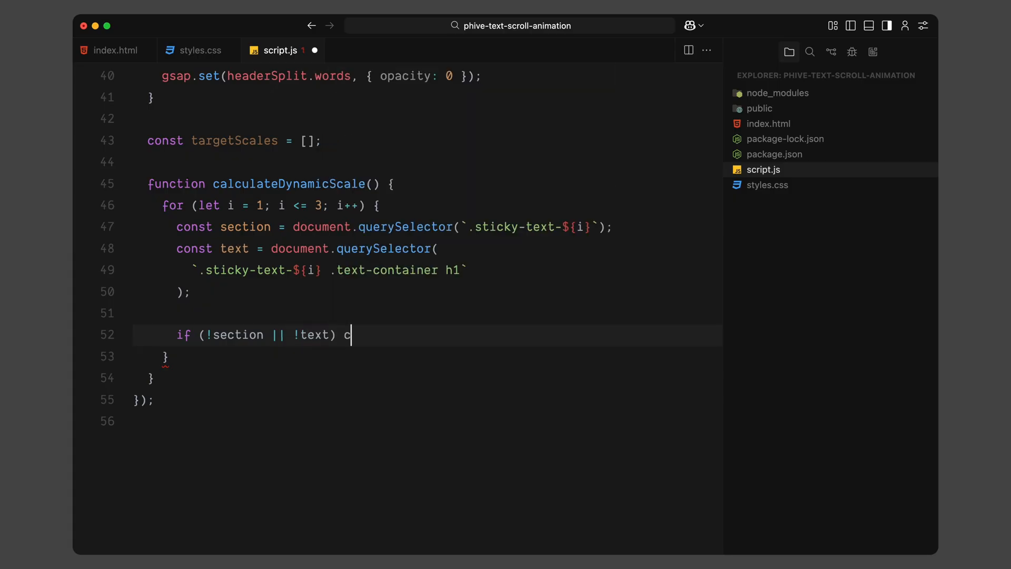
pyautogui.write('ontinue;')
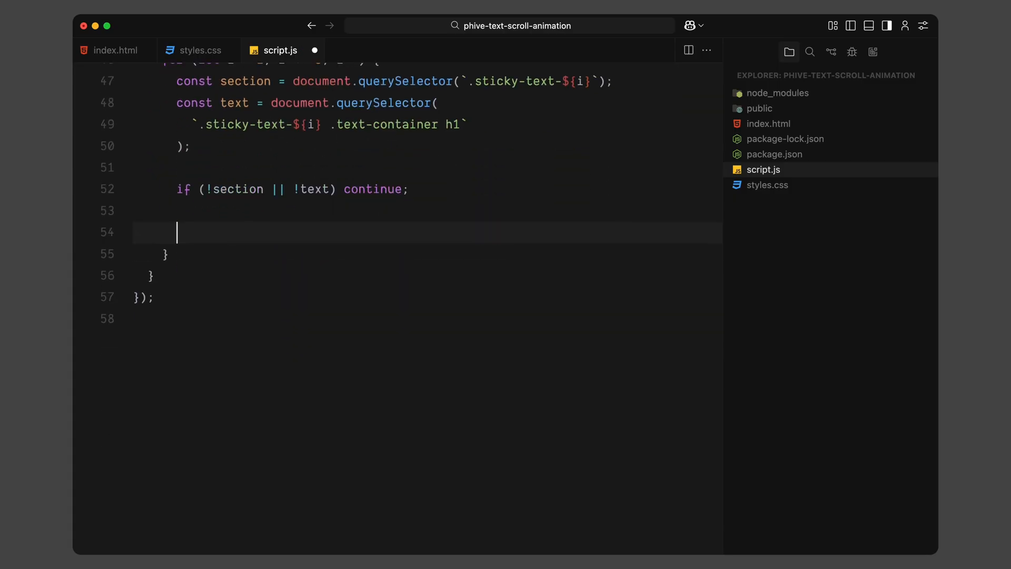
pyautogui.write('const sectionHeight =')
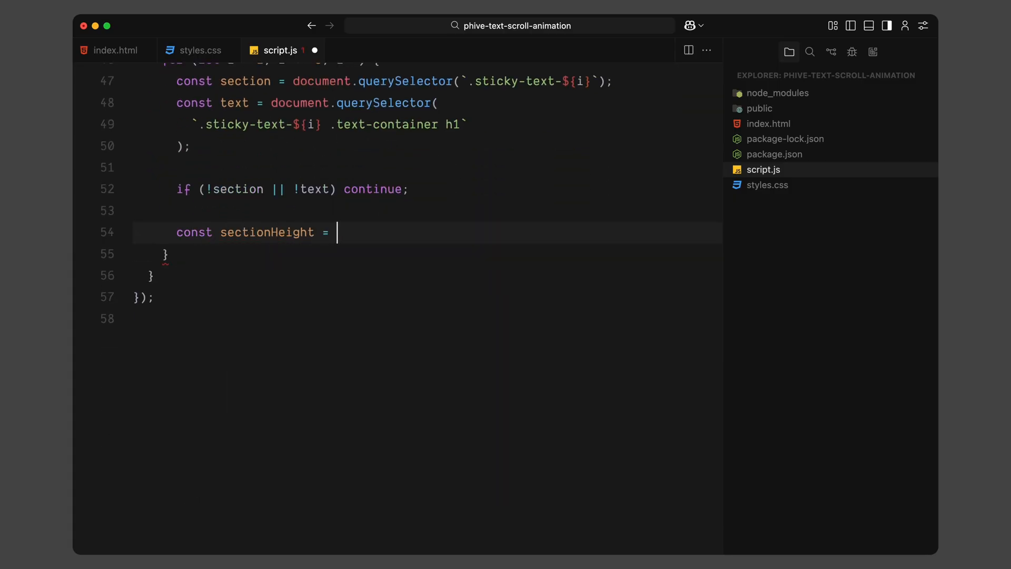
pyautogui.write('section.offsetHeight;')
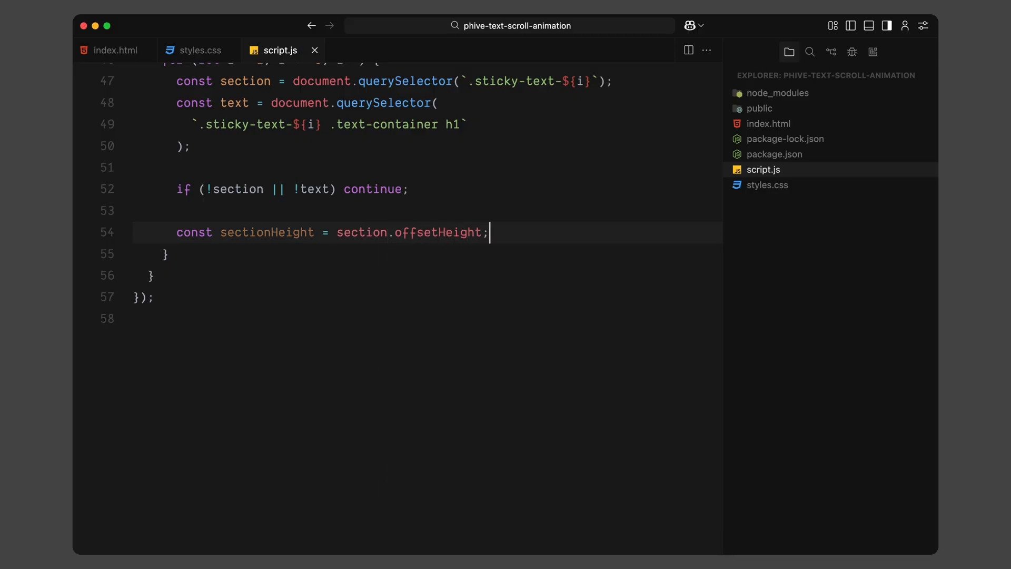
pyautogui.write('const textHeight = text.offsetHeight;')
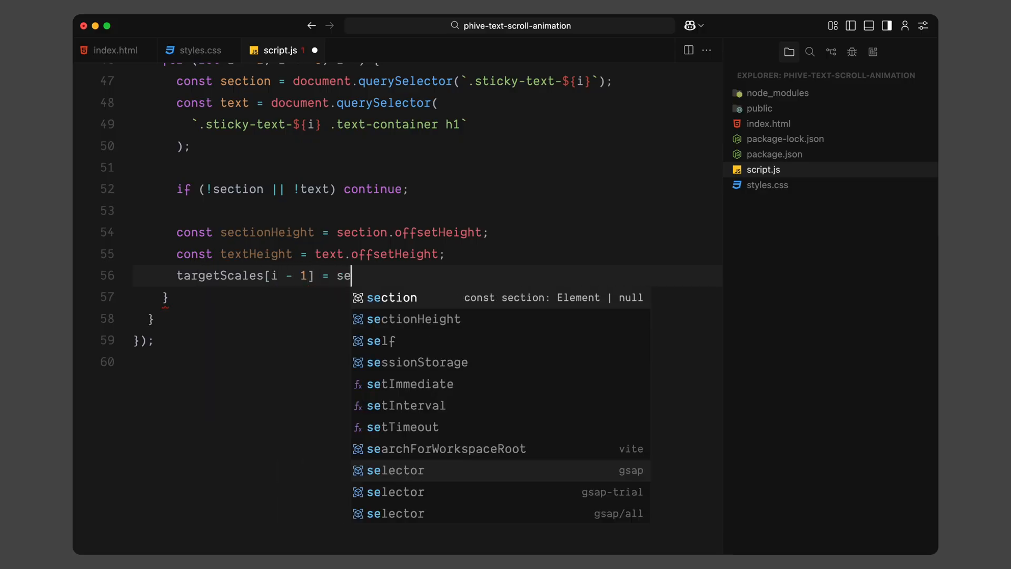
pyautogui.write('ctionHeight / textHeight;')
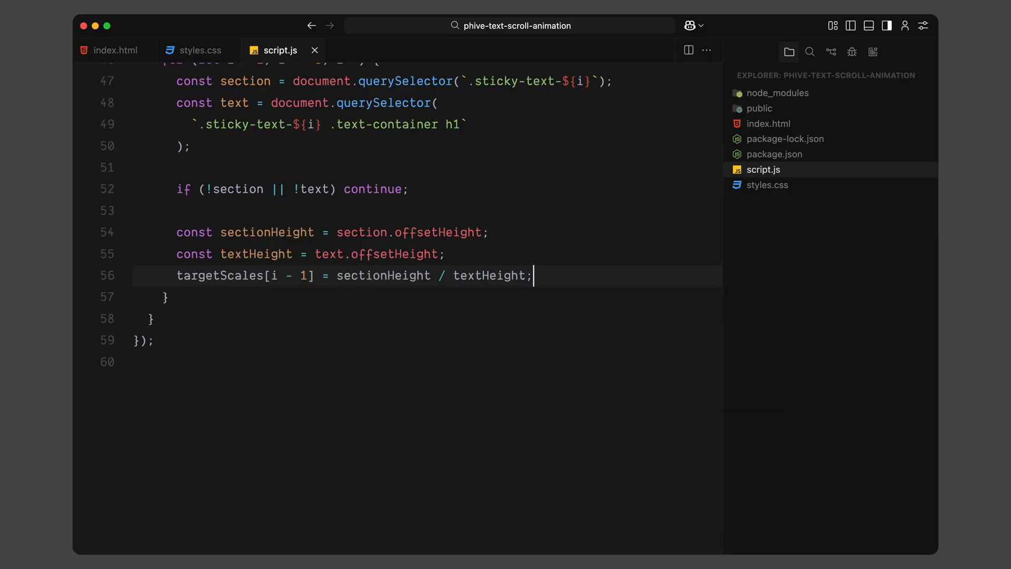
# Call calculateDynamicScale on load and again on window resize
pyautogui.click(154, 318)
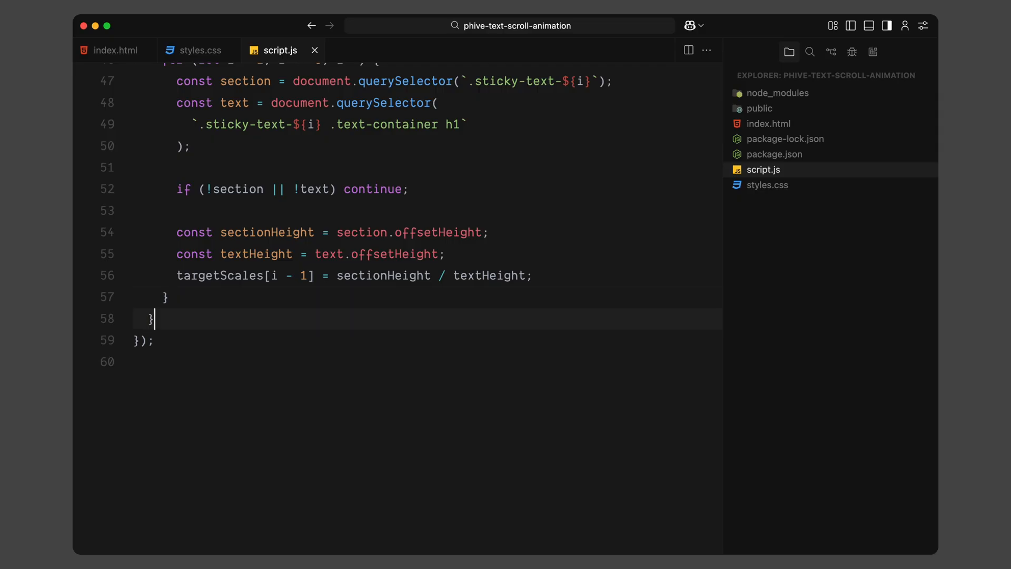
pyautogui.write('calculateDynamicScale')
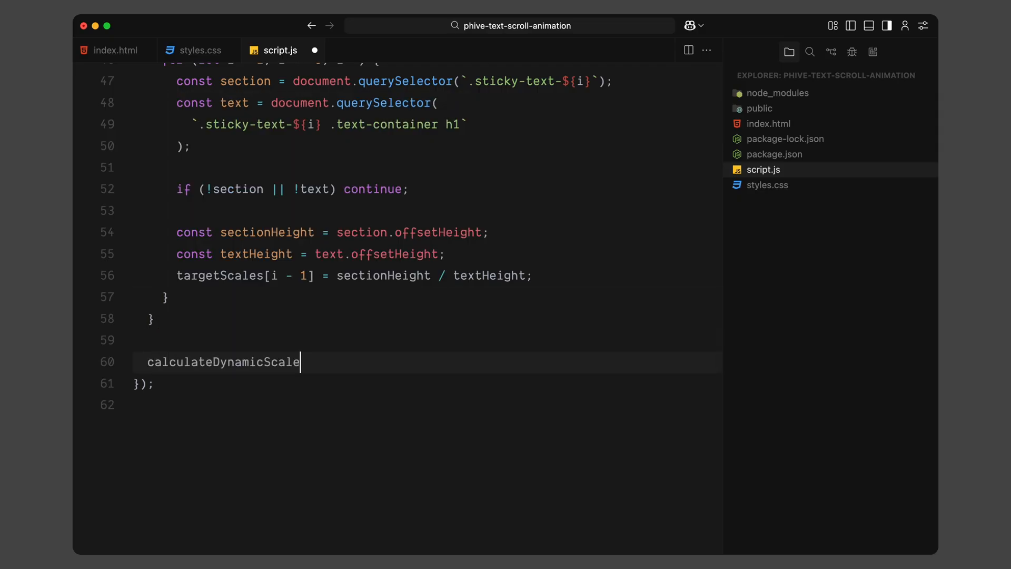
pyautogui.write('window.addEventListener("')
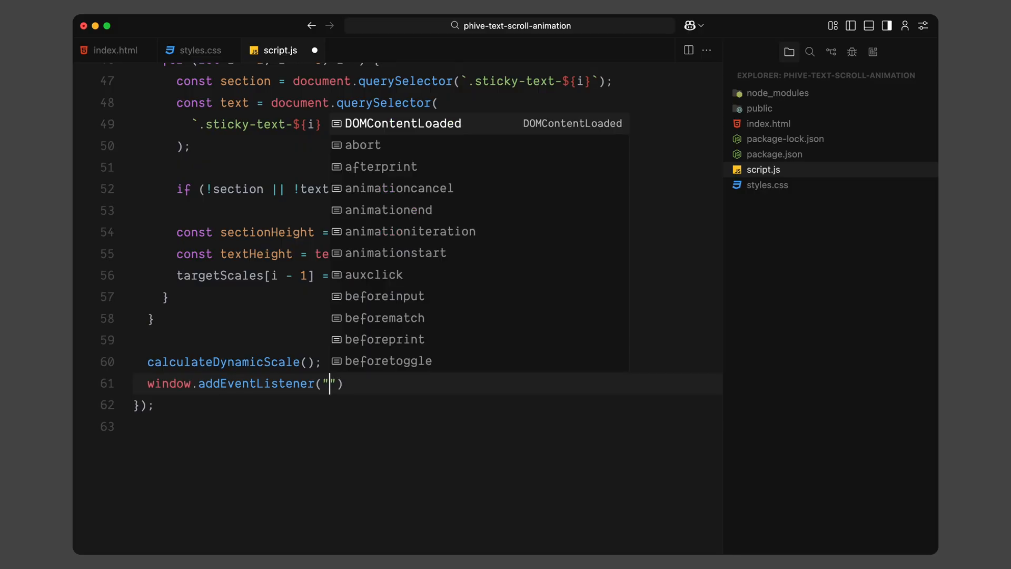
pyautogui.write('resize", calculateDynamicScale')
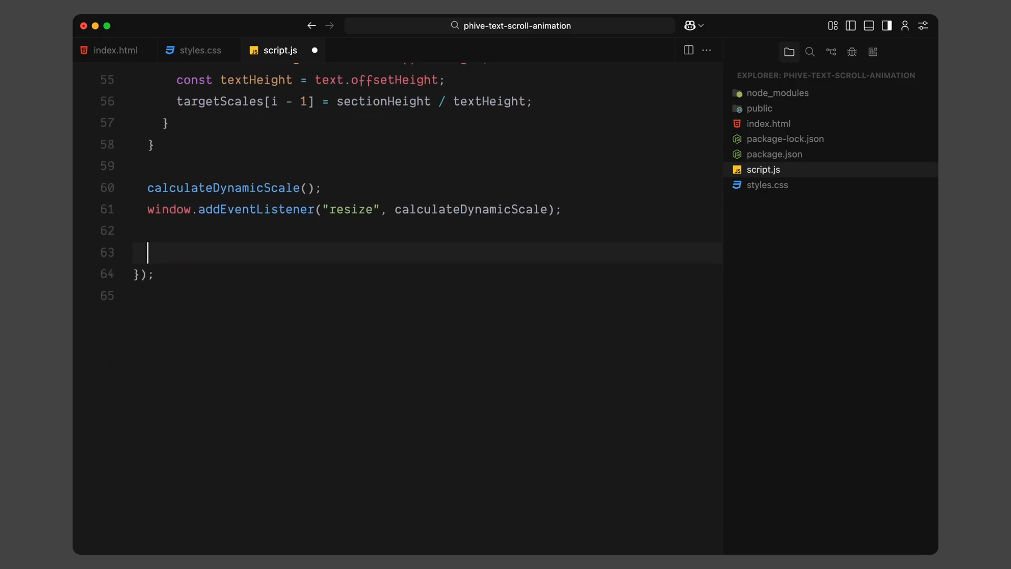
# Write setScaleY(element, scale) setting element.style.transform to scale(${scale})
pyautogui.write('function setScal')
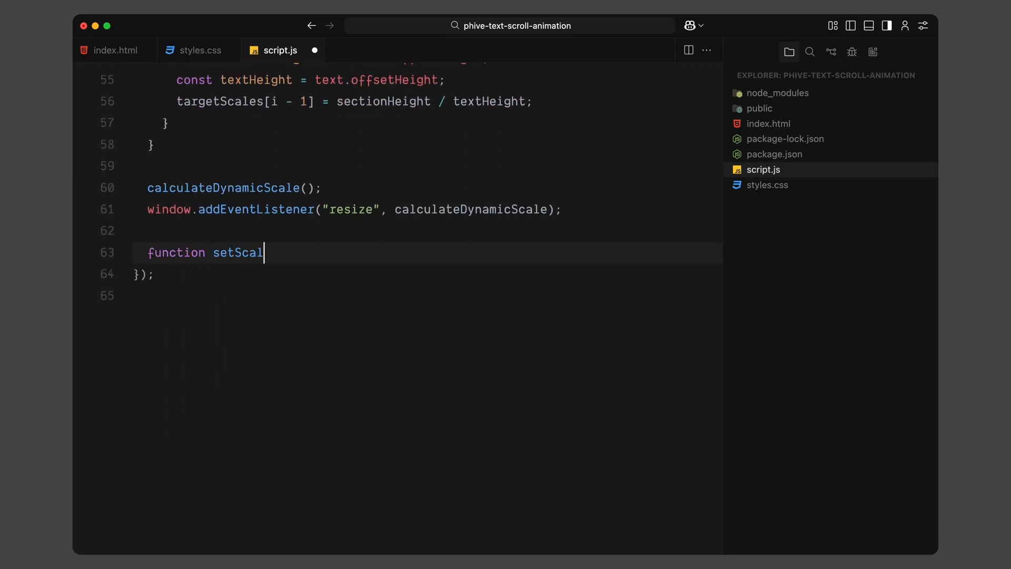
pyautogui.write('eY(element, scale) {')
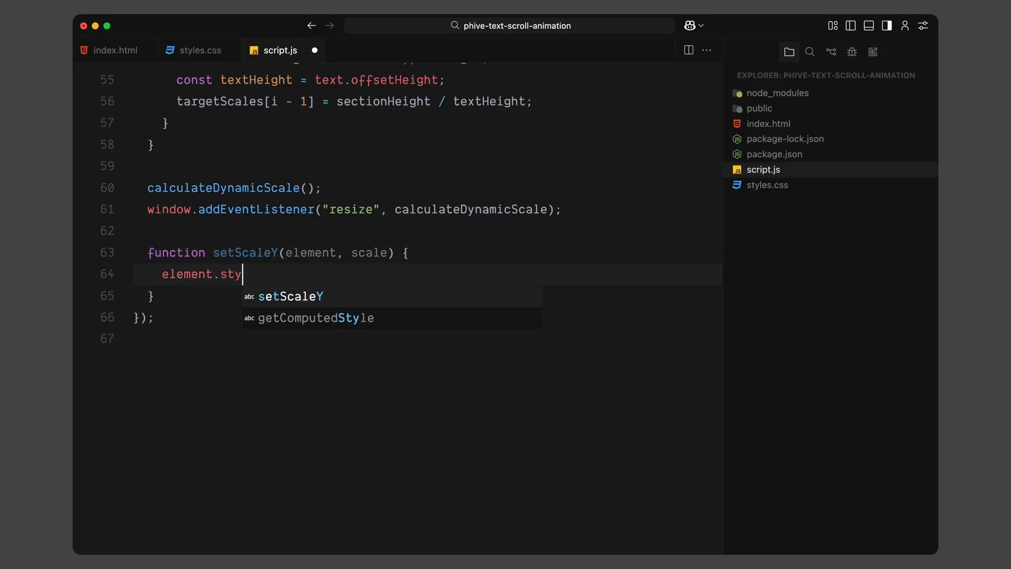
pyautogui.write('le.transform = `s')
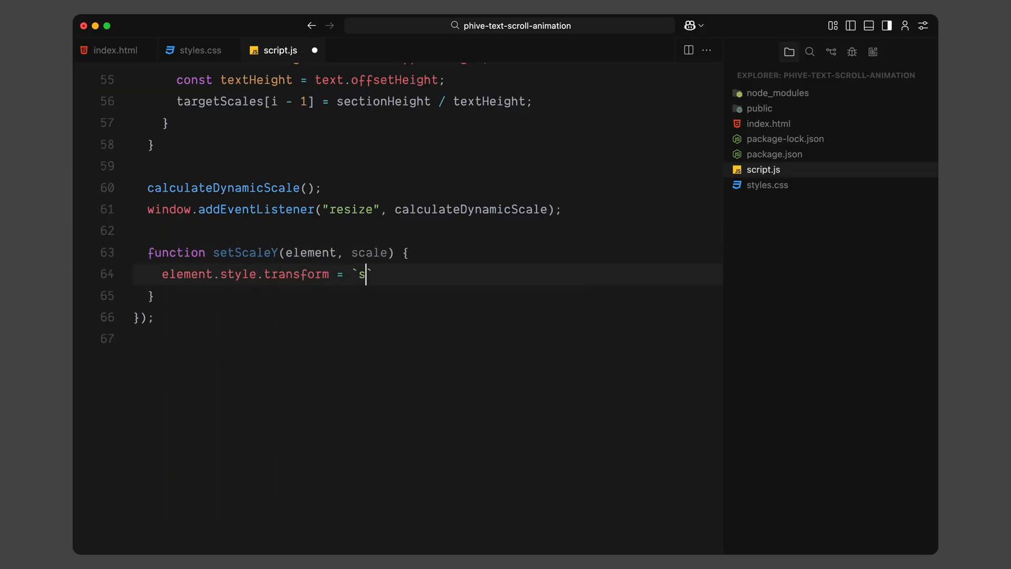
pyautogui.write('cale(${scale})`')
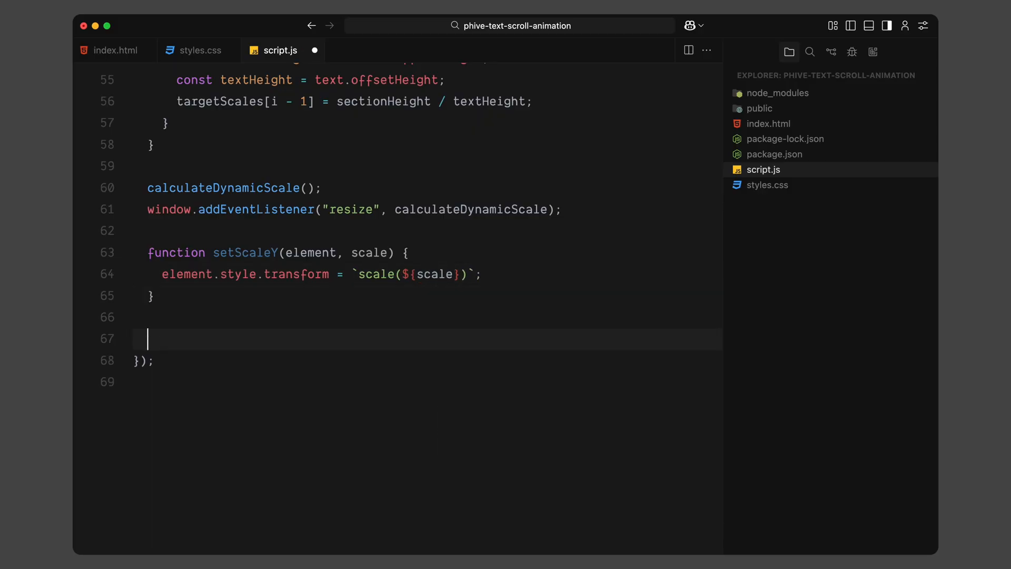
pyautogui.scroll(-3)
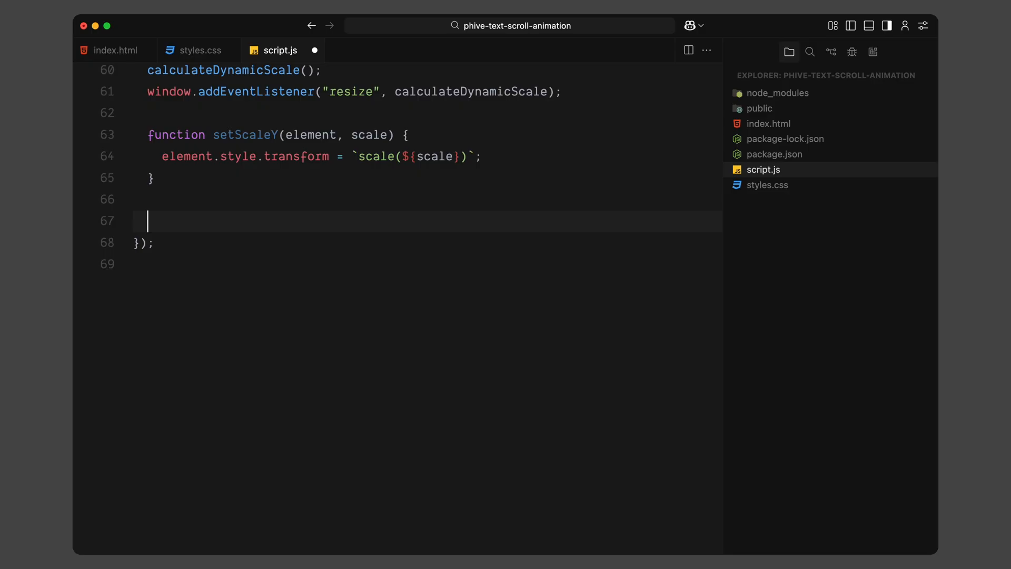
# Create a .sticky-text-1 ScrollTrigger whose onUpdate scales textElement1 by targetScales[0] times progress
pyautogui.write('ScrollTrigger.create({')
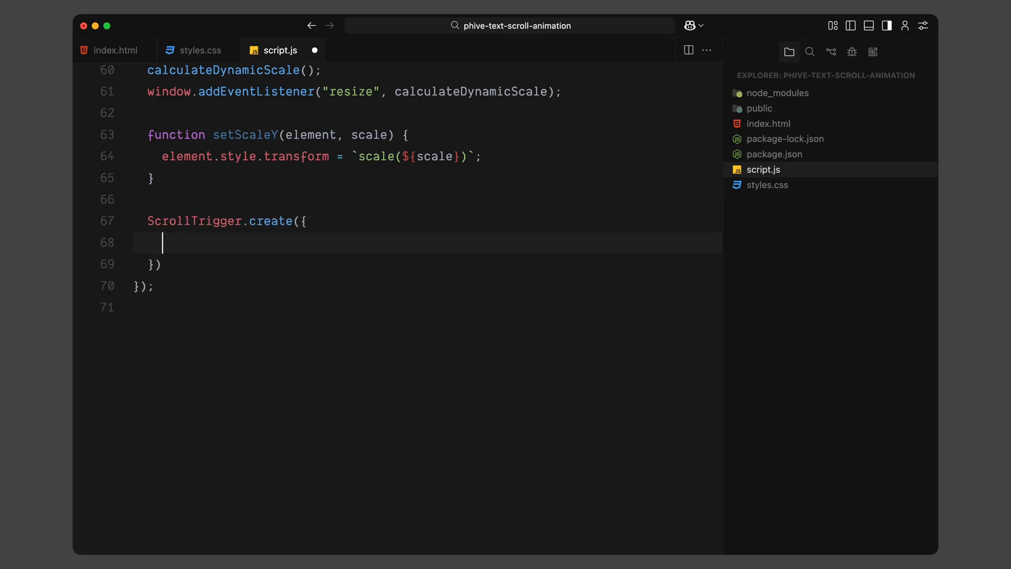
pyautogui.write('trigger: ".sticky-text-1"')
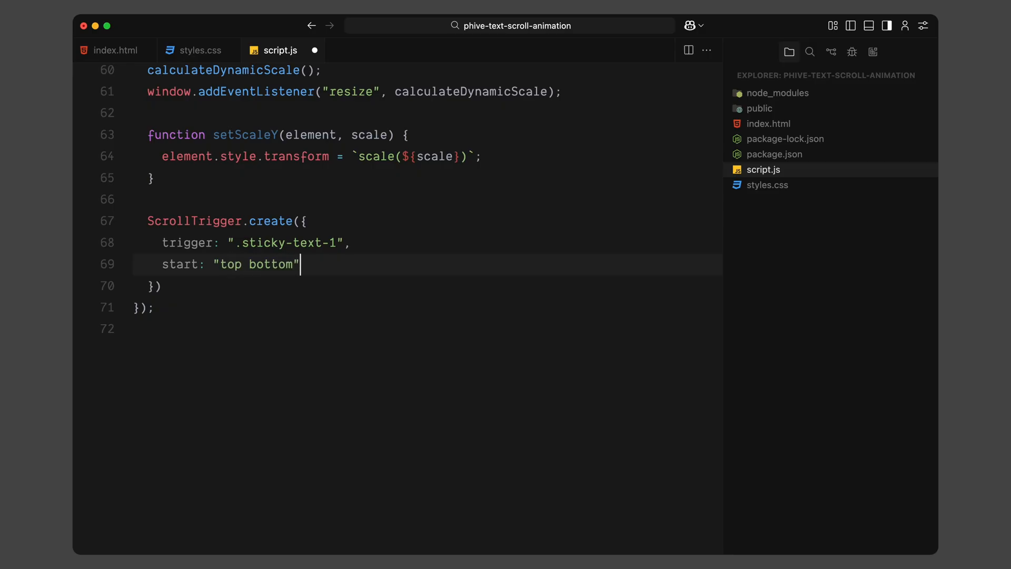
pyautogui.write(',')
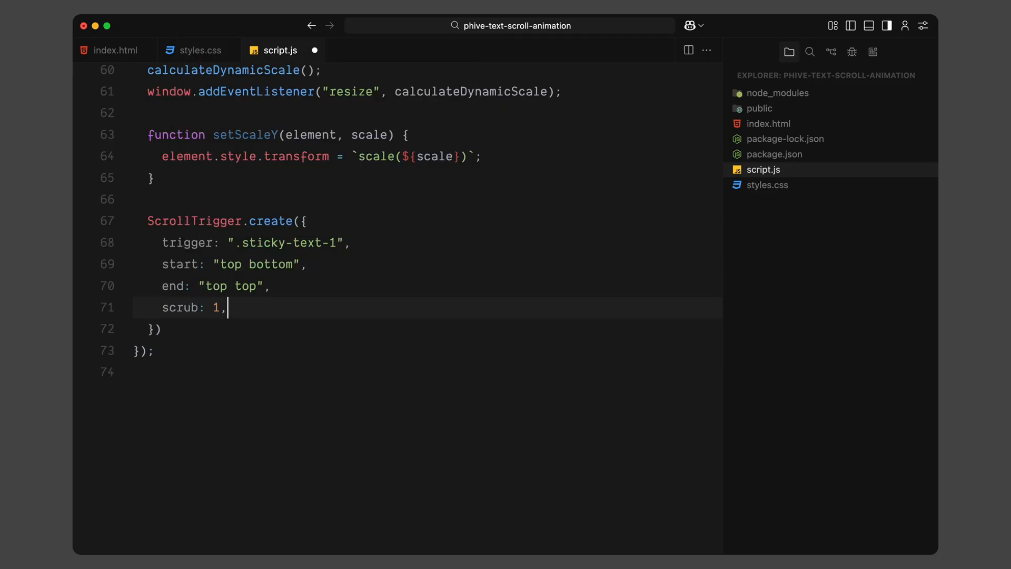
pyautogui.write('onUpdate: (self) => {')
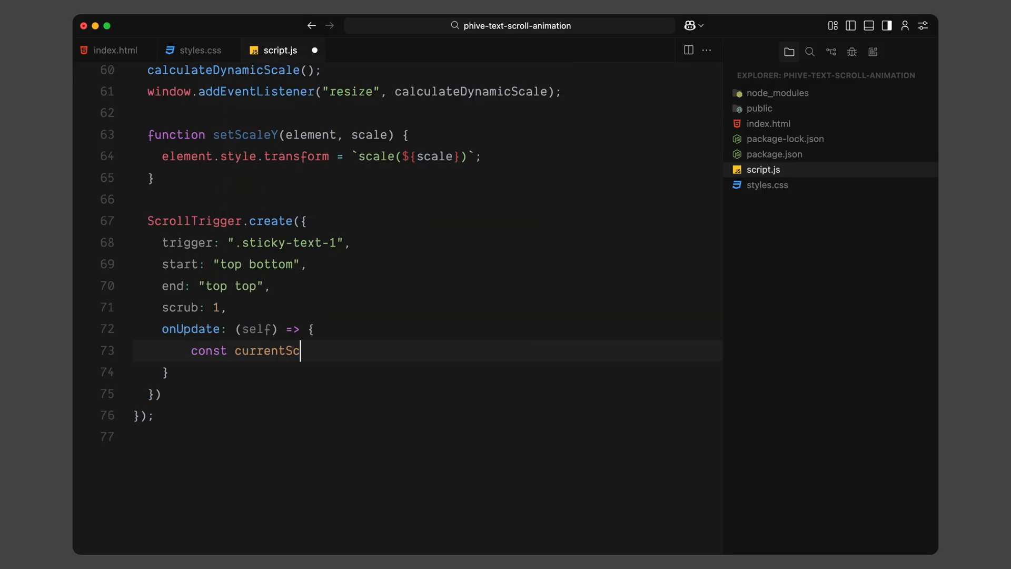
pyautogui.write('ale = targetScales[0] * self.progress;')
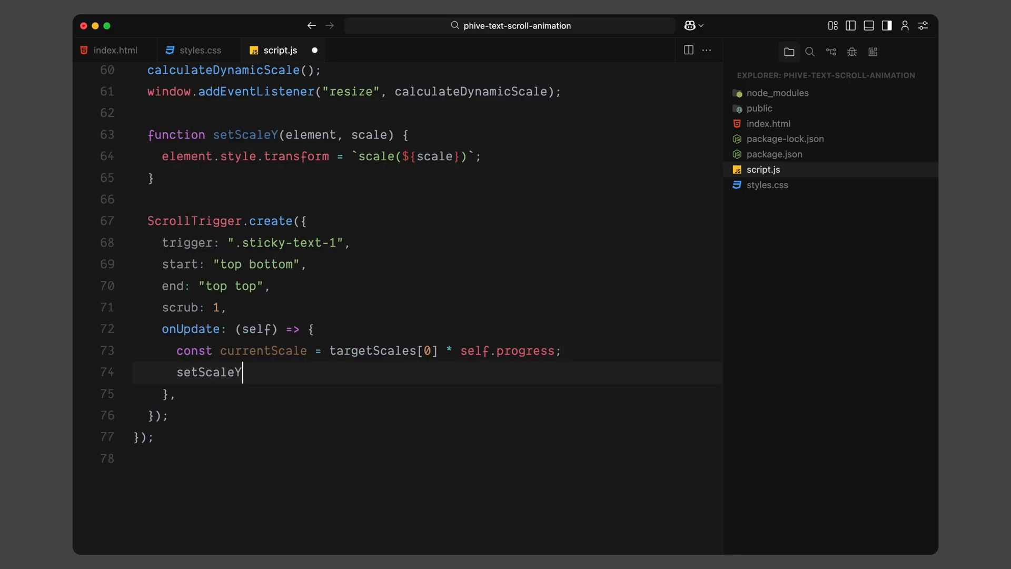
pyautogui.write('(textElement1, currentScale)')
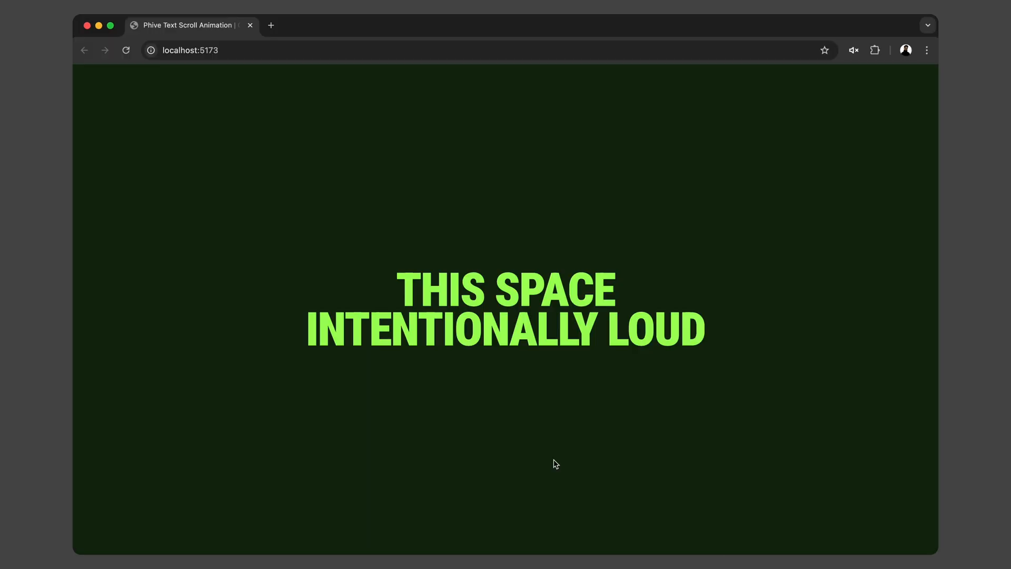
# Switch the helper to scaleY, save, and watch OVERDRIVE stretch vertically in Chrome
pyautogui.scroll(-3)
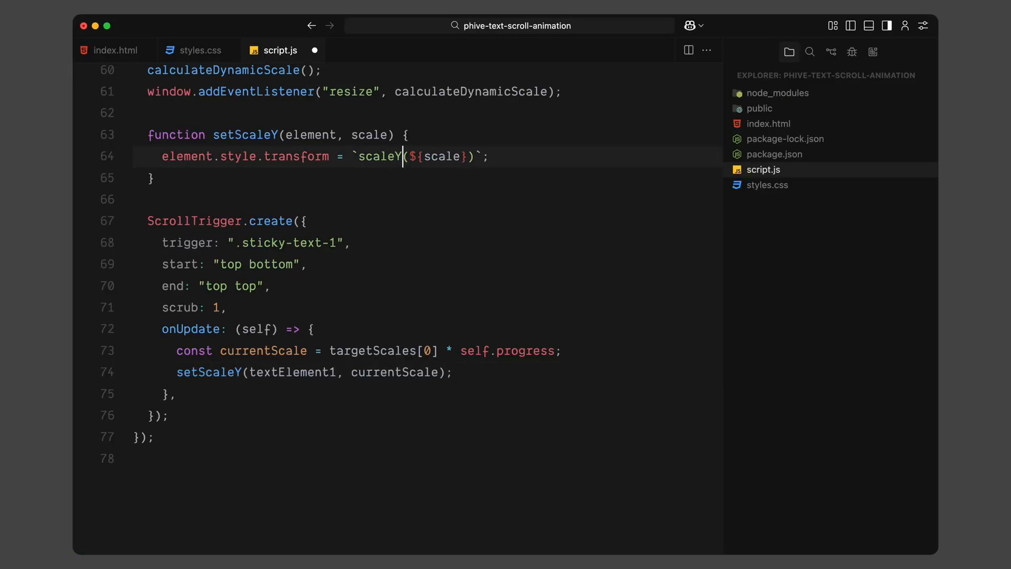
pyautogui.press('Cmd+S')
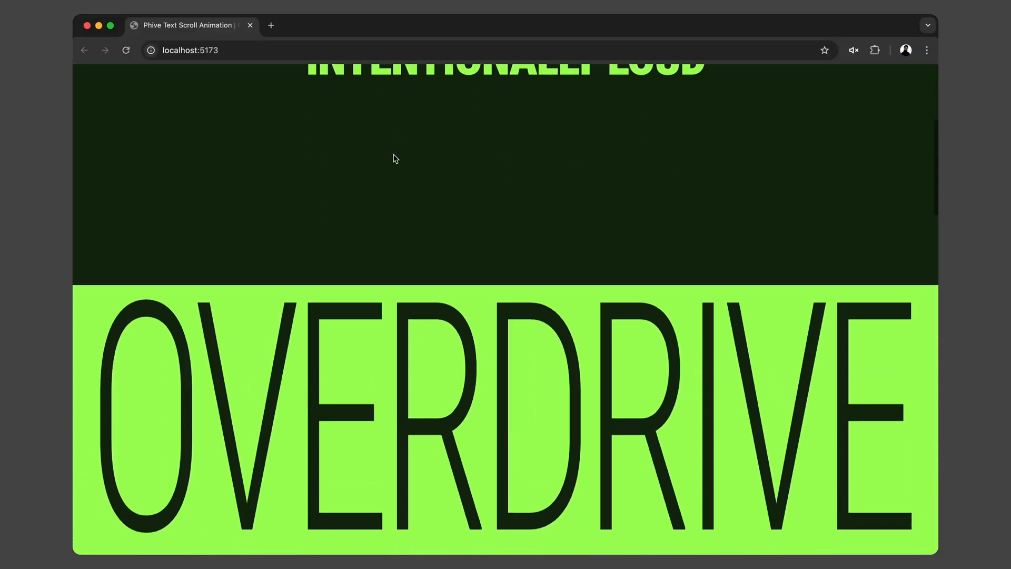
pyautogui.scroll(-3)
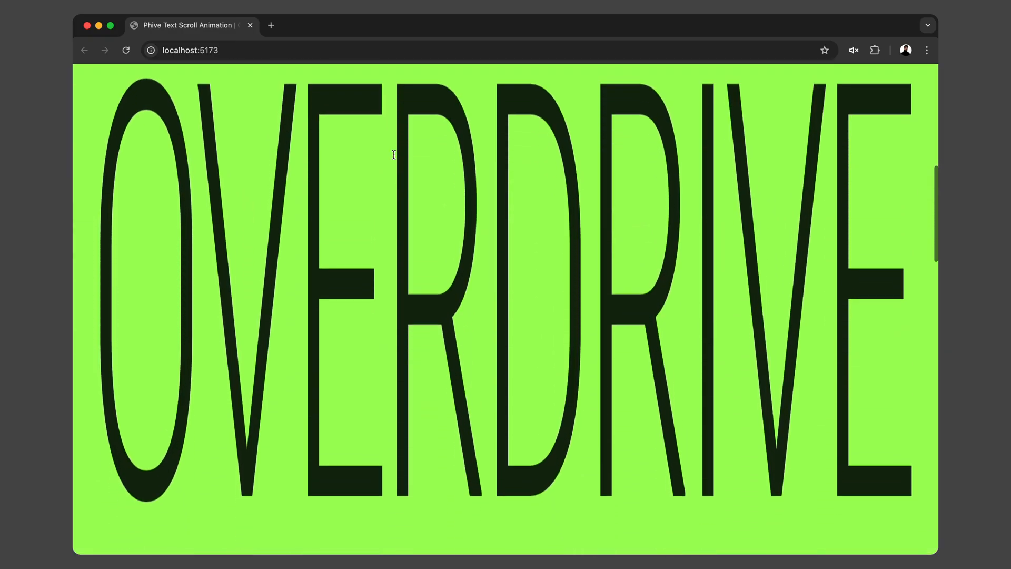
pyautogui.scroll(-3)
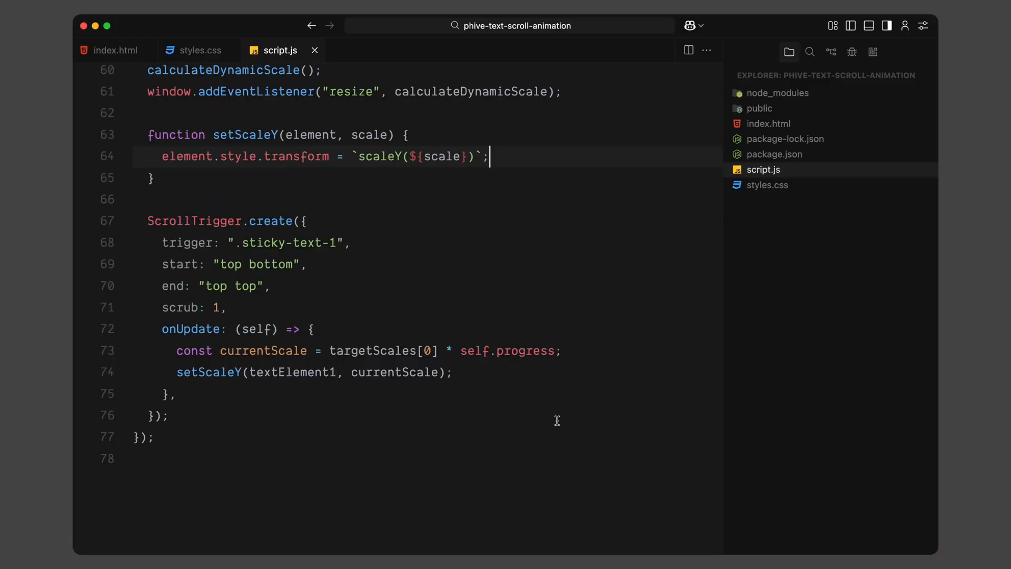
pyautogui.press('Enter')
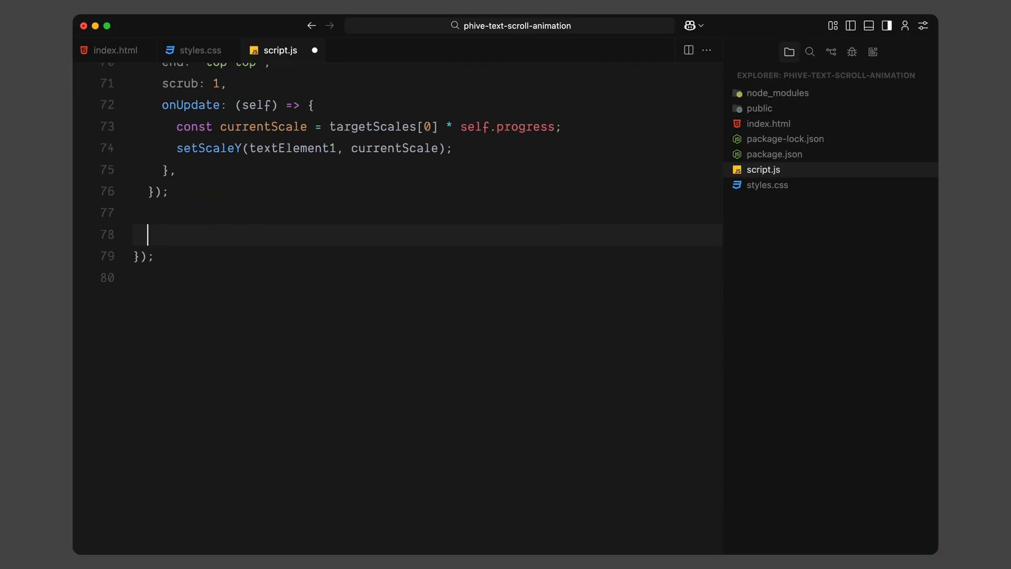
# Pin .sticky-text-1 with pinSpacing false and scrub 1, scaling textElement1 by 1 - progress
pyautogui.write('ScrollTrigger.create({')
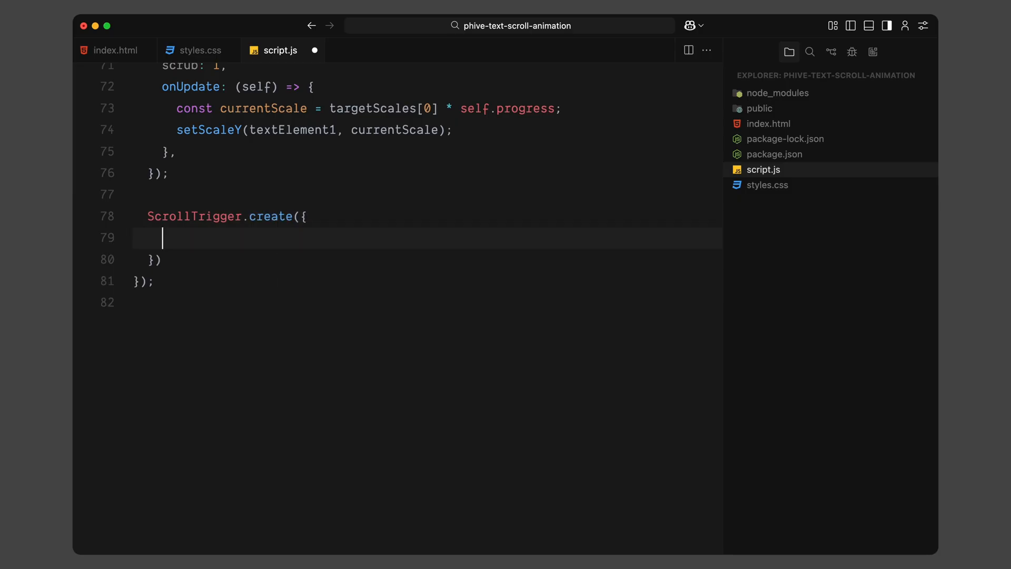
pyautogui.write('trigger: ".sticky-text-1",')
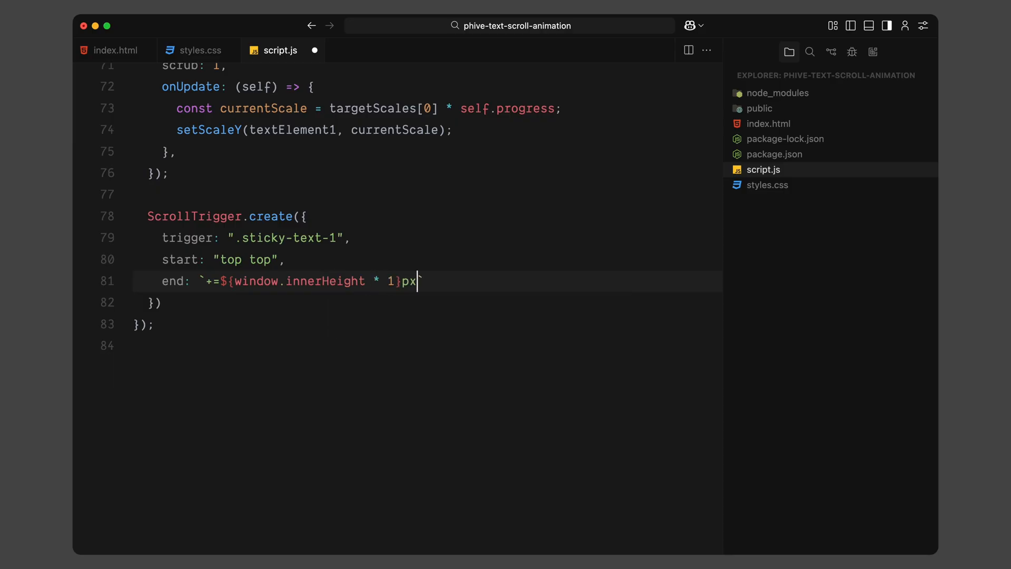
pyautogui.write('`,')
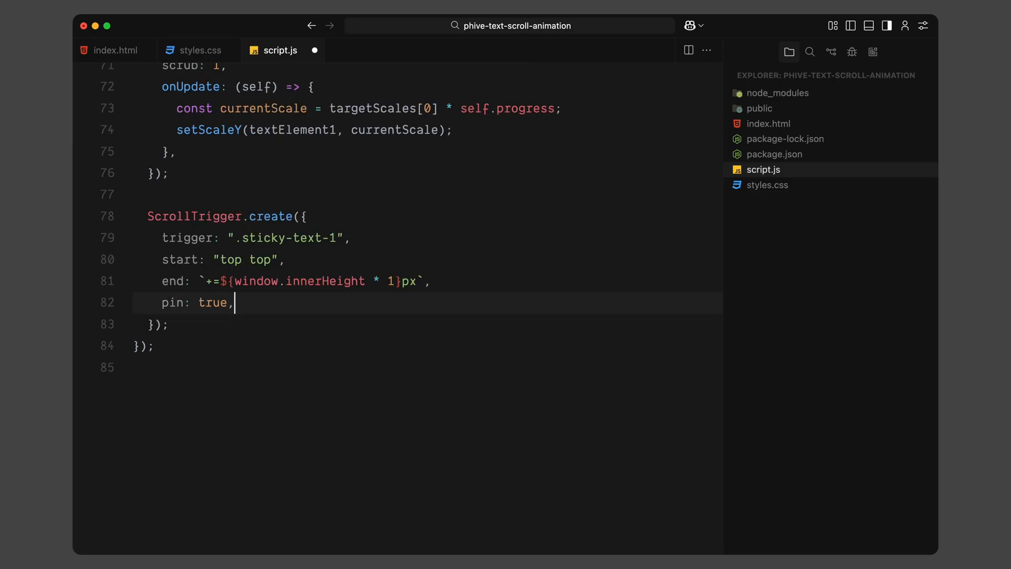
pyautogui.write('pinSpacing: false,')
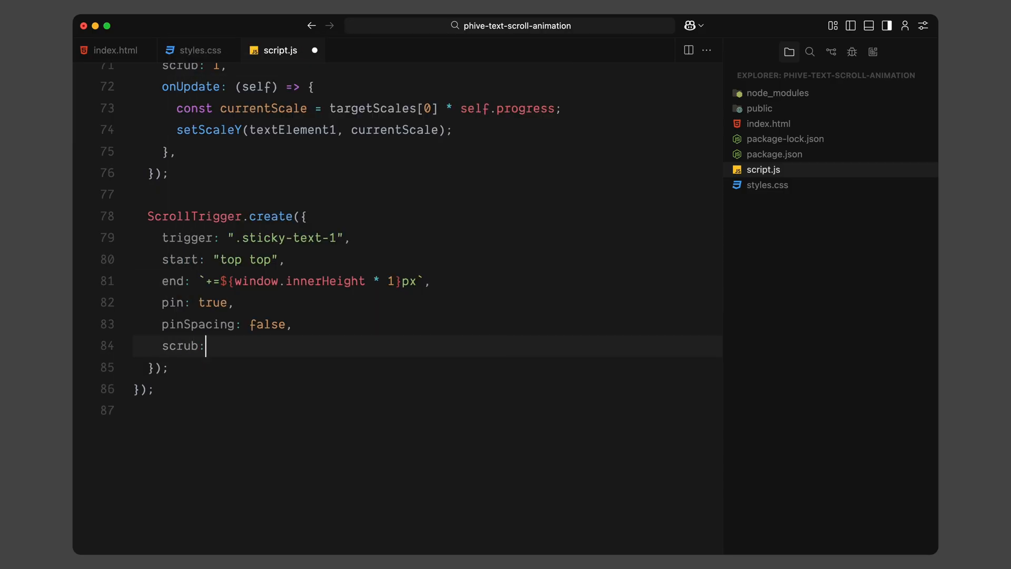
pyautogui.write('1,')
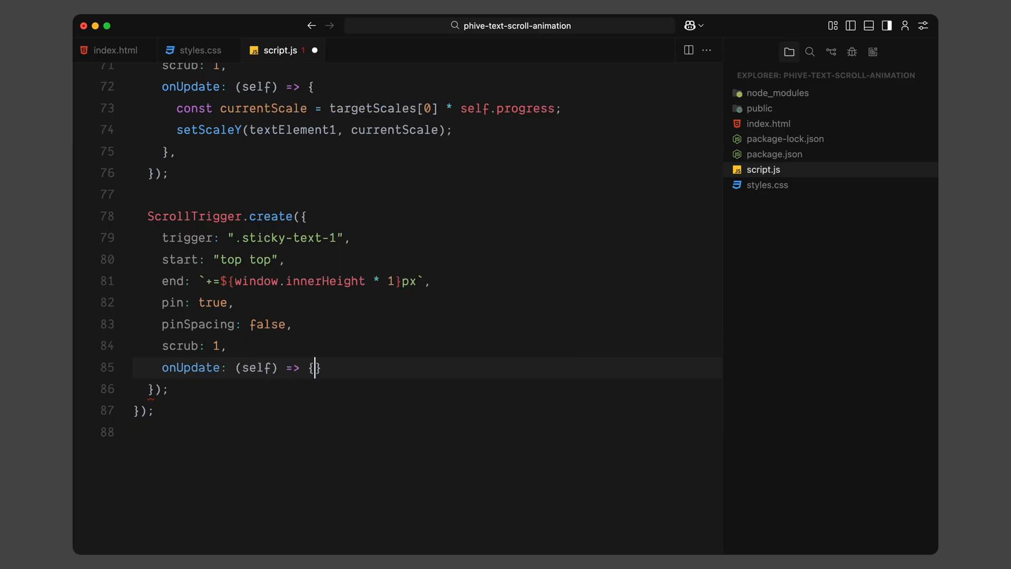
pyautogui.write('const currentScale = targetScales[0]')
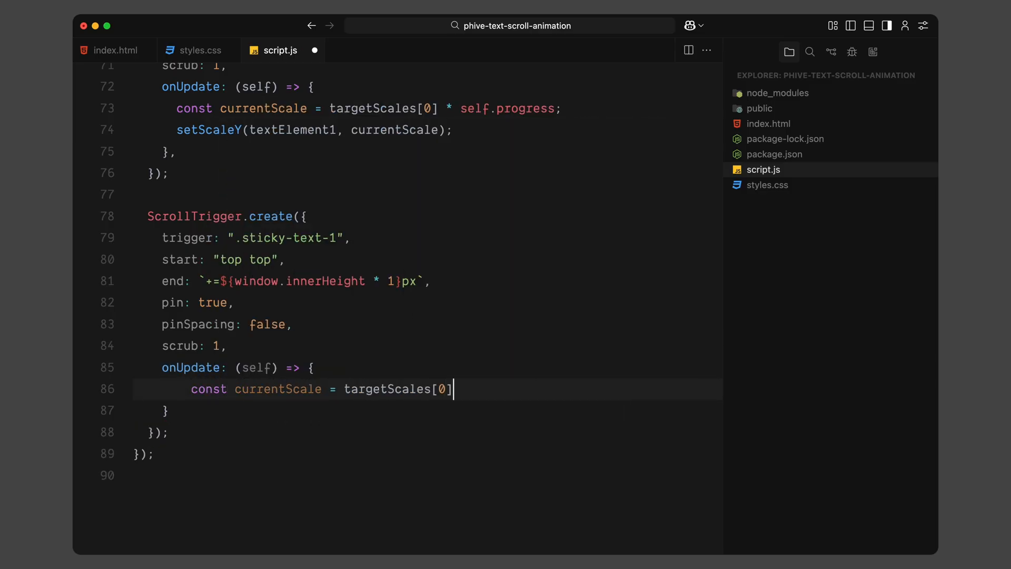
pyautogui.write('* (1 - self.progress);')
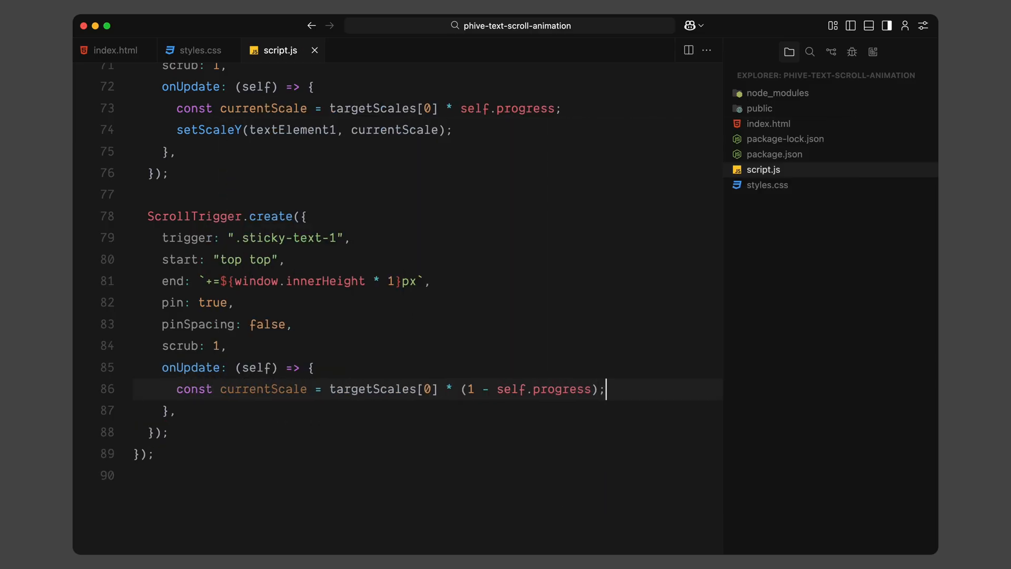
pyautogui.write('setScaleY(textElement1')
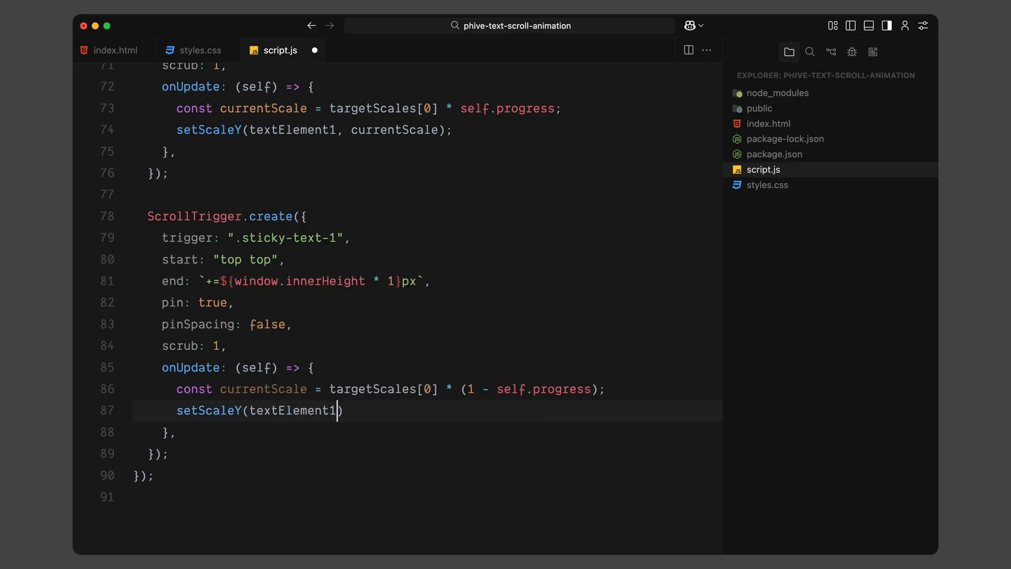
pyautogui.write(', currentScale);')
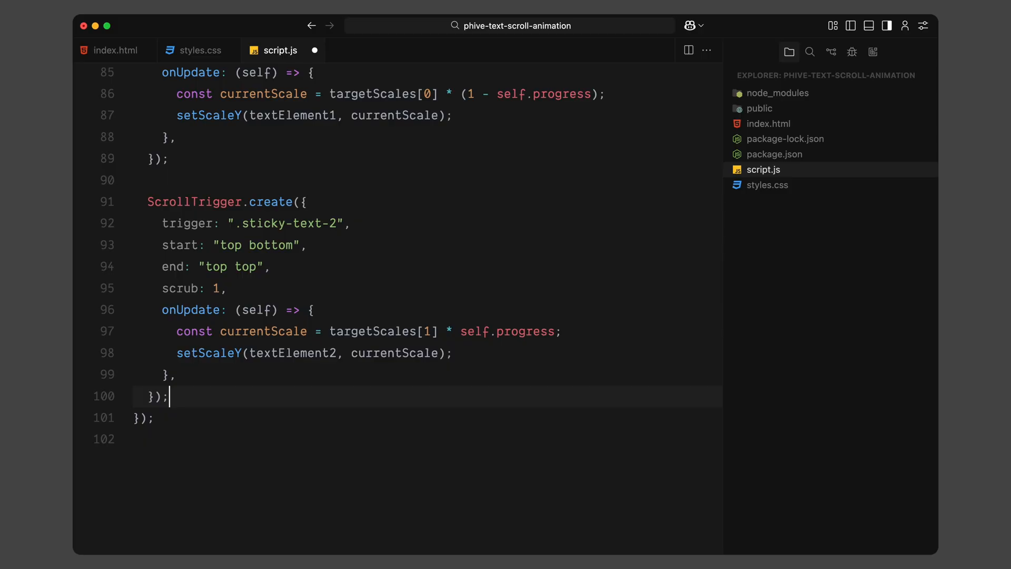
# Save the .sticky-text-2 triggers using targetScales[1] and textElement2, then add a blank line below
pyautogui.press('Cmd+S')
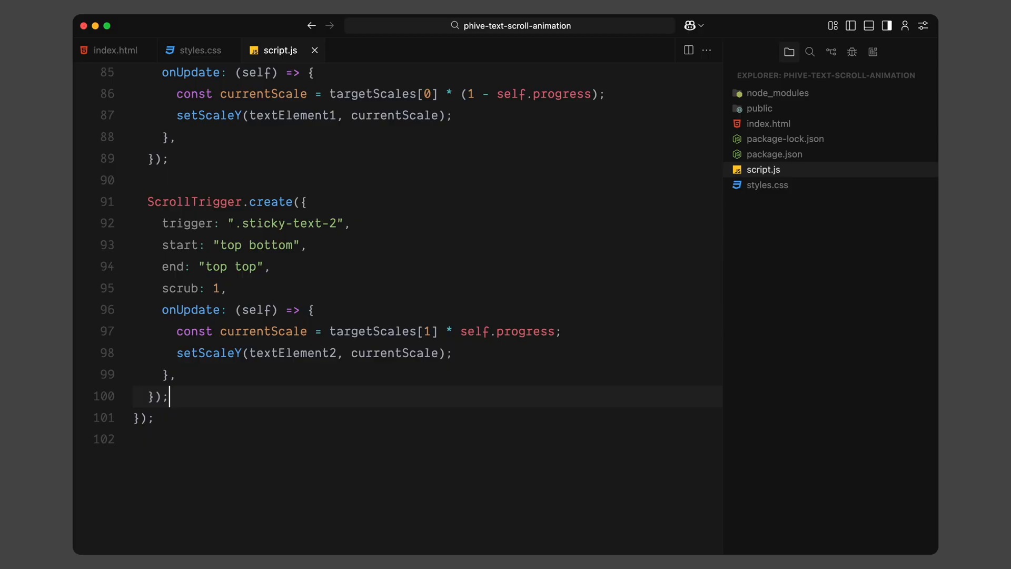
pyautogui.press('Enter')
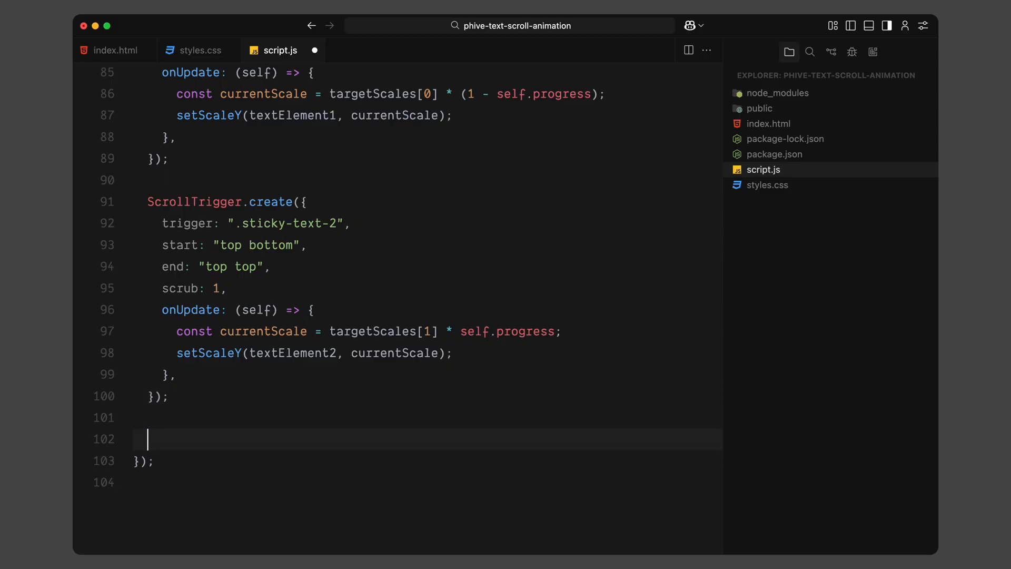
pyautogui.scroll(-3)
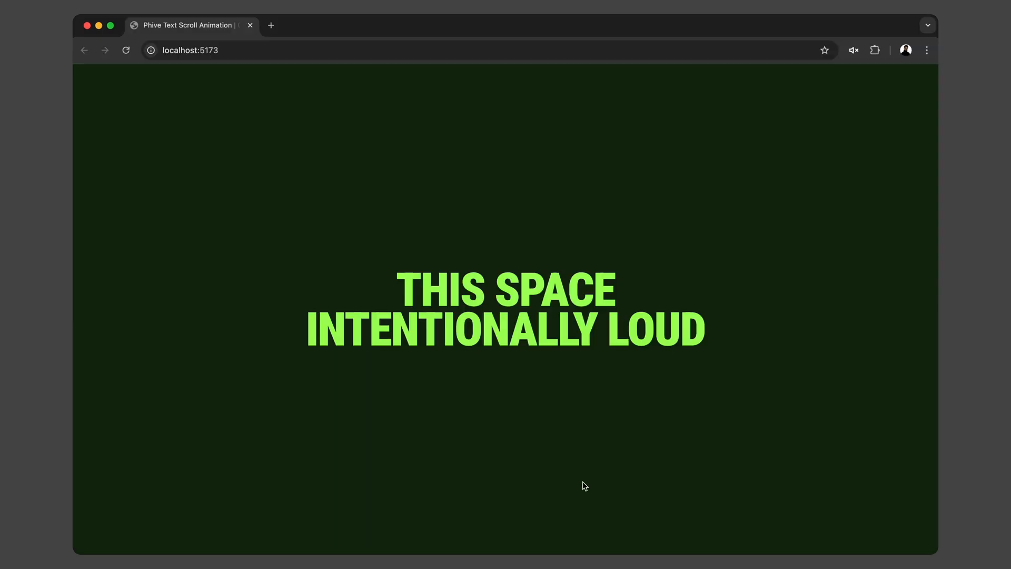
pyautogui.scroll(-3)
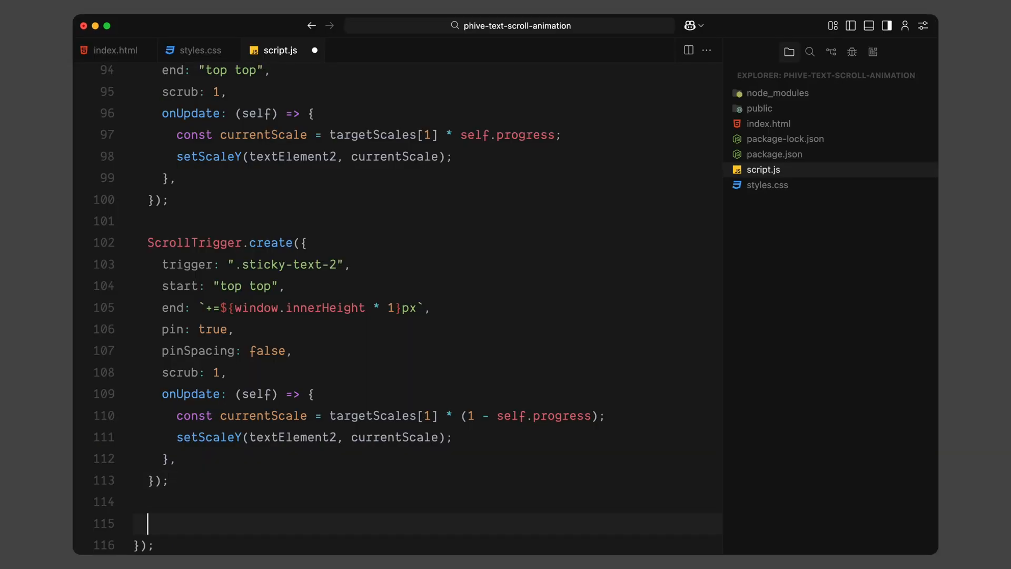
# Save the scrubbed .sticky-text-3 trigger scaling textElement3 with targetScales[2]
pyautogui.scroll(-3)
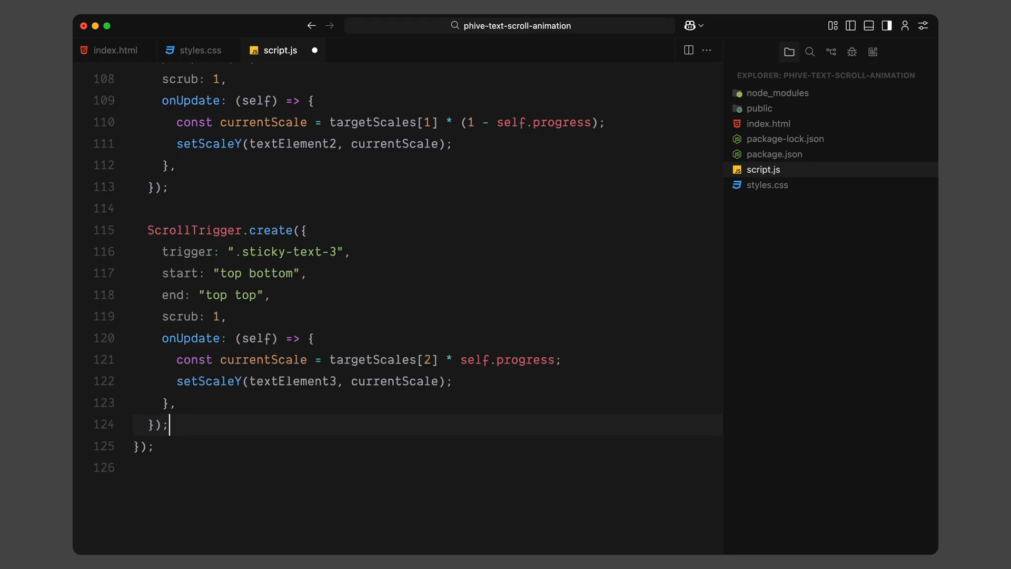
pyautogui.press('Cmd+s')
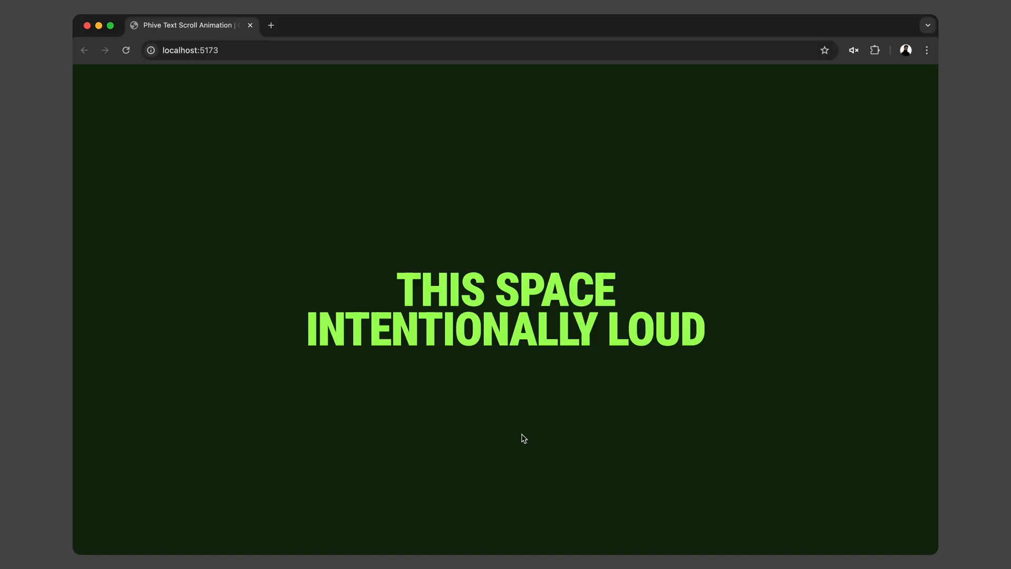
# Scroll through localhost:5173 to watch STATIC and FRICTION scale up on entry
pyautogui.scroll(-3)
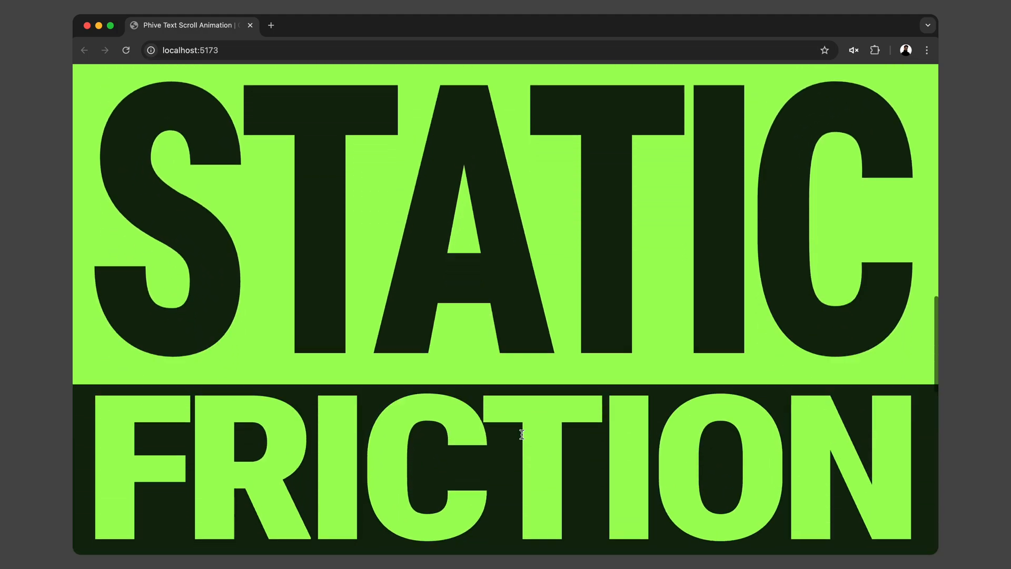
pyautogui.scroll(-3)
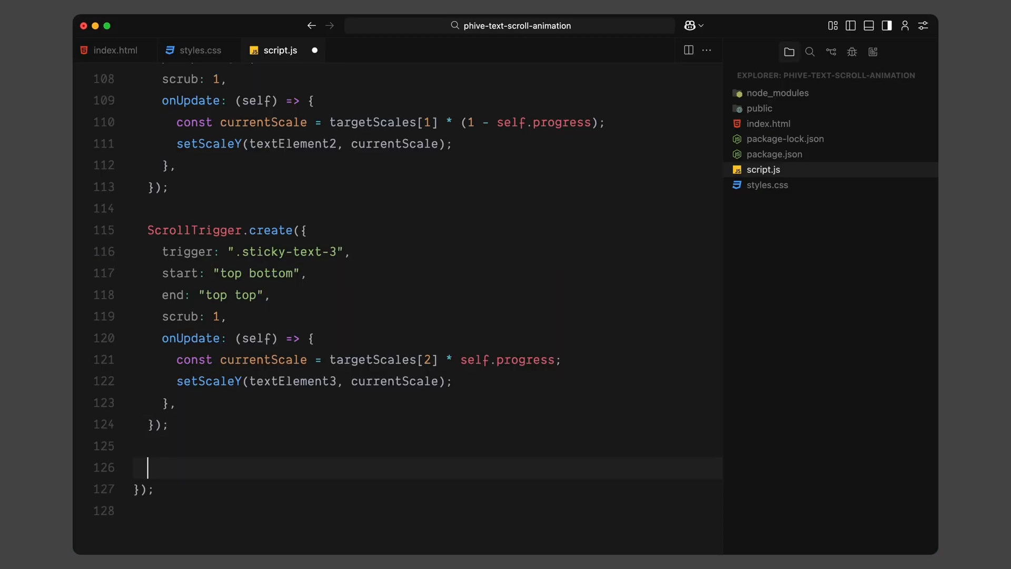
# Create a pinned ScrollTrigger on .sticky-text-3 starting at top top with scrub
pyautogui.scroll(-3)
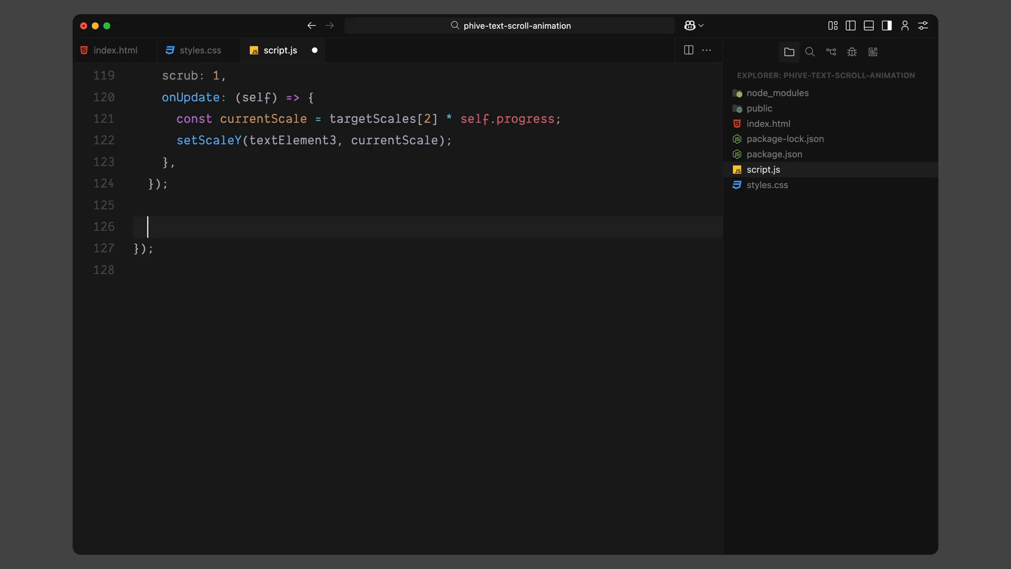
pyautogui.write('ScrollTrigger.create({')
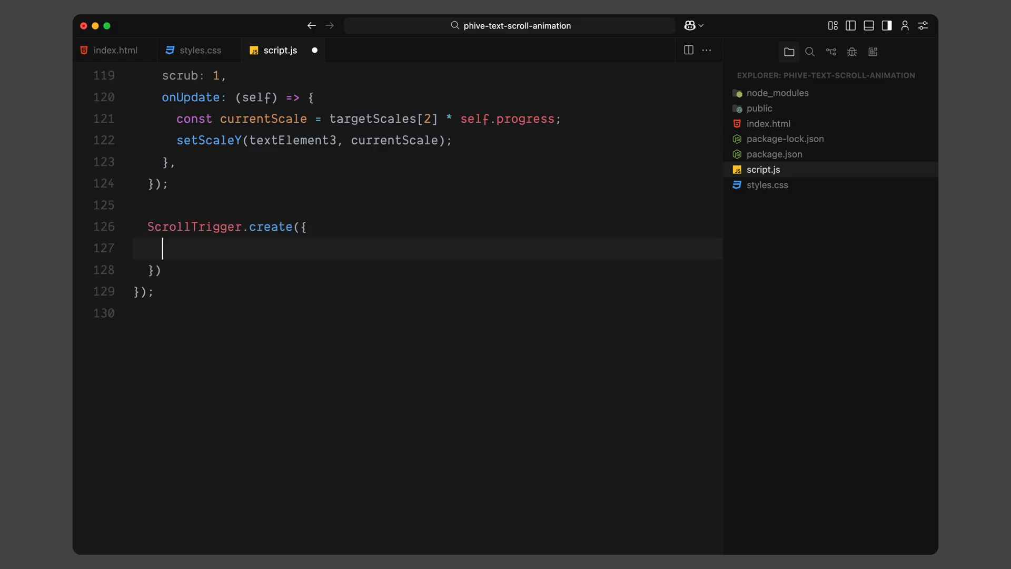
pyautogui.write('trigger: ".sticky-te"')
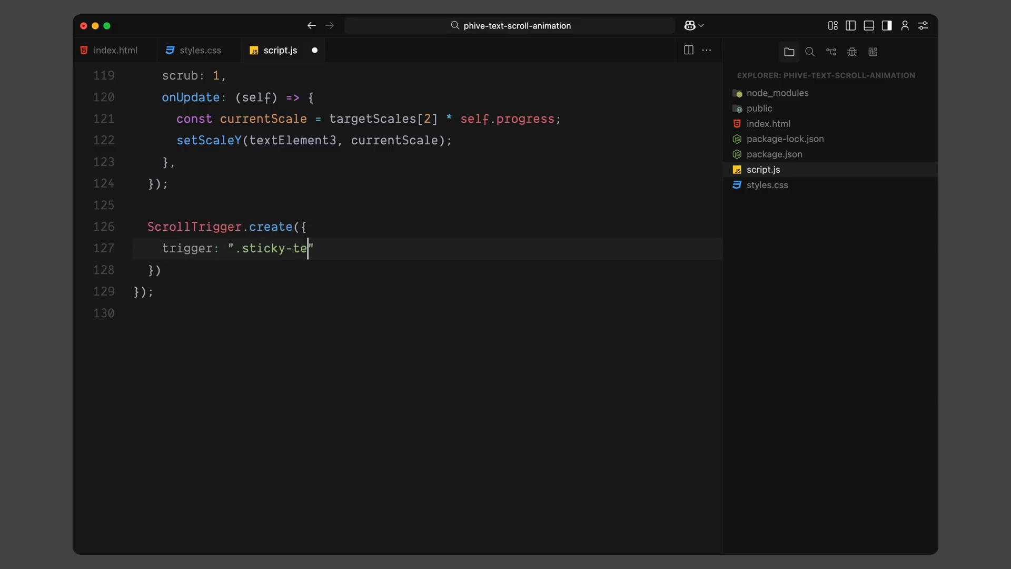
pyautogui.write('xt-3",')
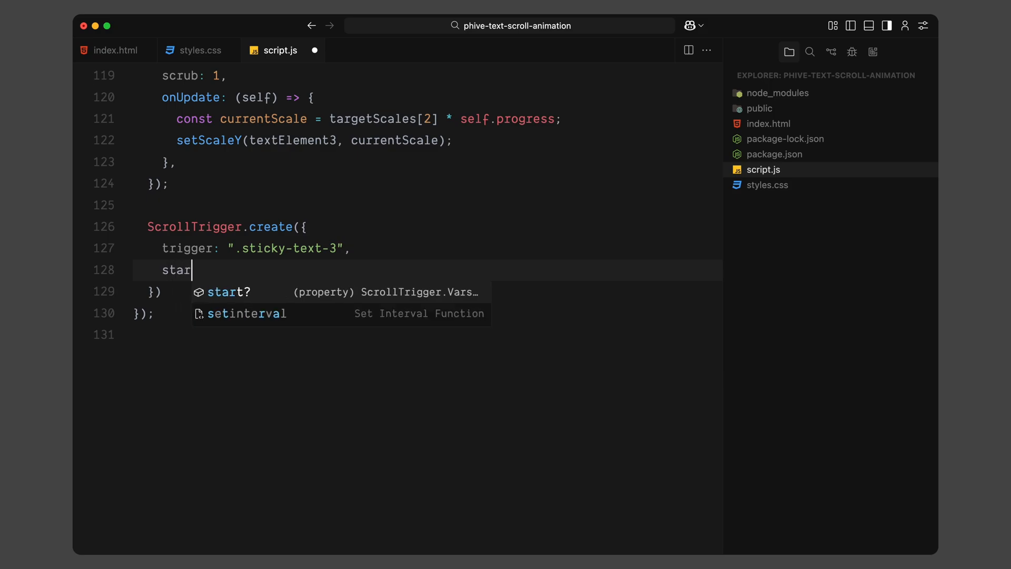
pyautogui.write('t: "top top",')
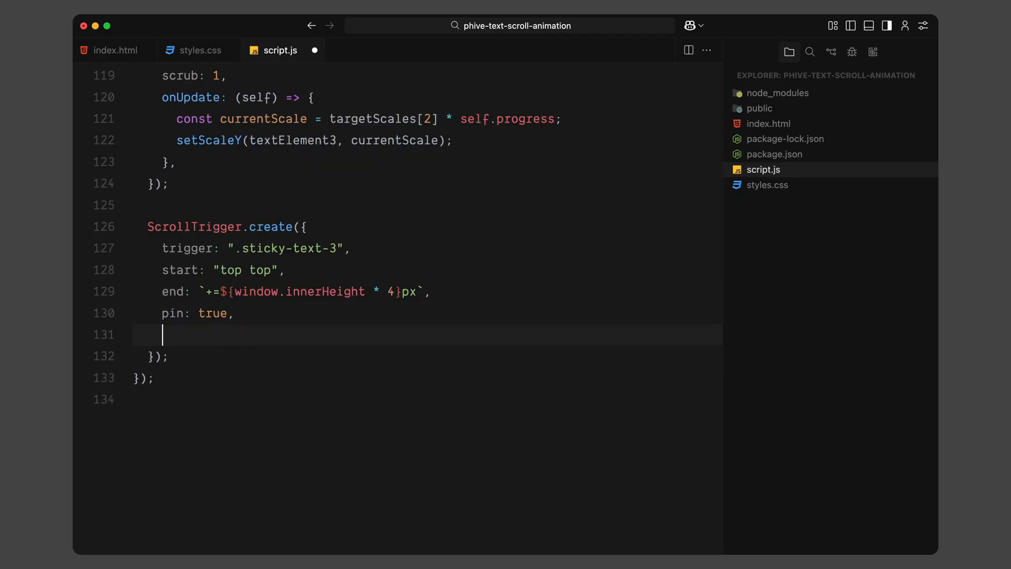
pyautogui.write('scrub: 1,')
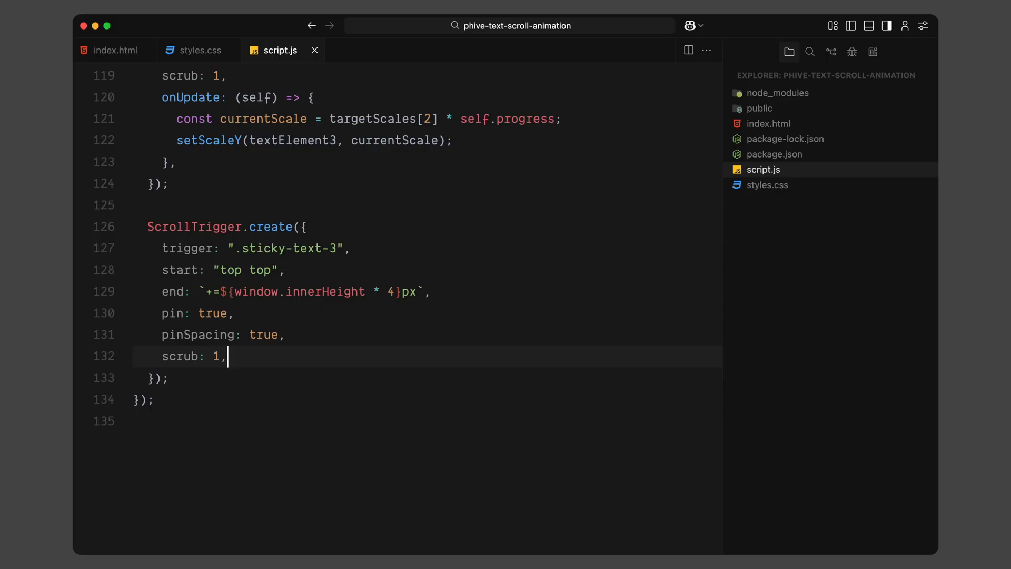
# Reset backgroundColor to outroTextBgColor and opacity to 1 at zero progress in onUpdate
pyautogui.write('onUpdate: (self) => {')
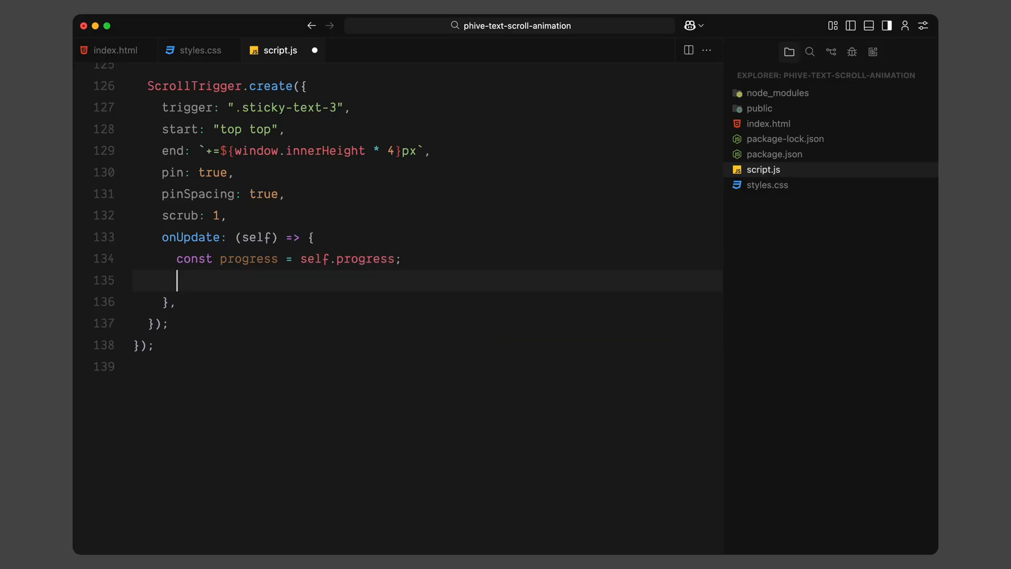
pyautogui.write('if (progress === 0) {')
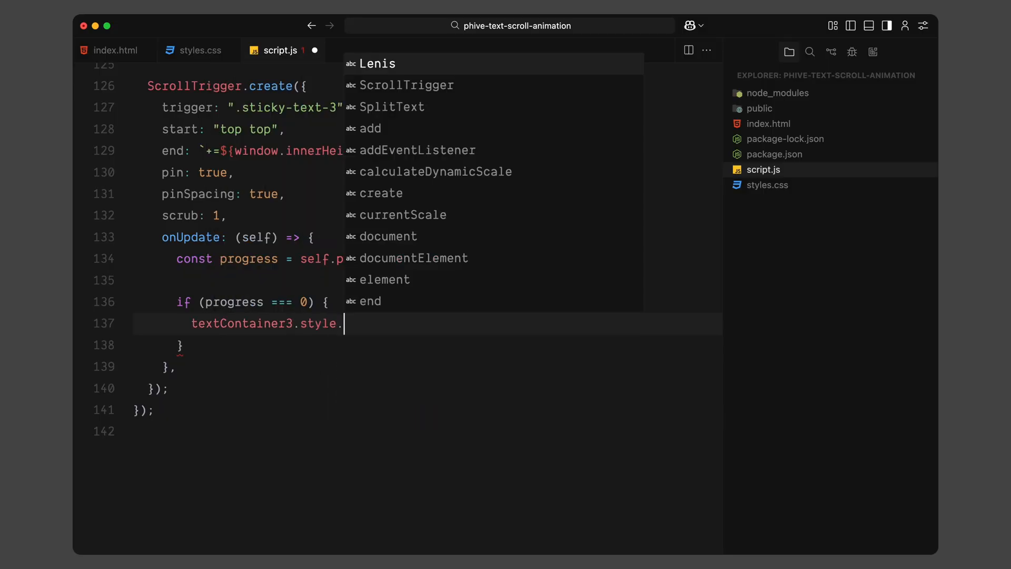
pyautogui.write('backgroundColor = outroTextBgColor;')
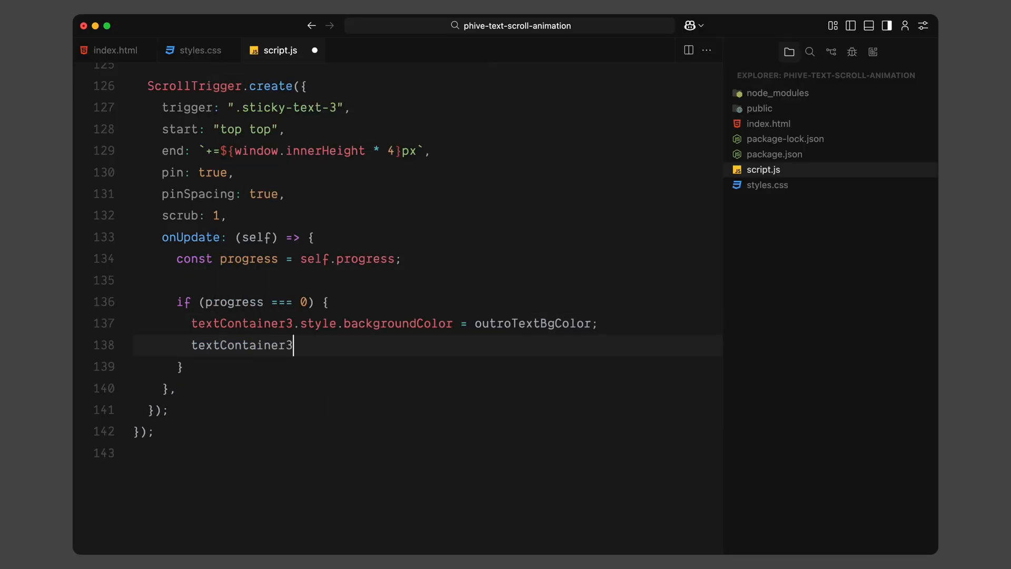
pyautogui.write('.style.opacity = 1')
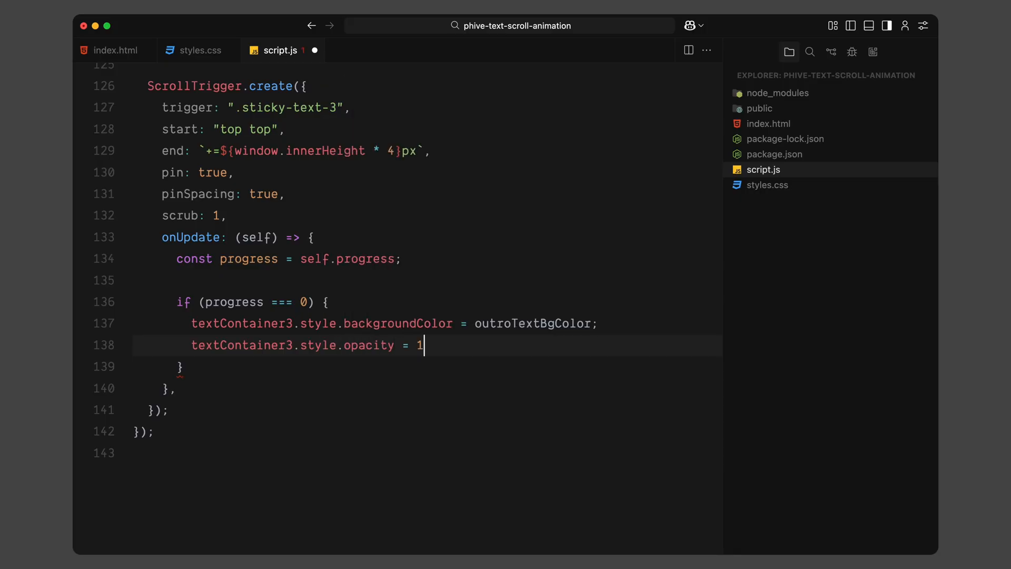
pyautogui.write(';')
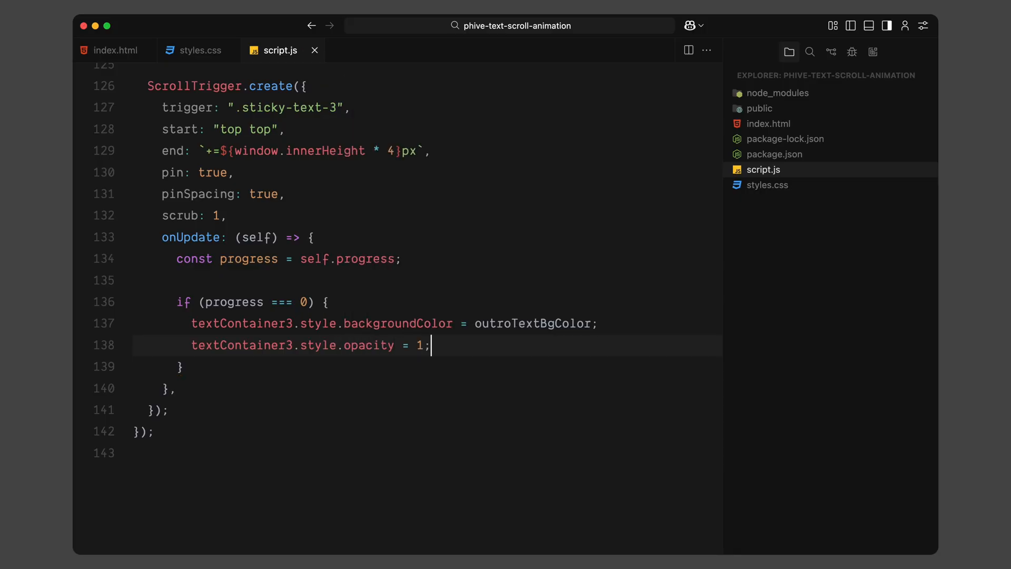
pyautogui.press('Enter')
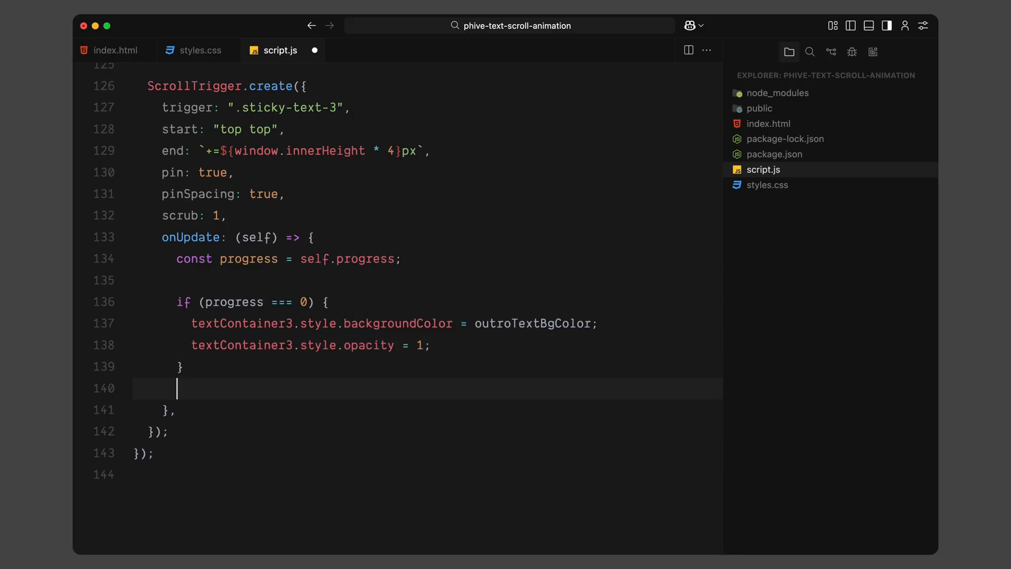
pyautogui.write('if (progress <= 0.75) {')
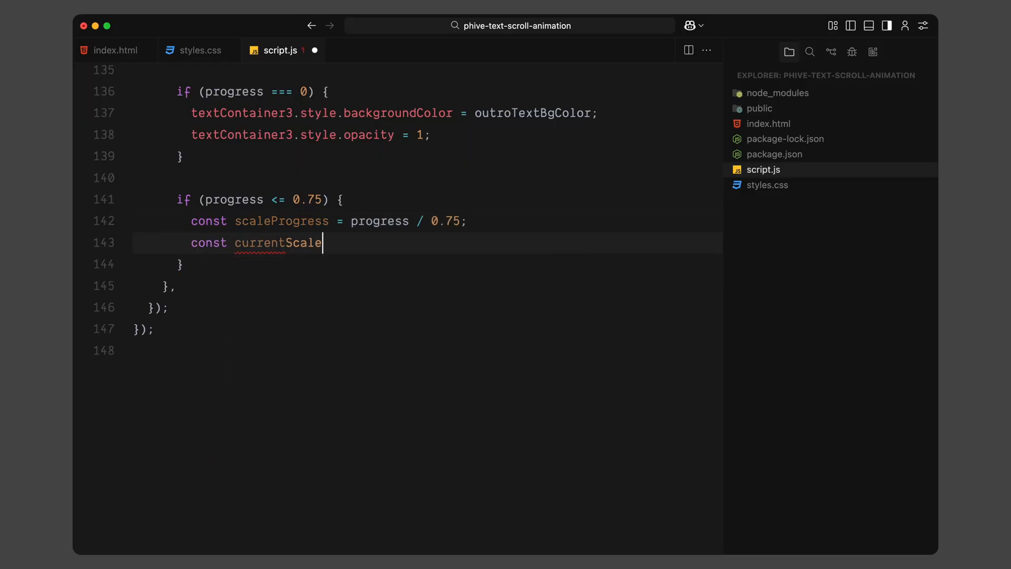
# Scale textContainer3 by scale3d(1 + 9 × scaleProgress) until 0.75, otherwise hold at 10
pyautogui.write('= 1 + 9')
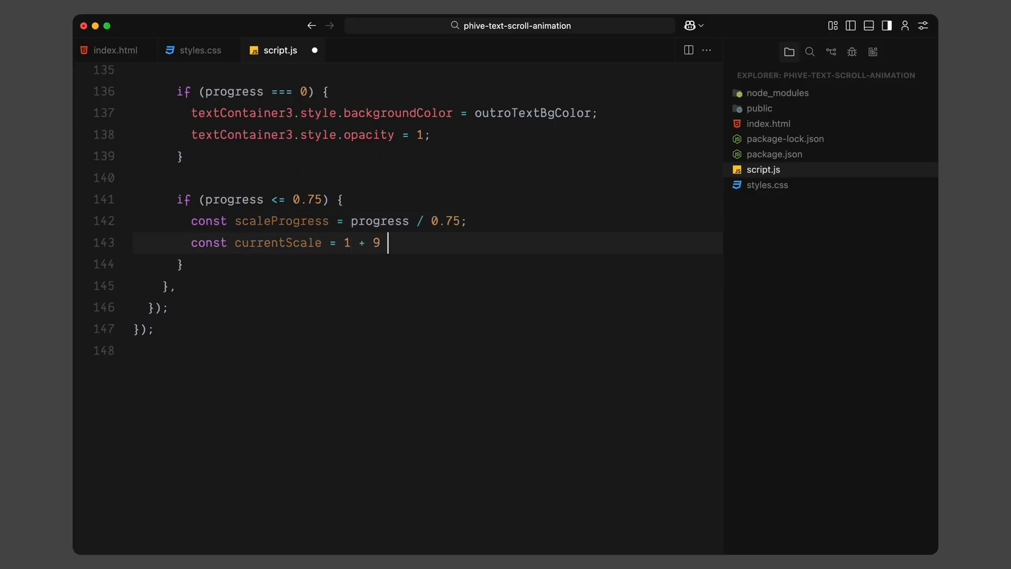
pyautogui.write('* scaleProgress;')
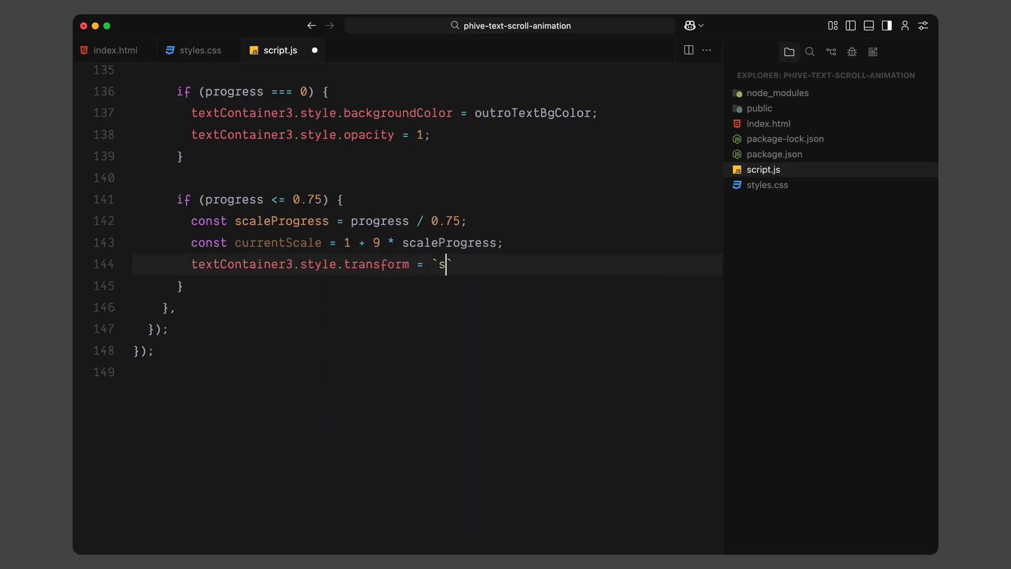
pyautogui.write('cale3d(${currentScale}, )')
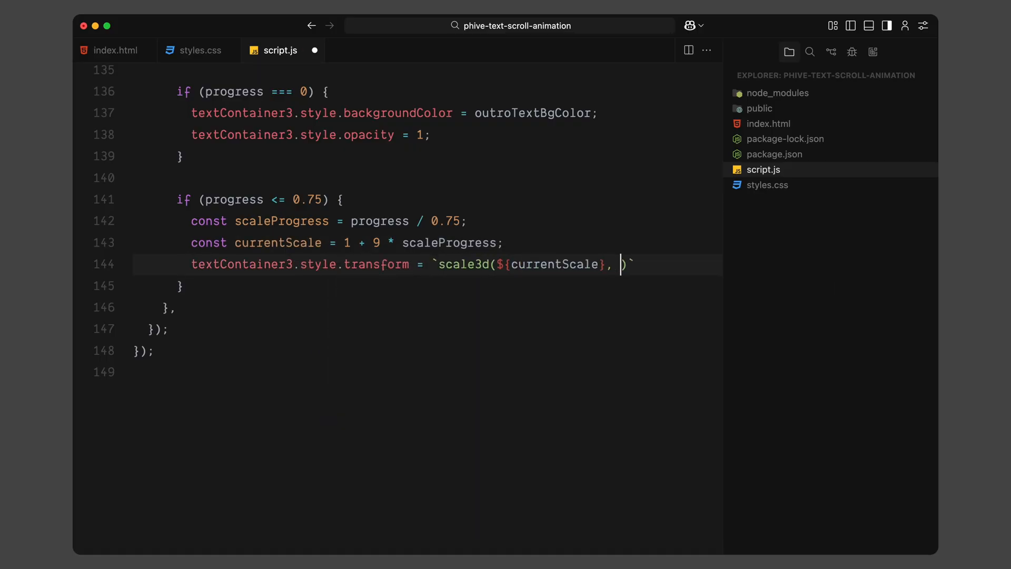
pyautogui.write('${currentScale}, 1)')
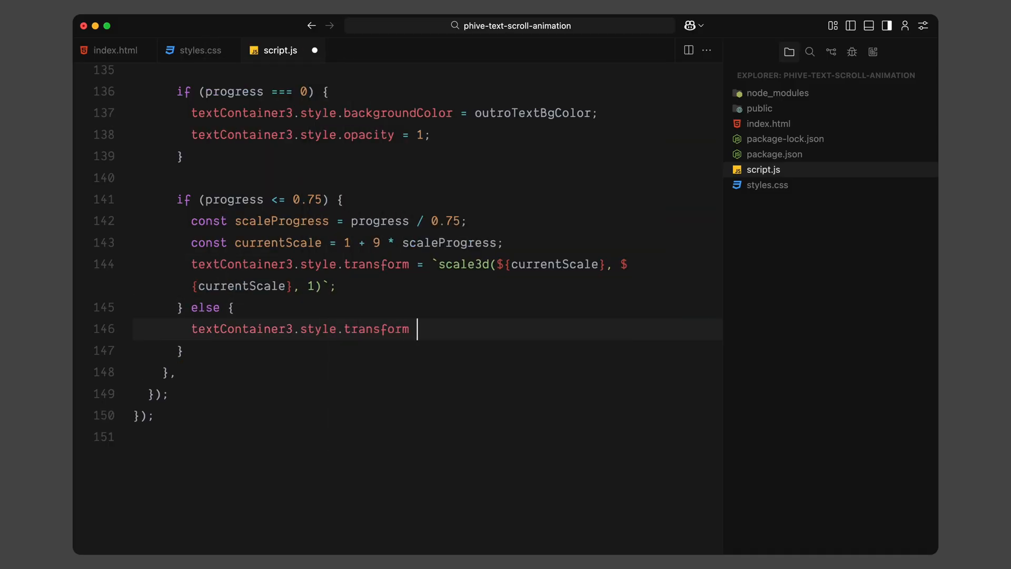
pyautogui.write('= `scale3d(10, 1)`')
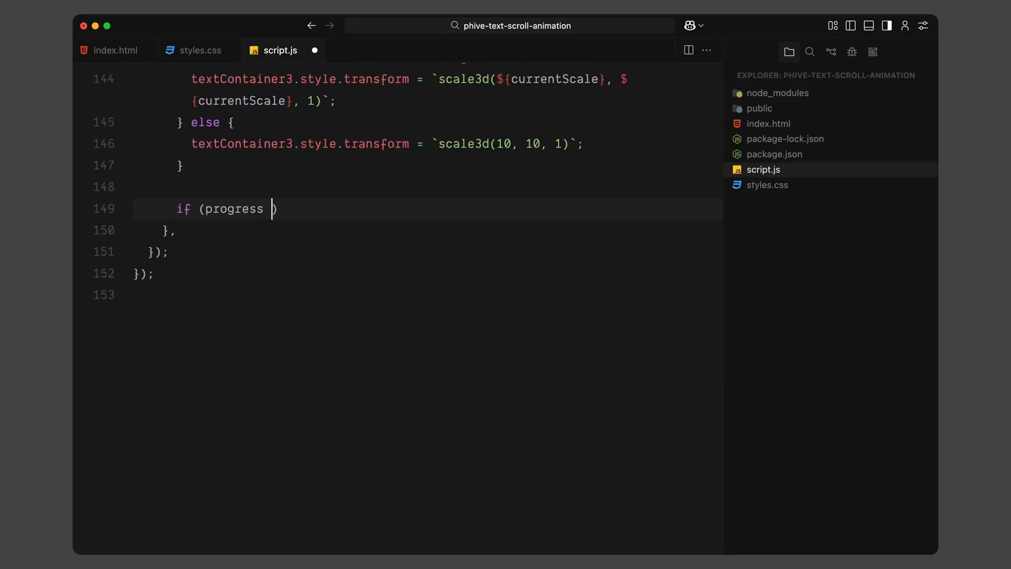
# Keep full background below 0.25, fade alpha via bgOpacity until 0.5, then clear it
pyautogui.write('< 0.25) {')
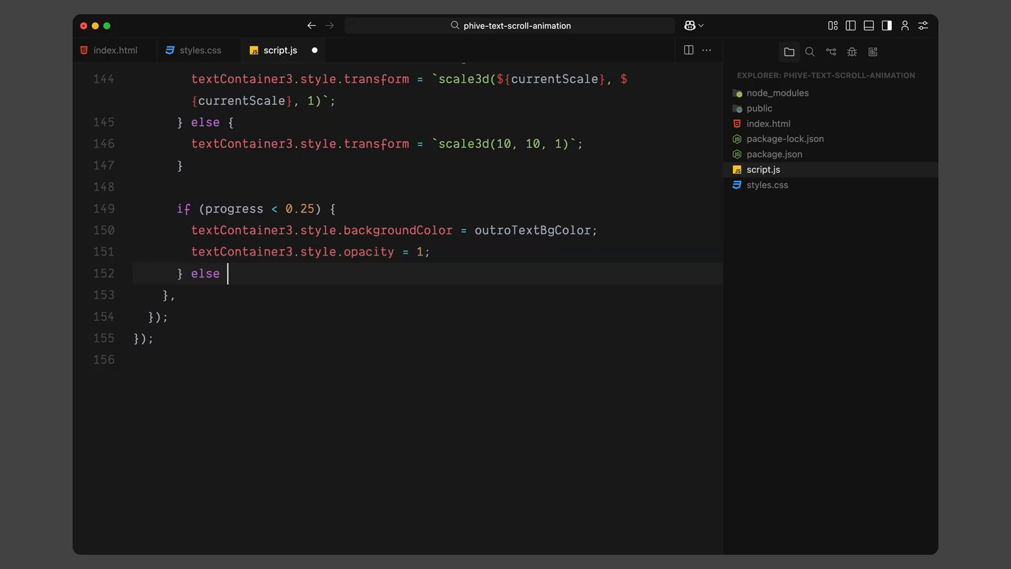
pyautogui.write('if (progress >= 0.25 &&)')
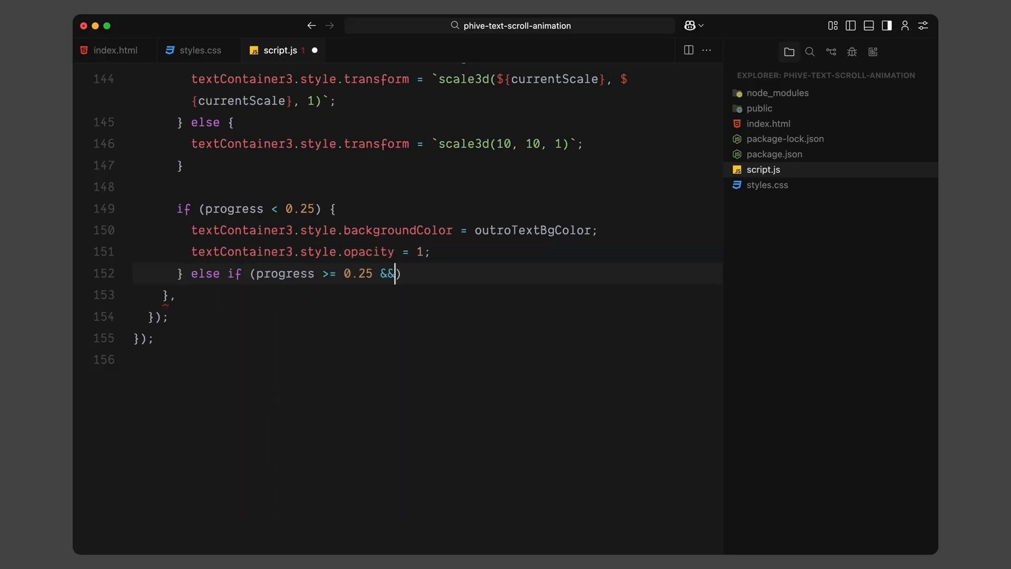
pyautogui.write('const fadeProgress = (')
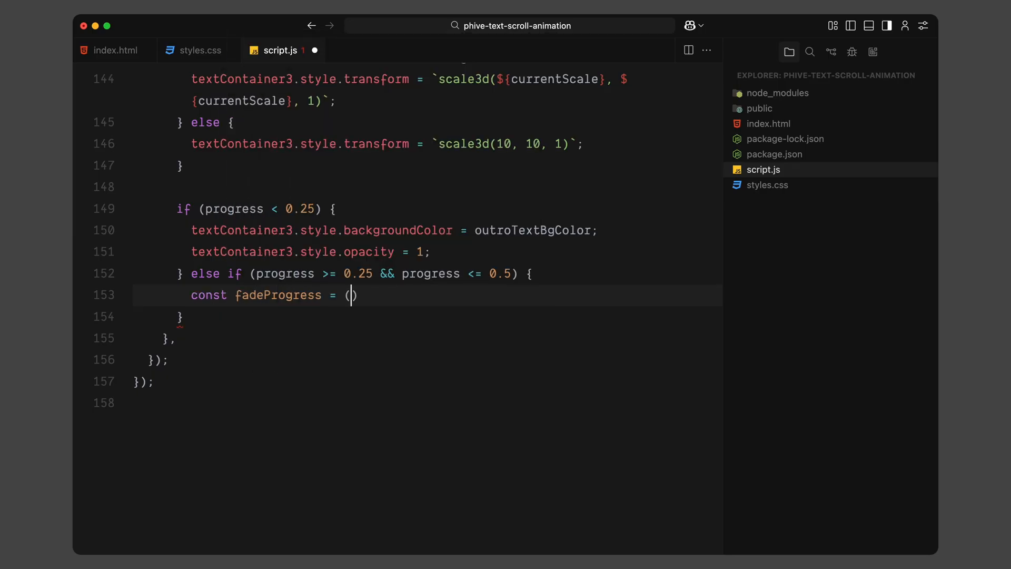
pyautogui.write('progress - 0.25) / 0.25;')
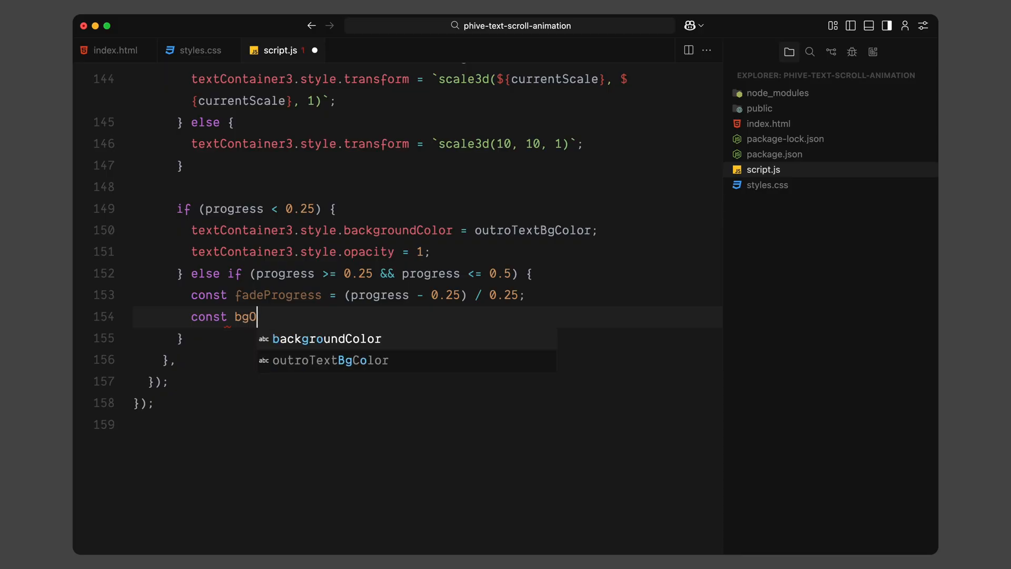
pyautogui.write('Opacity = Math.max(0, Math.min(1, 1 - fadeProgress));')
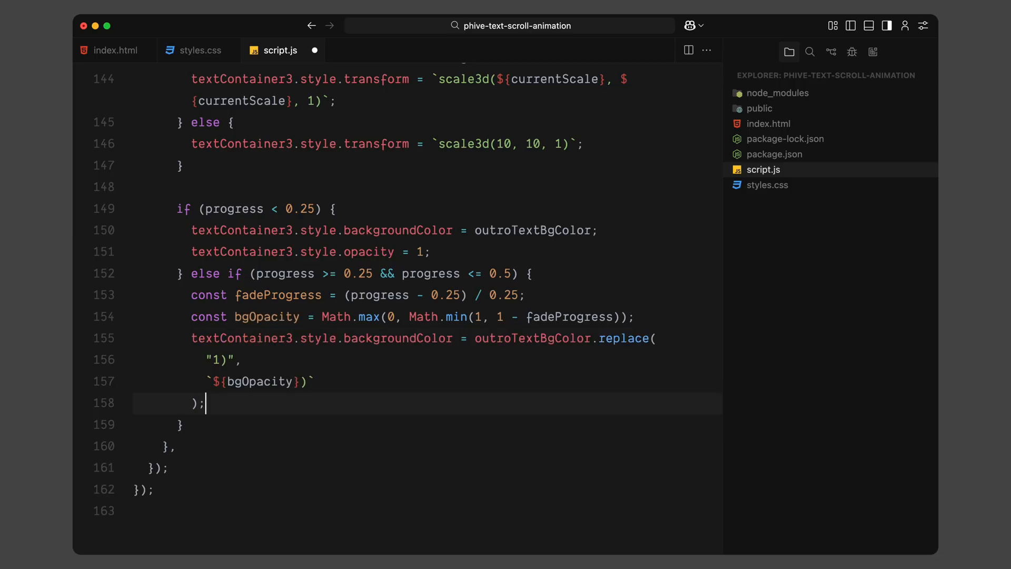
pyautogui.write('} else if (pr')
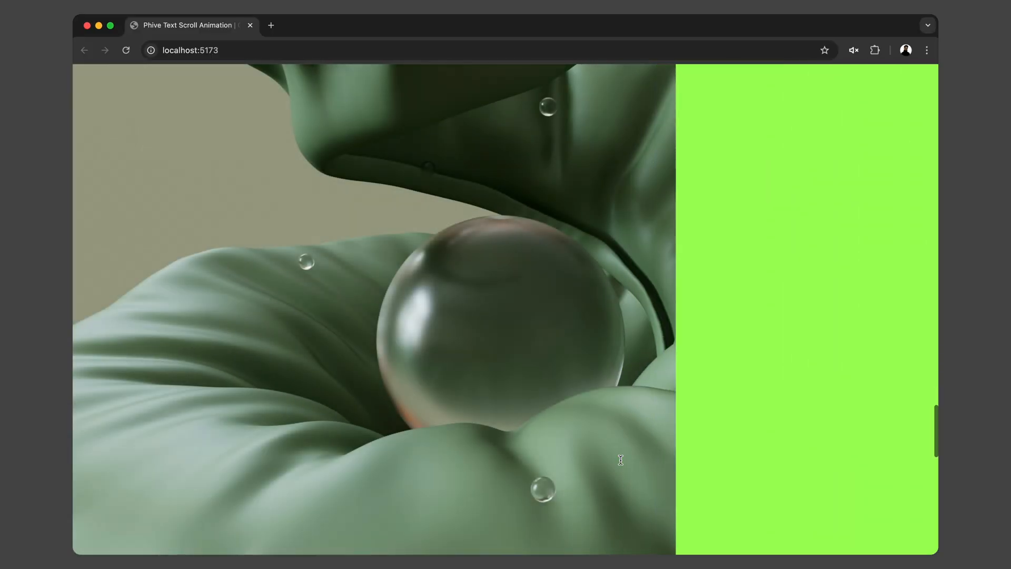
pyautogui.scroll(-3)
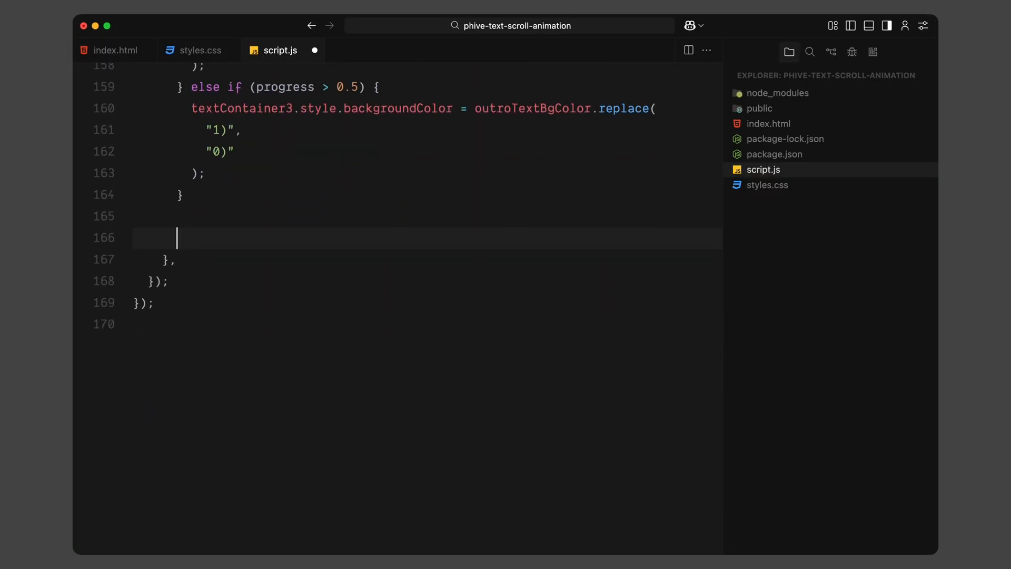
# Compute textProgress and textOpacity = 1 - textProgress for progress from 0.5 to 0.75
pyautogui.write('if (progress >= 0.5 && progress)')
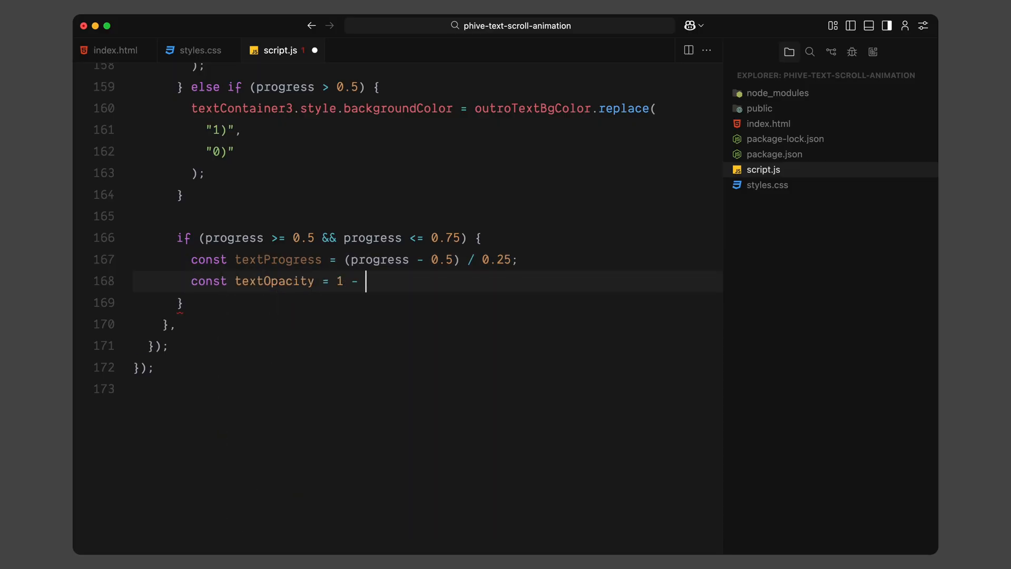
pyautogui.write('textProgress;')
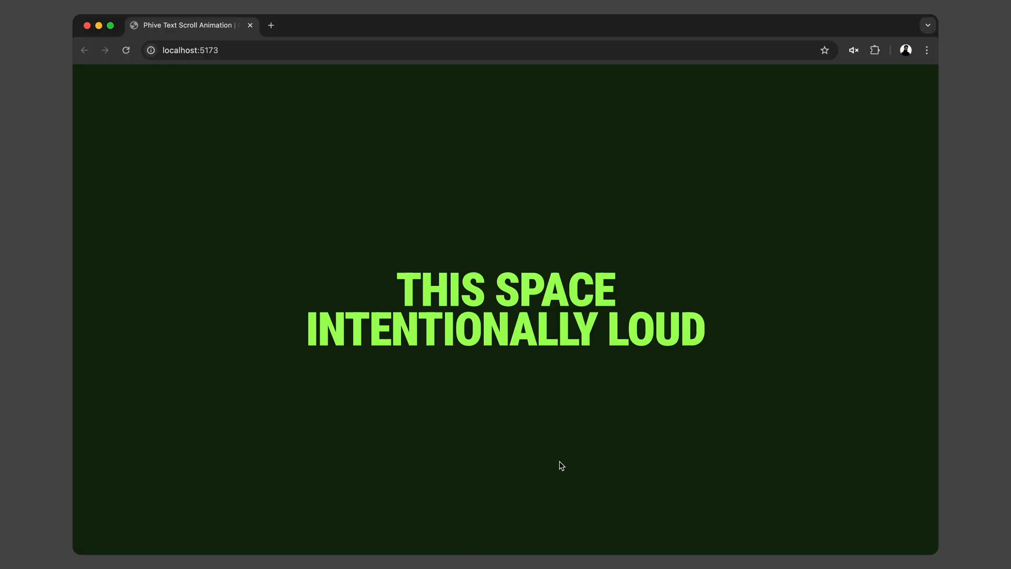
pyautogui.scroll(-3)
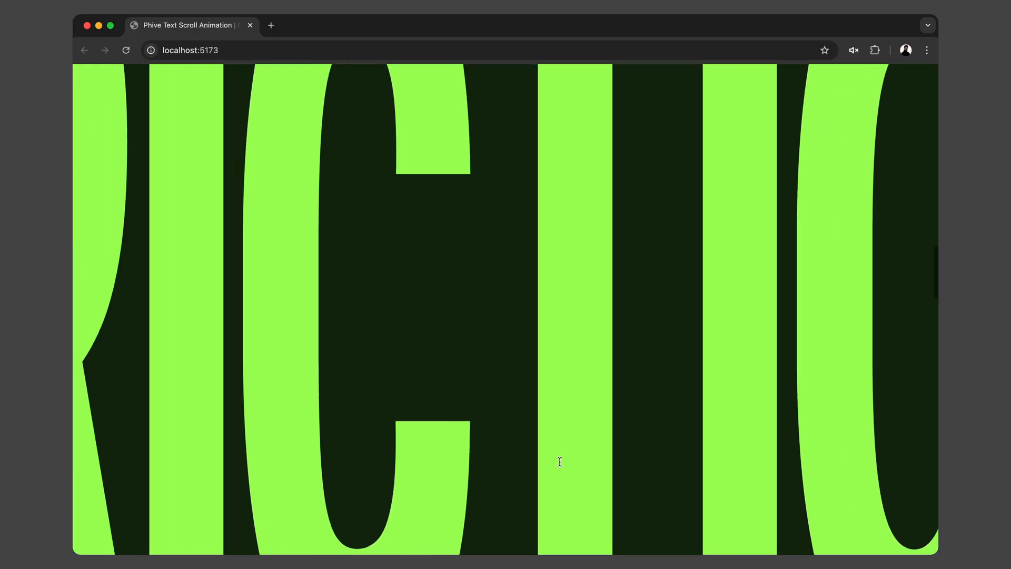
pyautogui.scroll(-3)
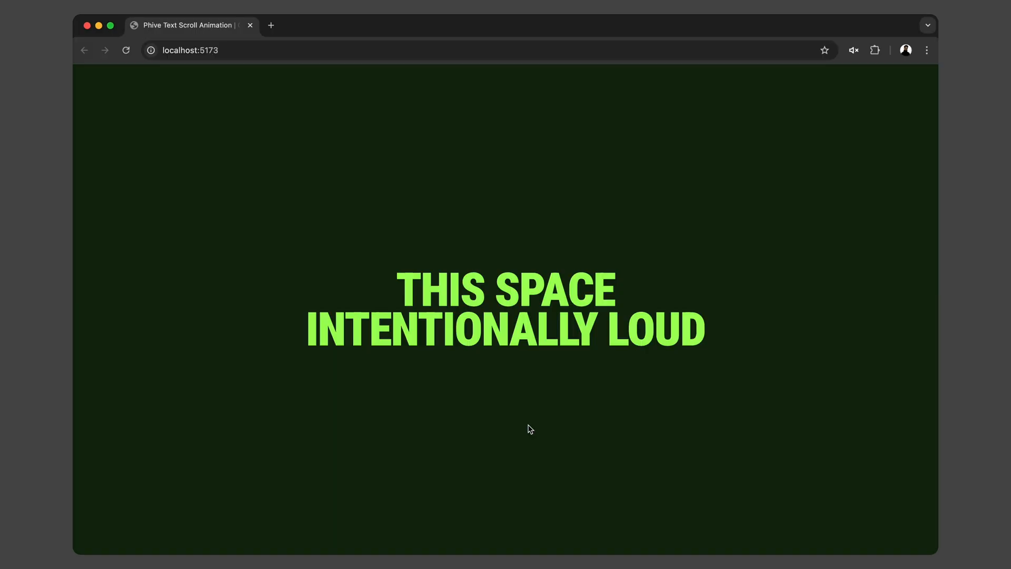
pyautogui.scroll(-3)
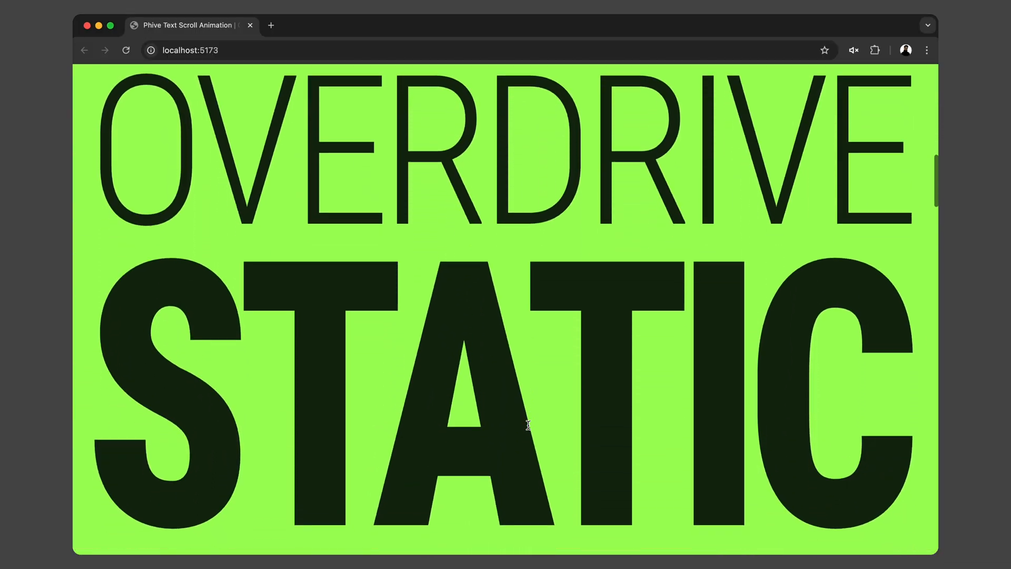
pyautogui.scroll(-3)
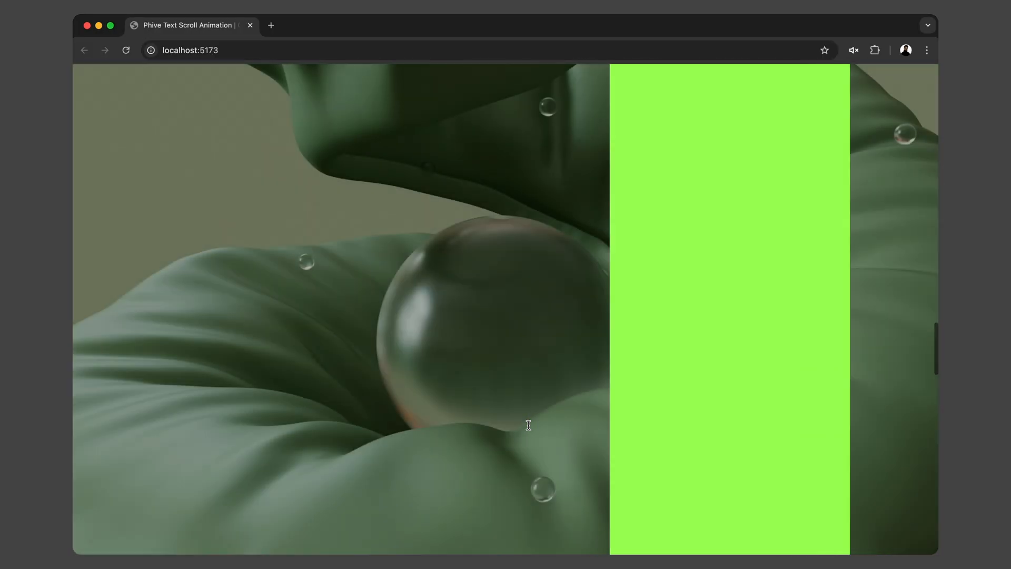
pyautogui.scroll(-3)
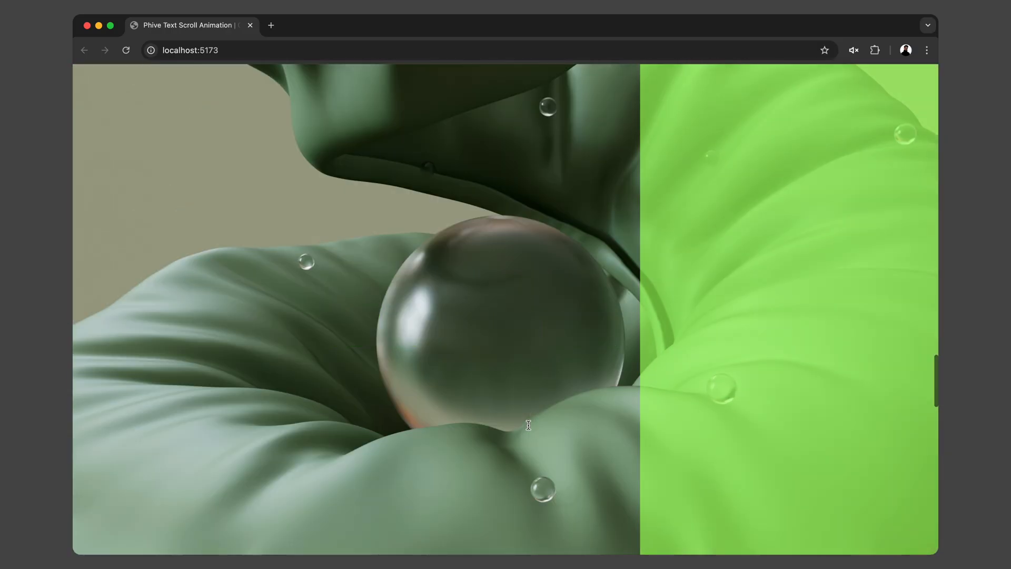
pyautogui.scroll(-3)
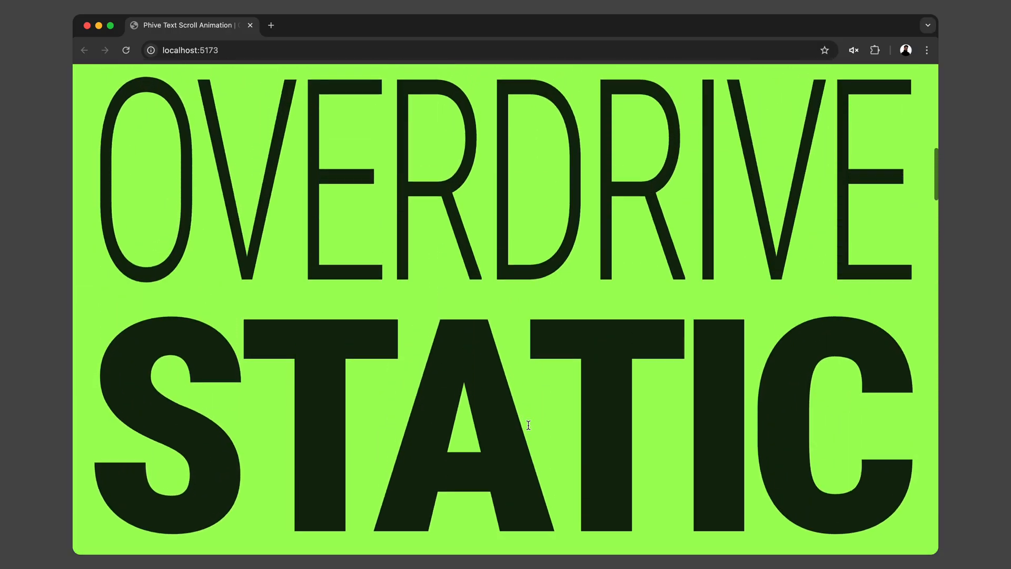
pyautogui.scroll(-3)
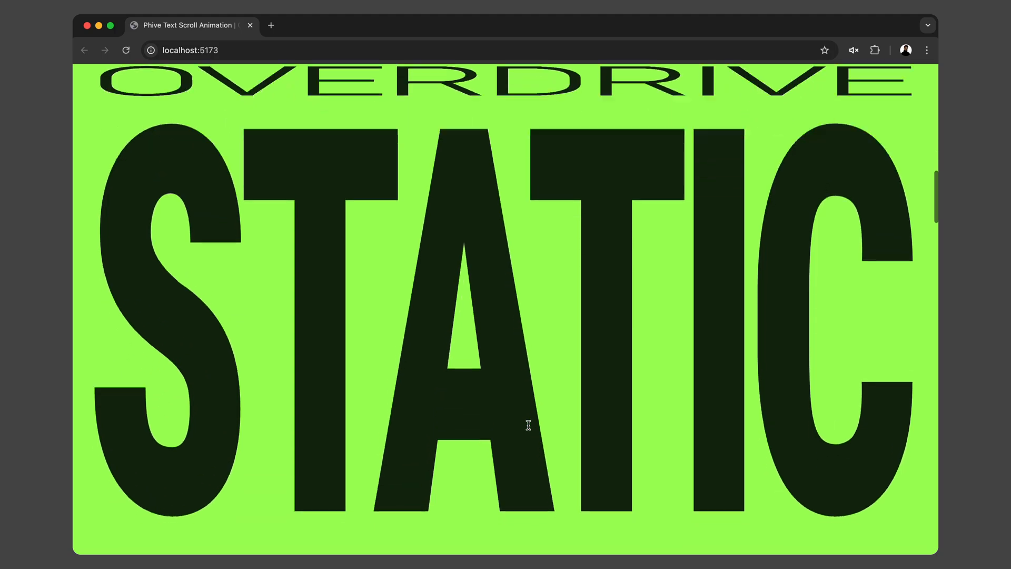